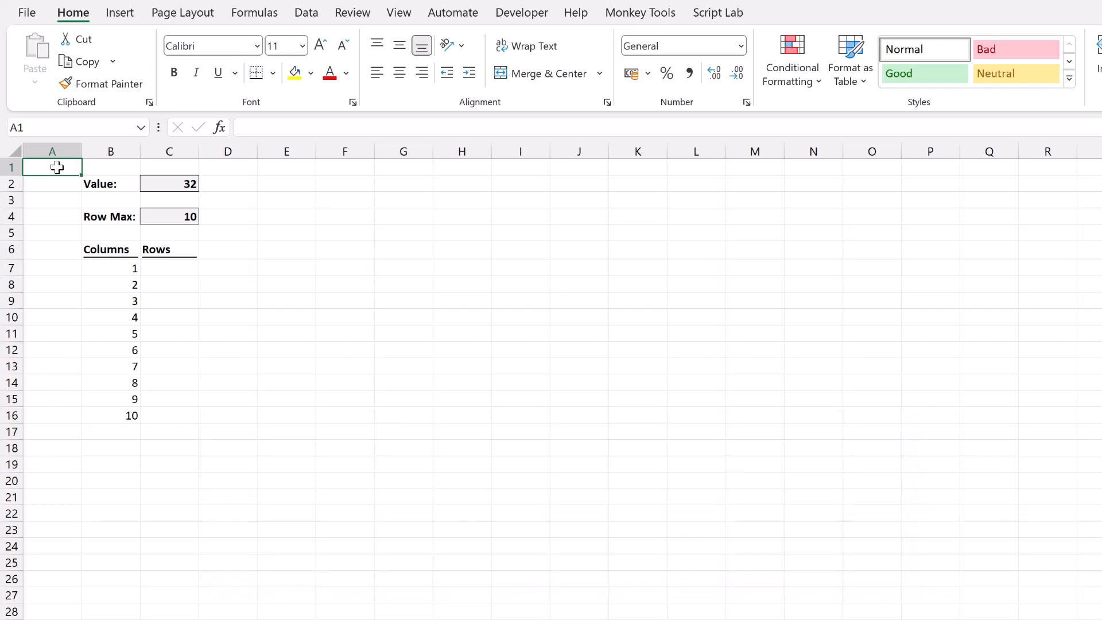
Review the inputs: Value 32 in C2 and Row Max 10 in C4
click(110, 183)
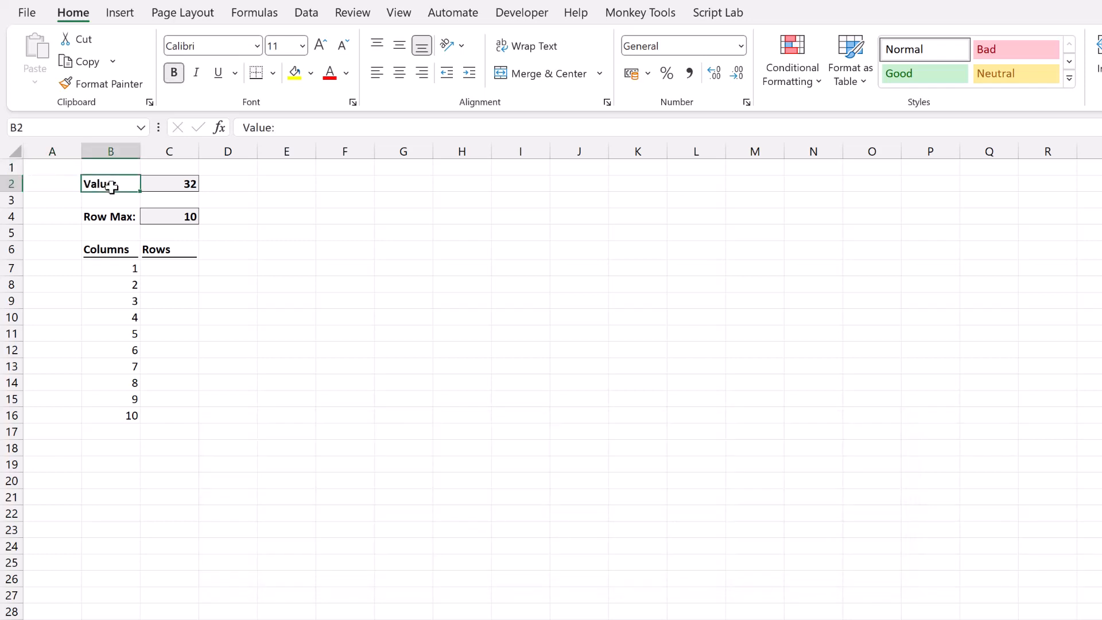
click(169, 184)
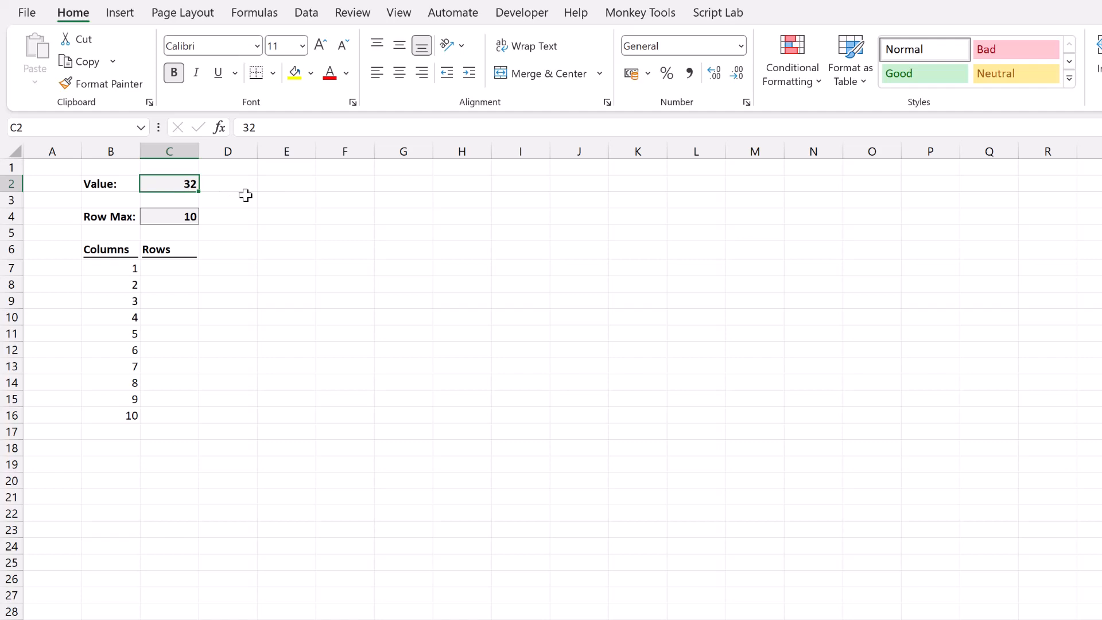
click(111, 217)
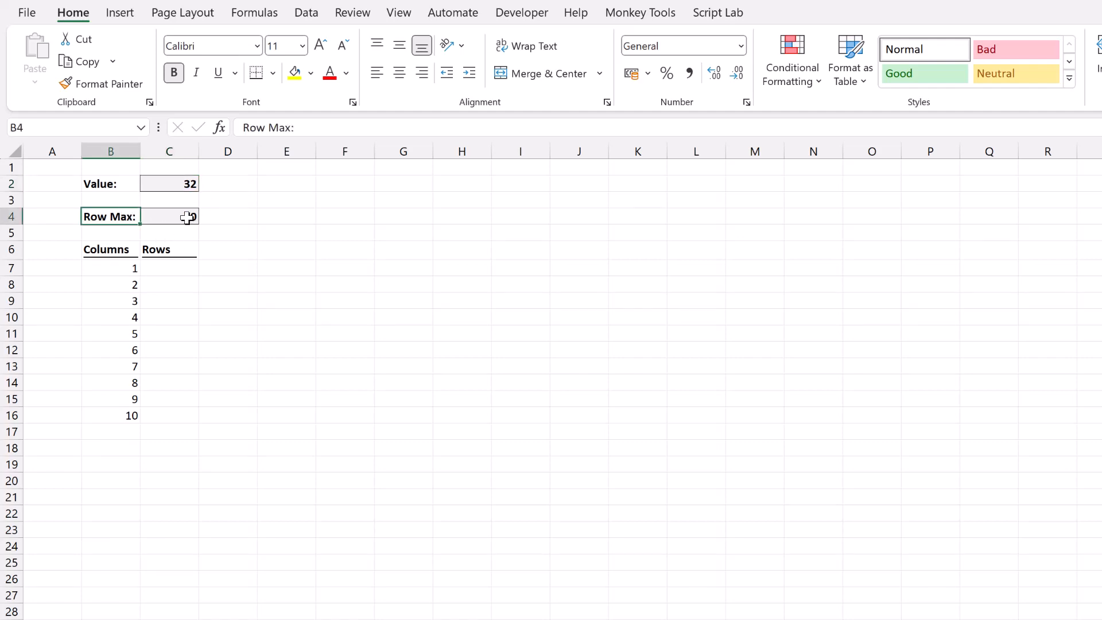
click(168, 217)
text(=)
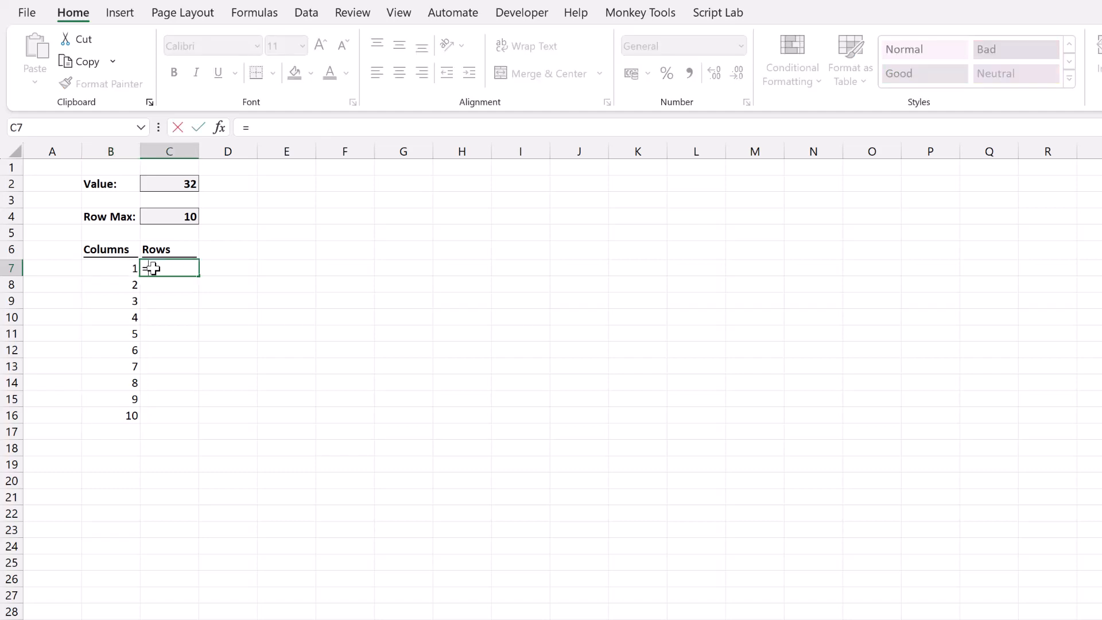
Enter =MIN(B7*$C$4,$C$2) in C7 with absolute references to Row Max and Value
text(MIN)
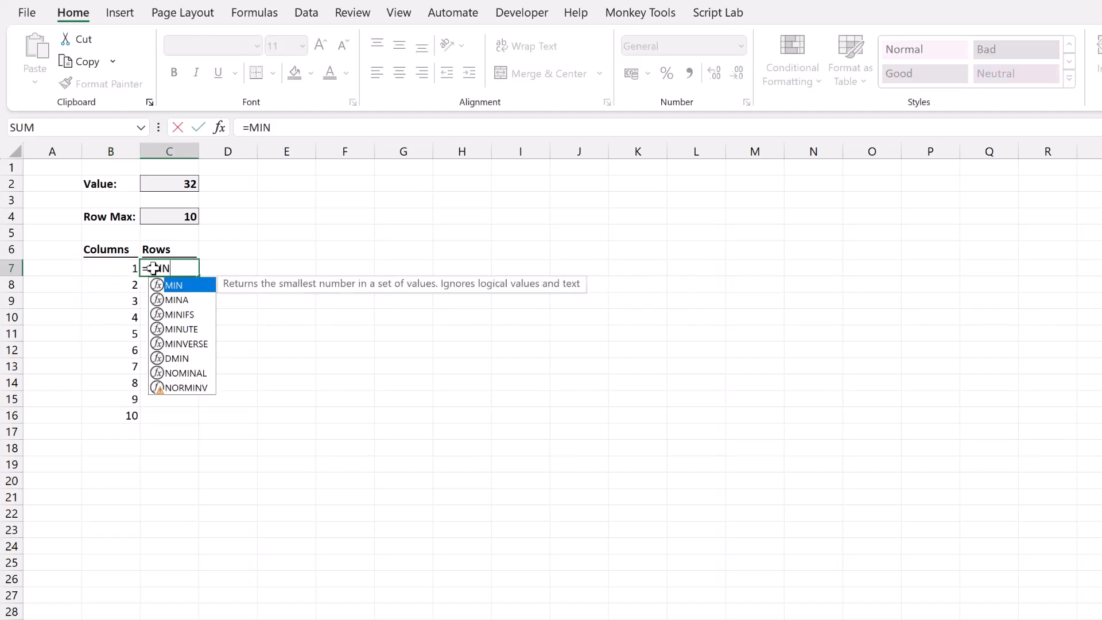
text((B7*)
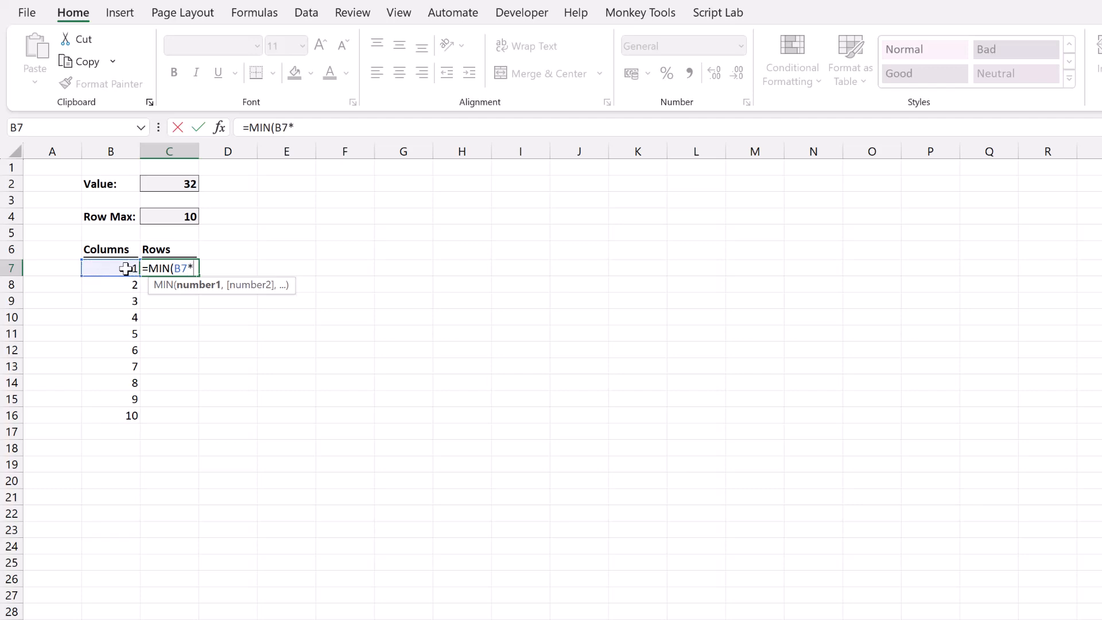
click(169, 216)
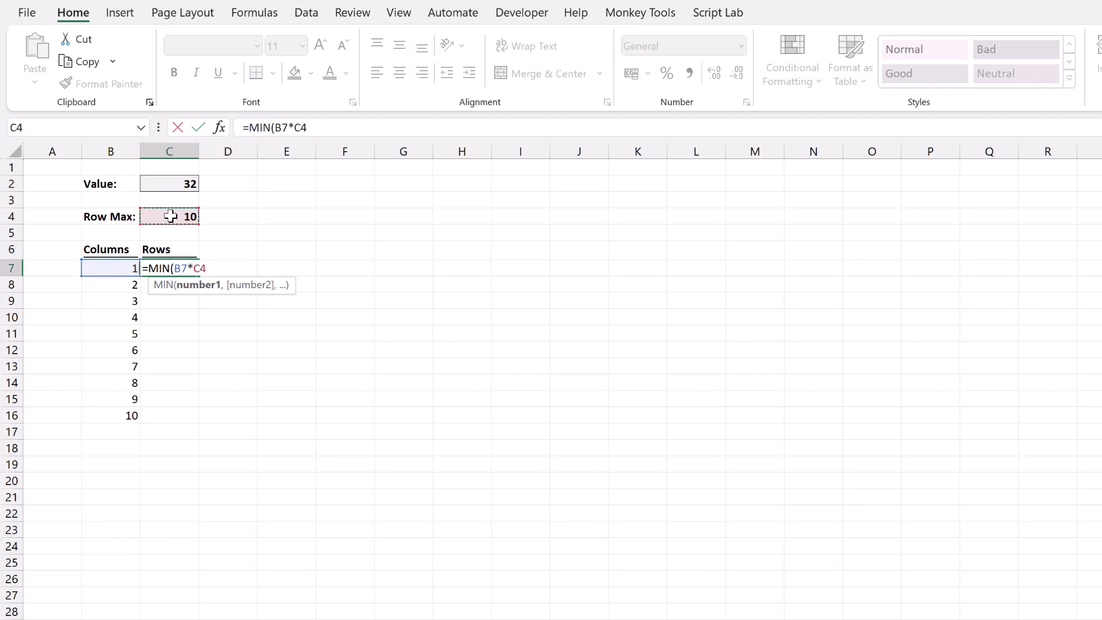
key(f4)
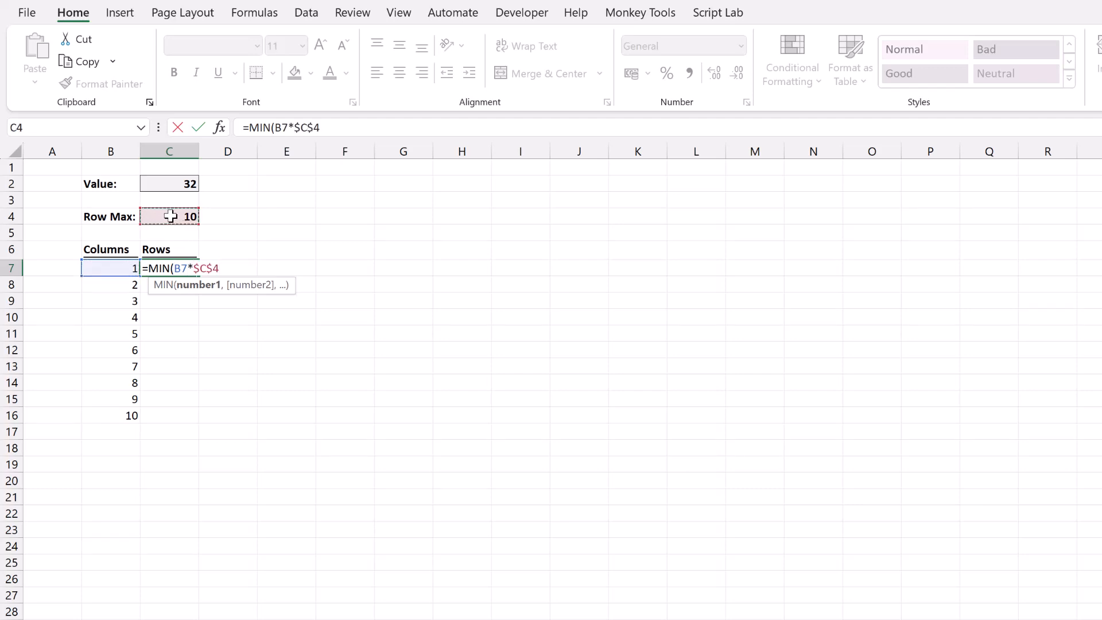
text(,)
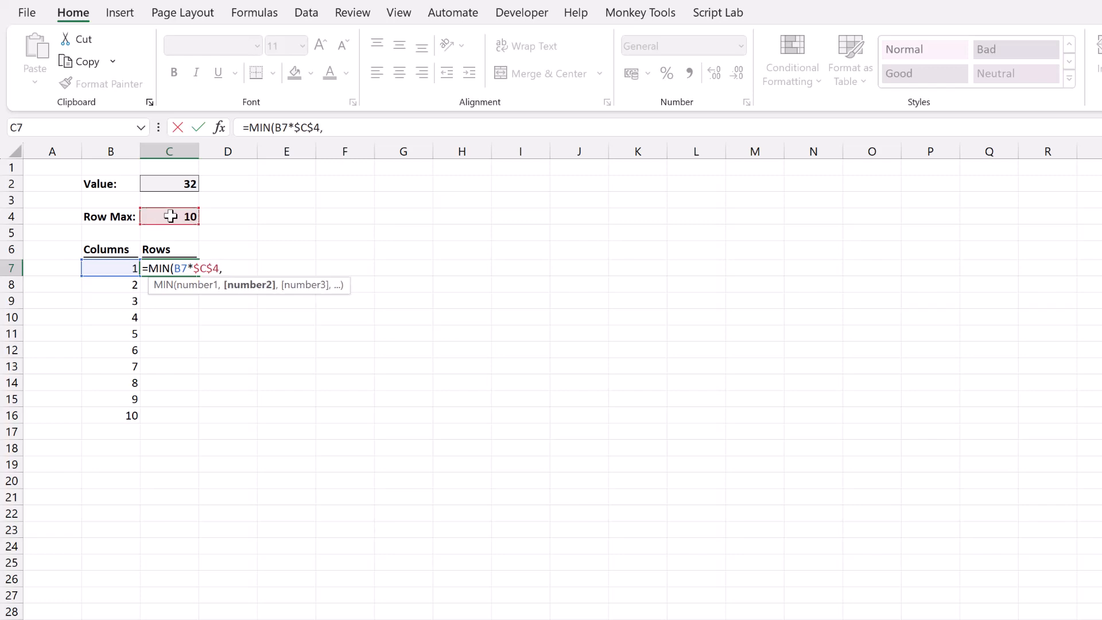
click(170, 184)
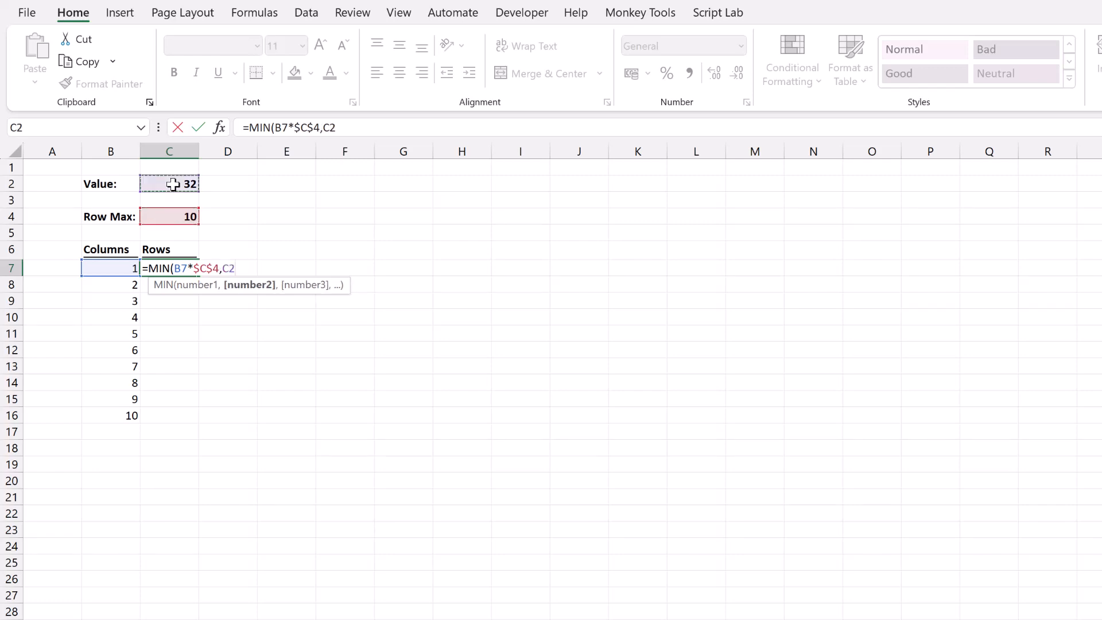
text())
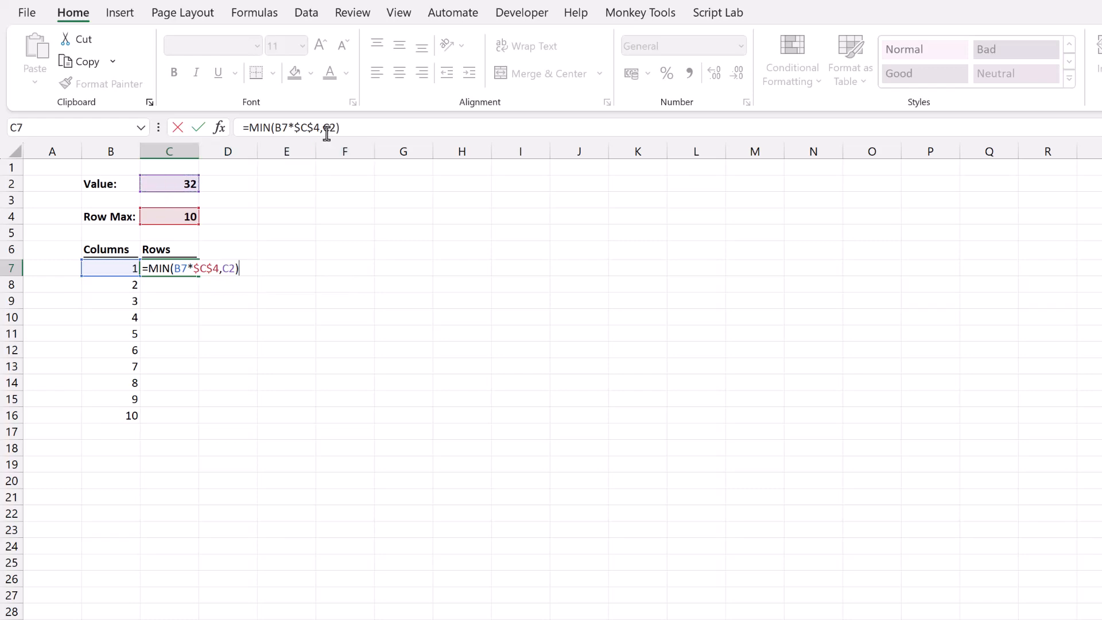
key(f4)
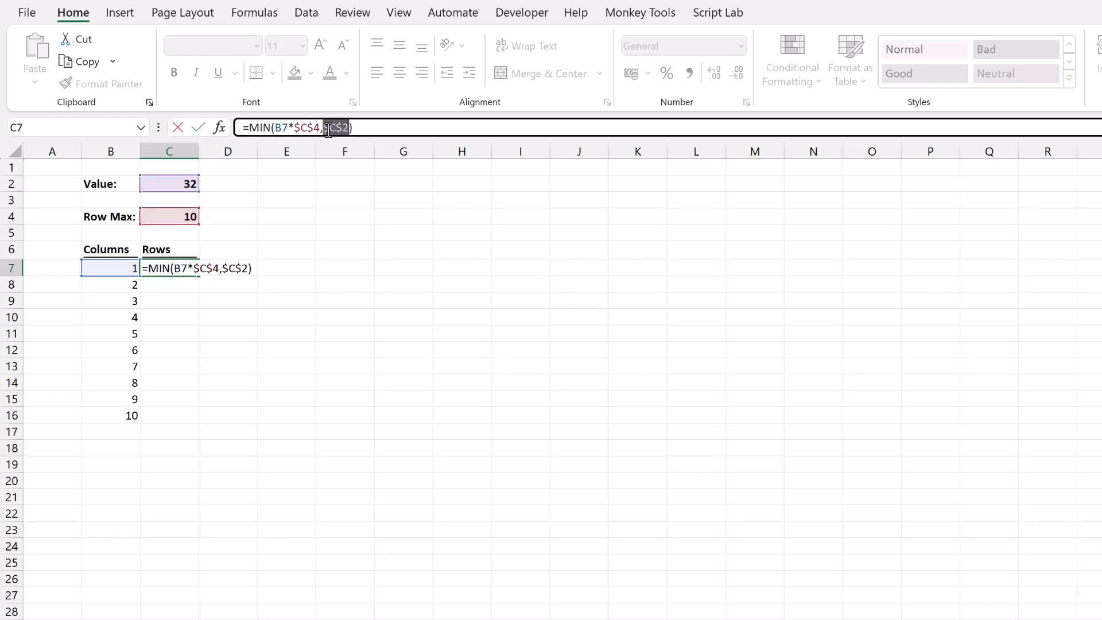
key(Enter)
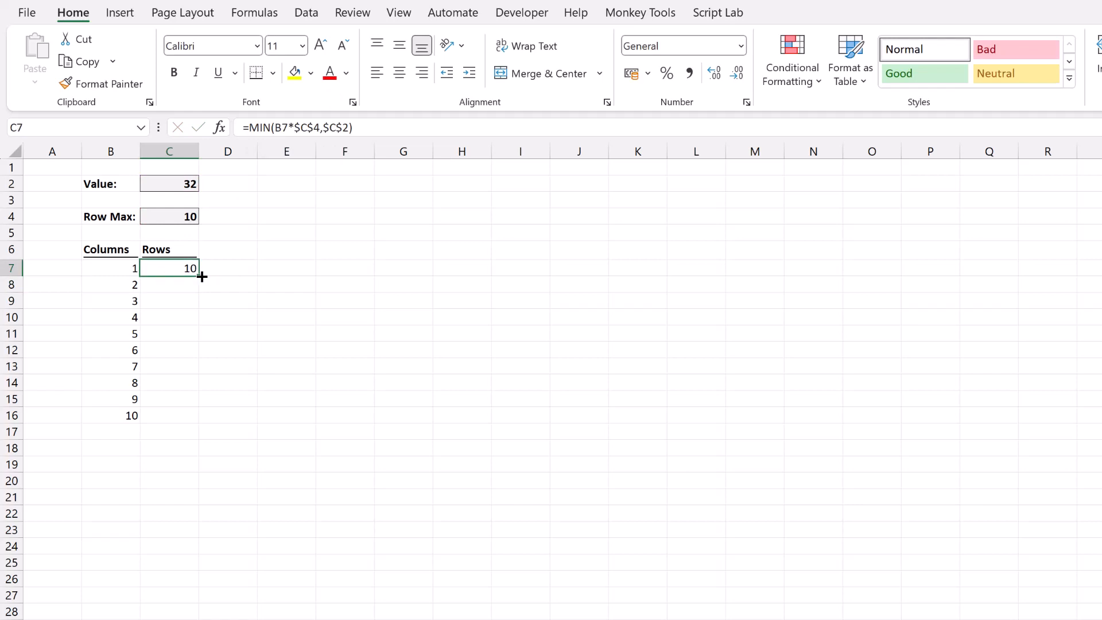
Fill the MIN formula down C7:C16, giving 10, 20, 30, then 32 onward
drag(203, 276, 189, 416)
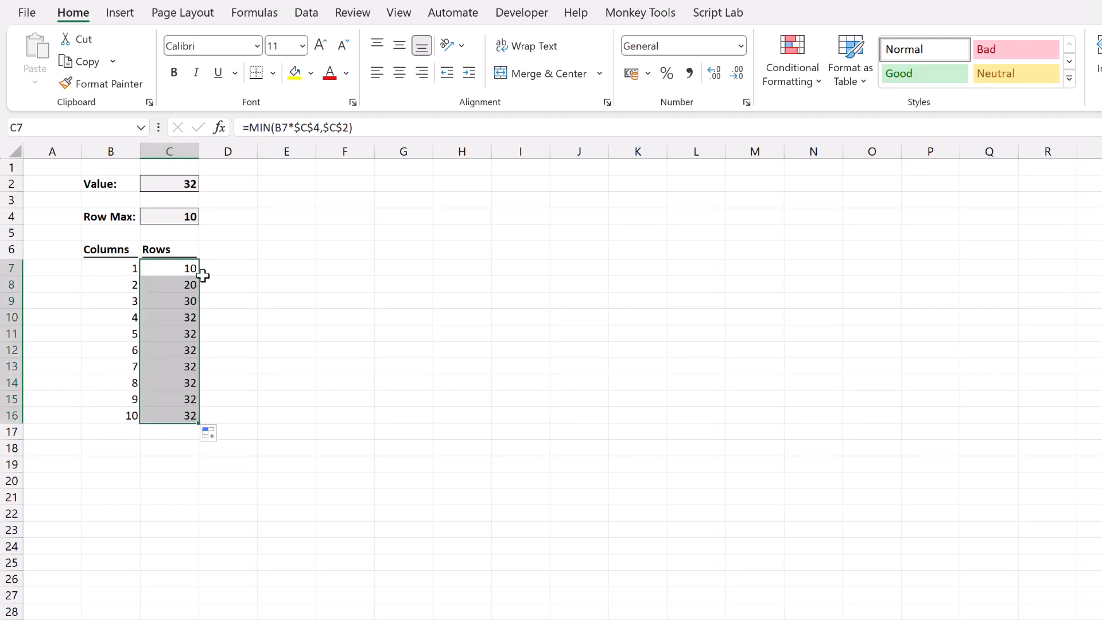
mouse_move(207, 274)
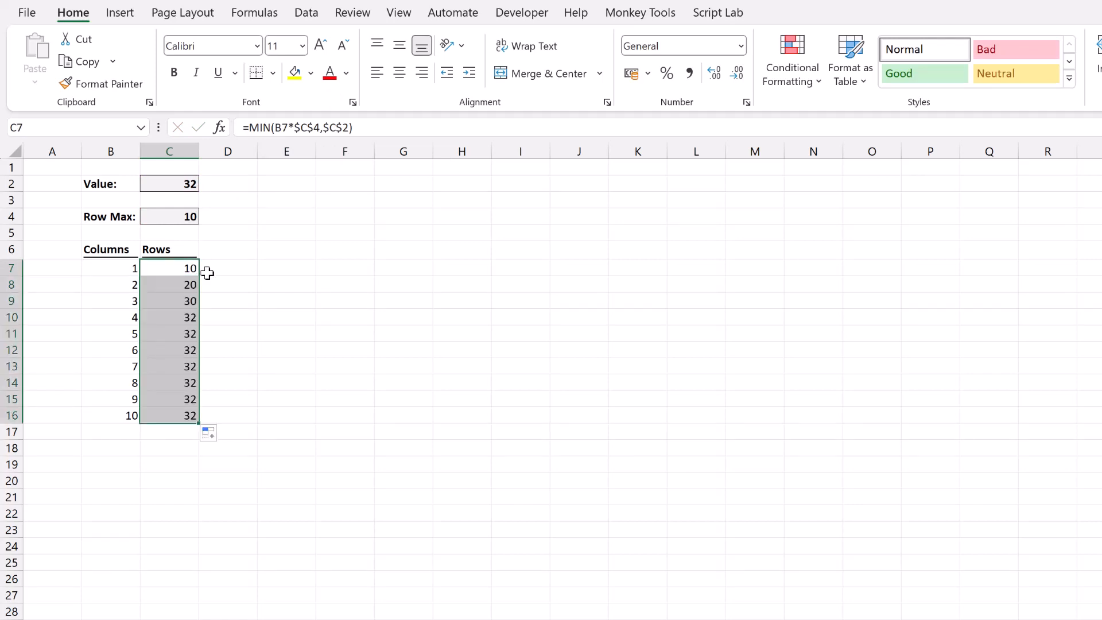
click(168, 267)
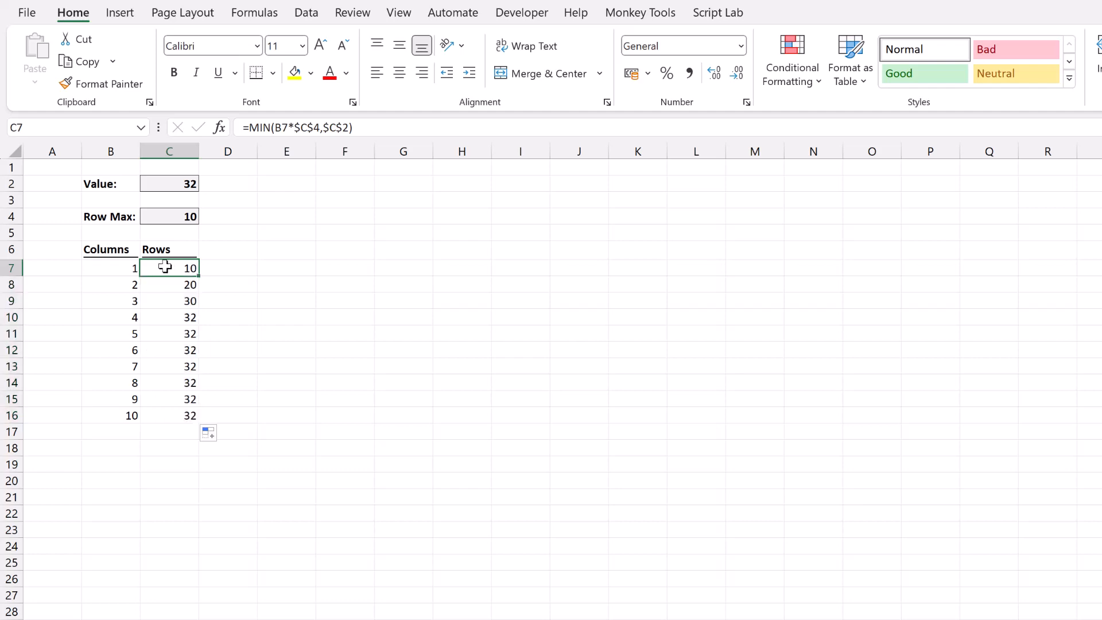
mouse_move(165, 284)
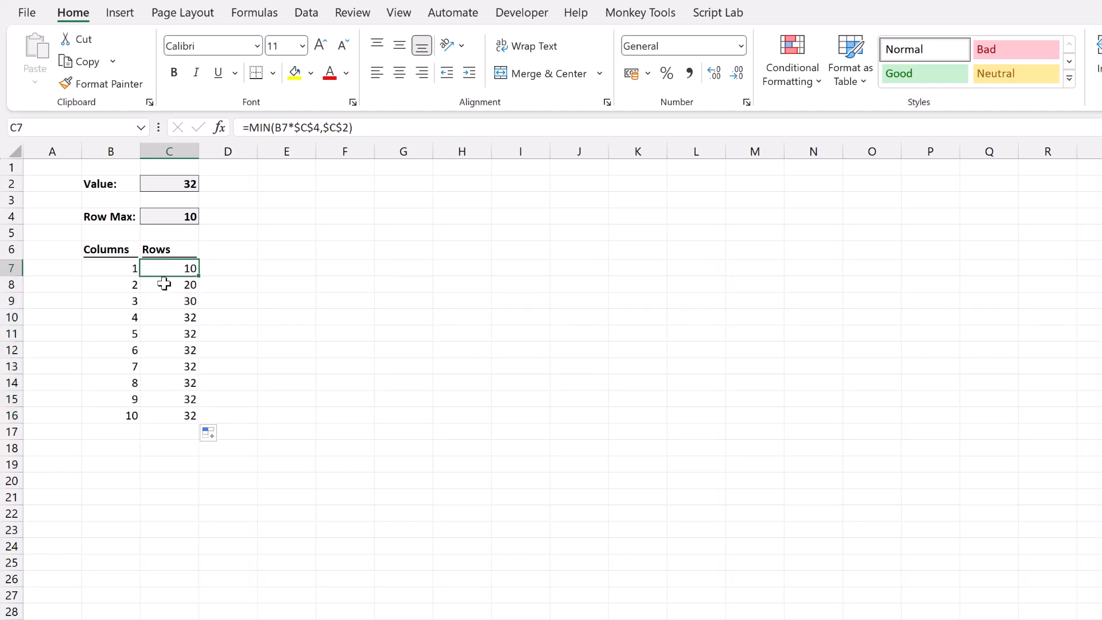
click(168, 300)
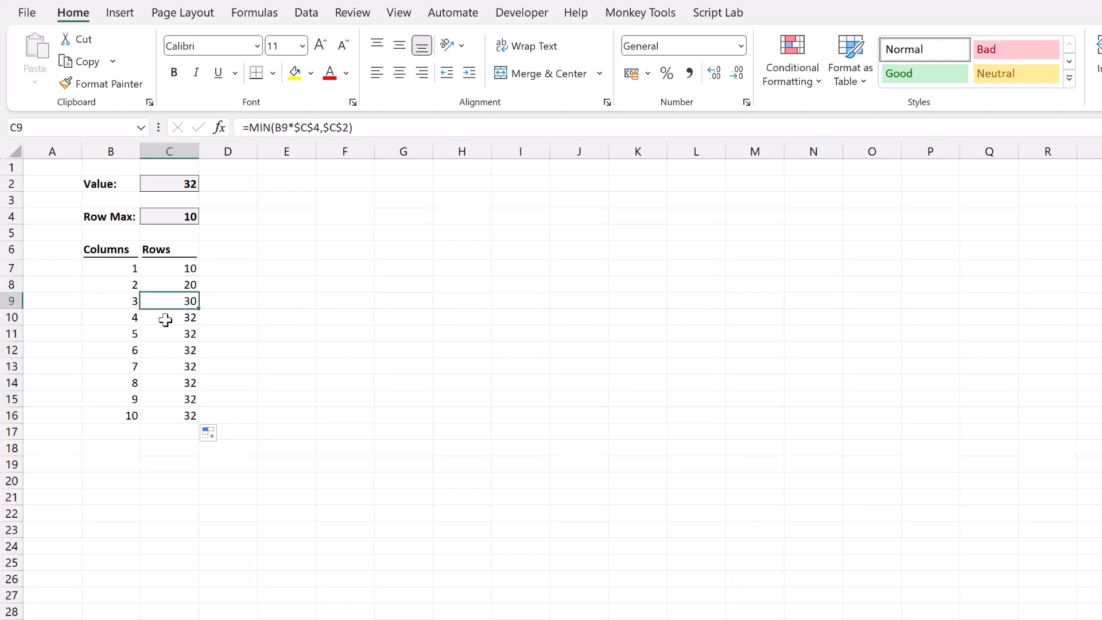
click(169, 317)
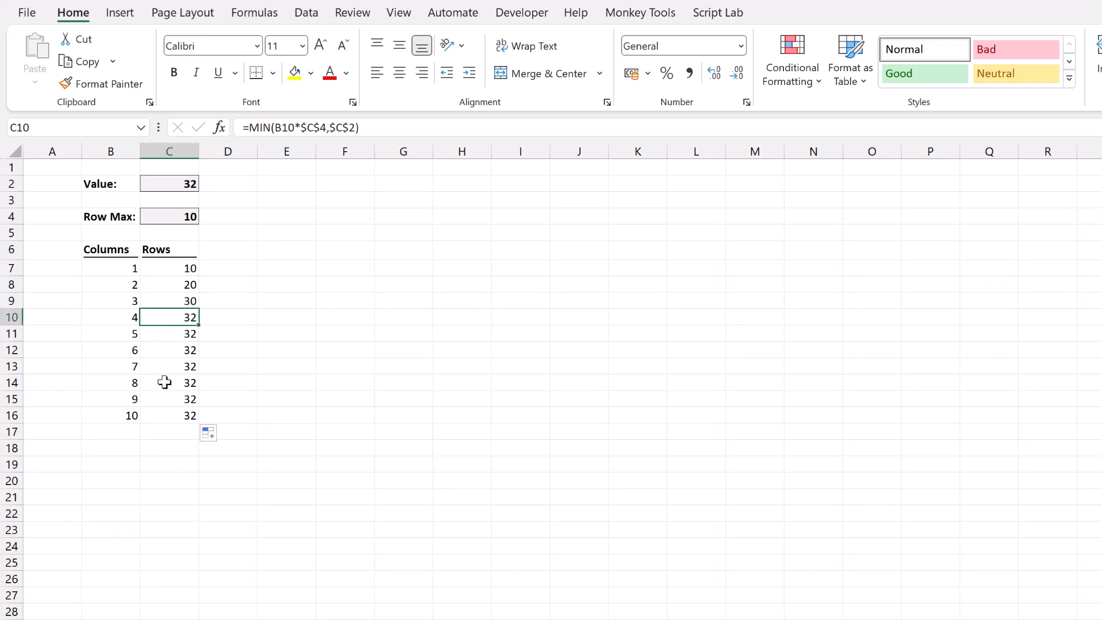
mouse_move(186, 199)
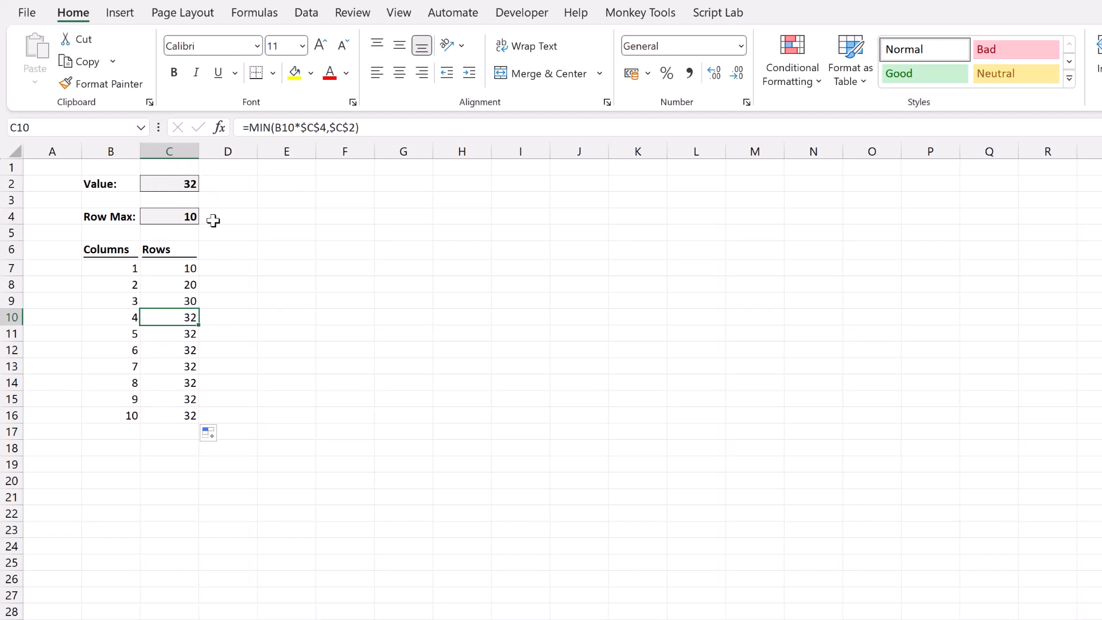
mouse_move(237, 278)
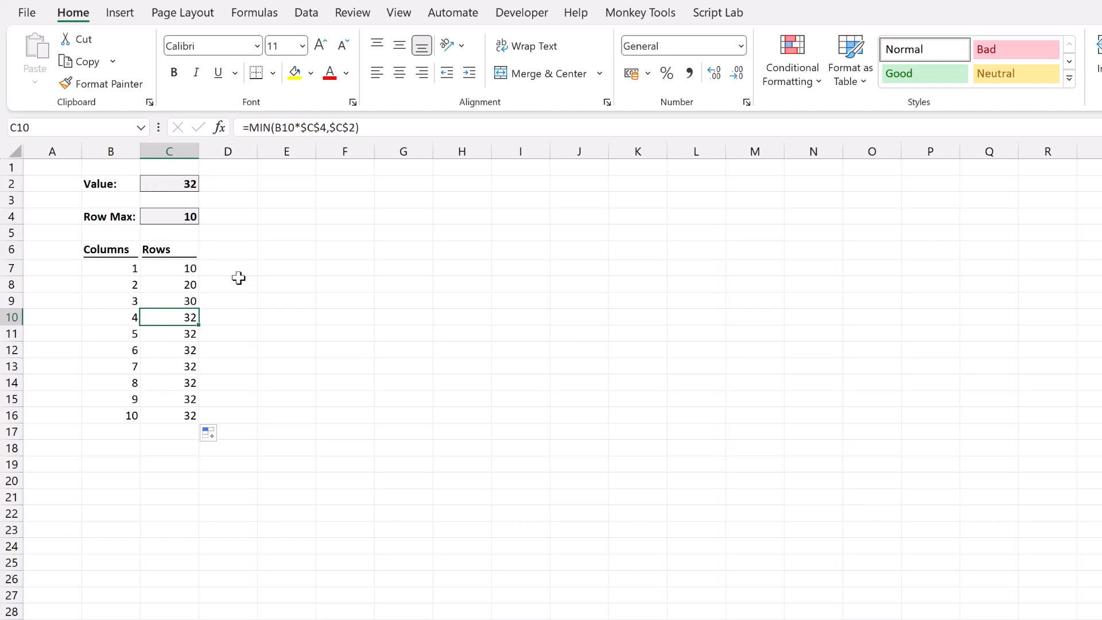
mouse_move(188, 269)
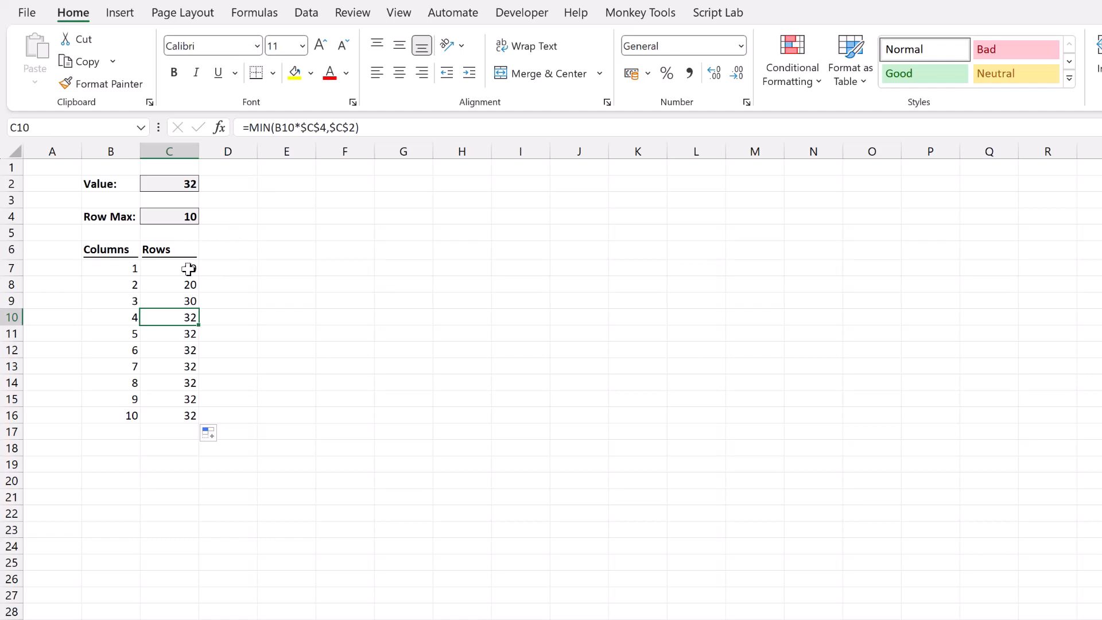
Revise C7 to subtract (B7-1)*Row Max so each column shows only its own rows
double_click(168, 268)
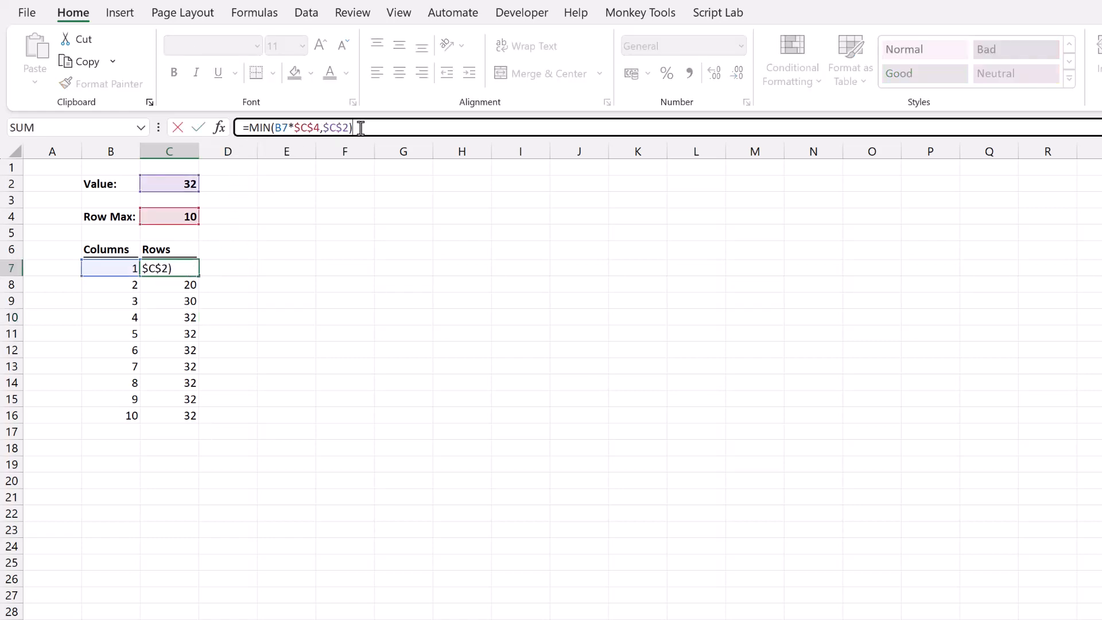
text(-()
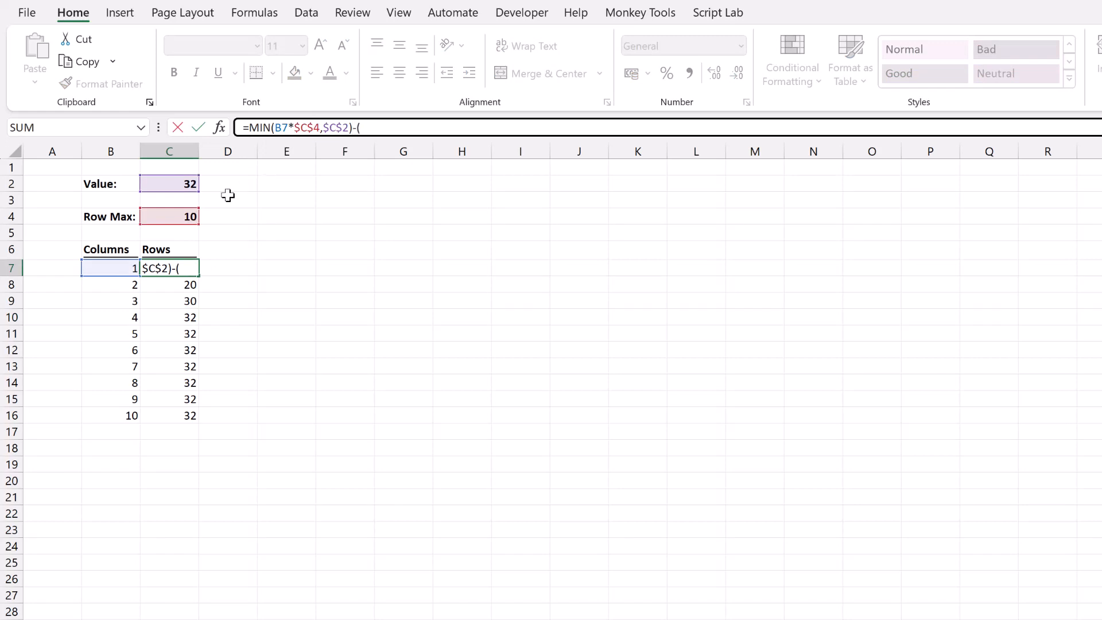
click(110, 267)
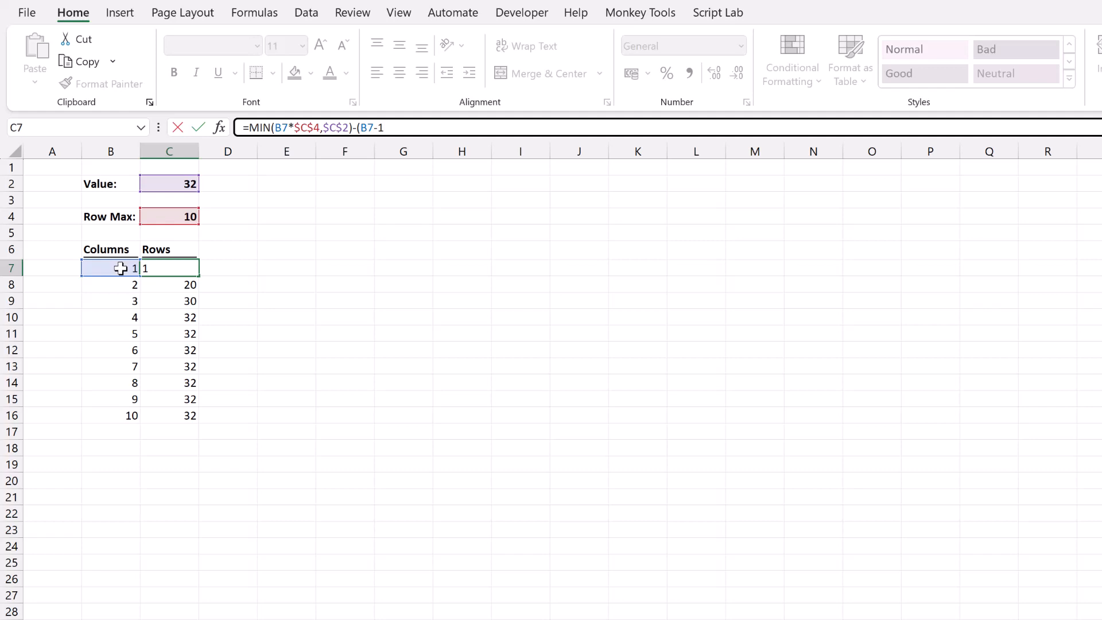
text()*)
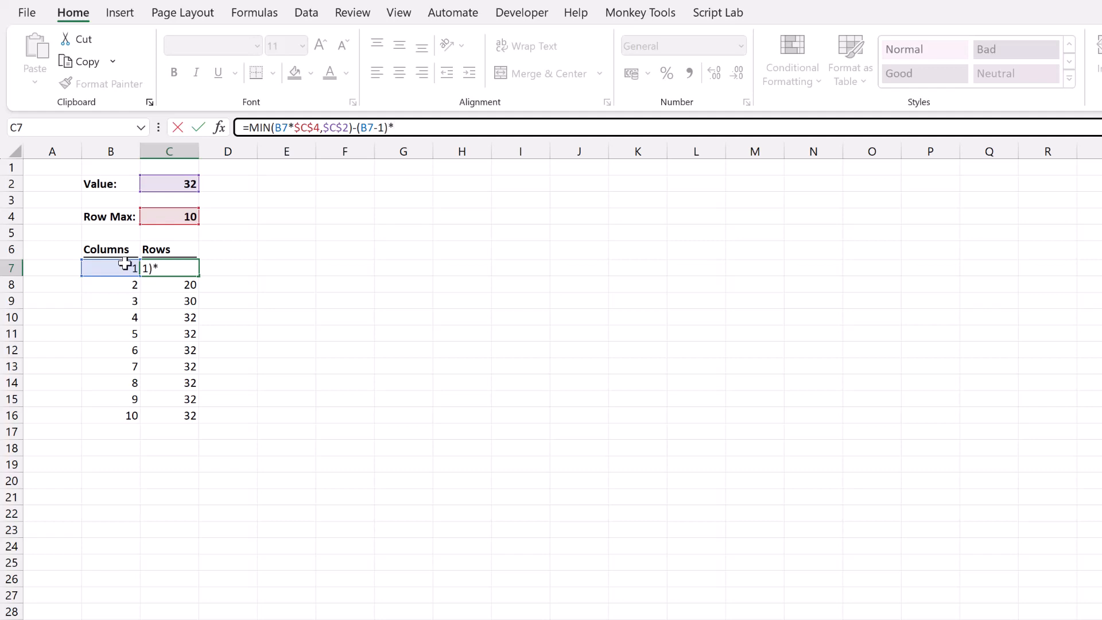
click(169, 217)
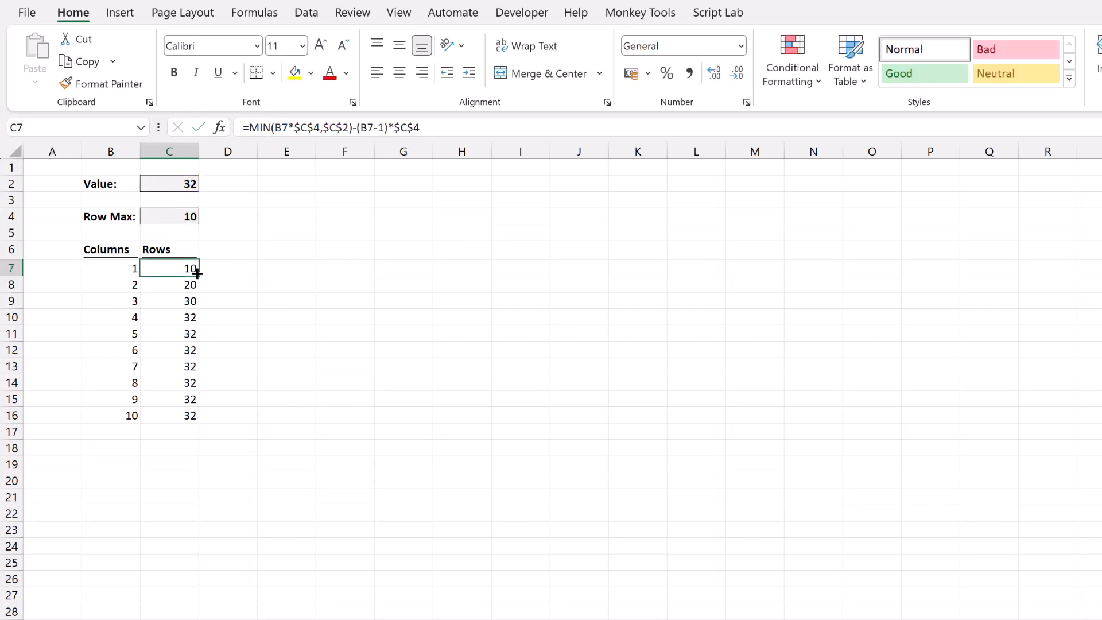
Fill the revised formula down to C16 and check the negative results needing a MAX(...,0) clamp
drag(197, 268, 197, 415)
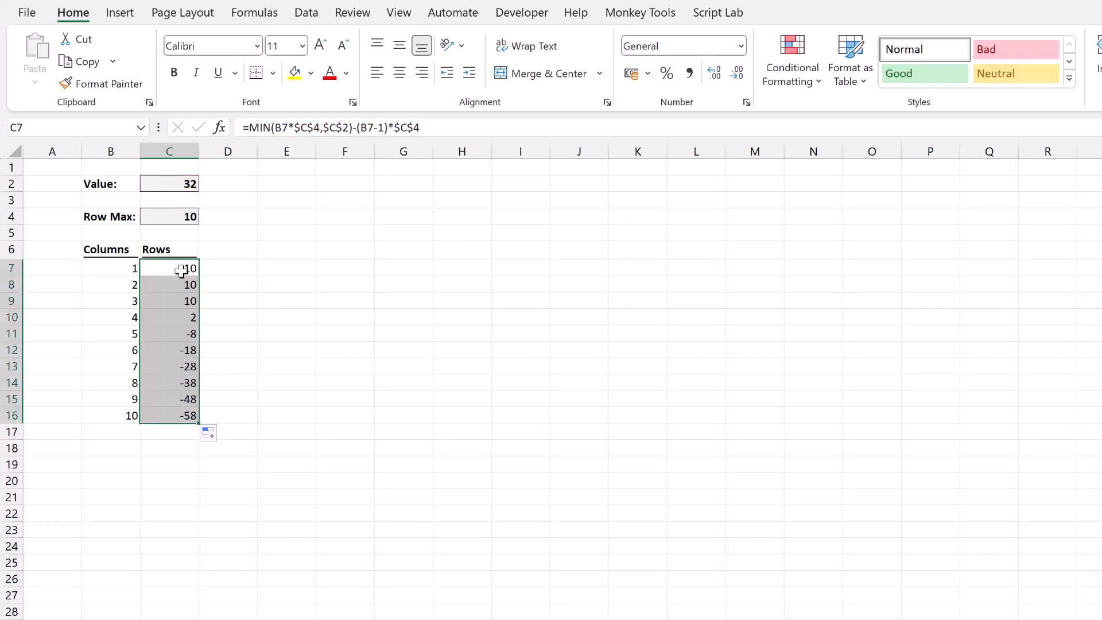
click(169, 283)
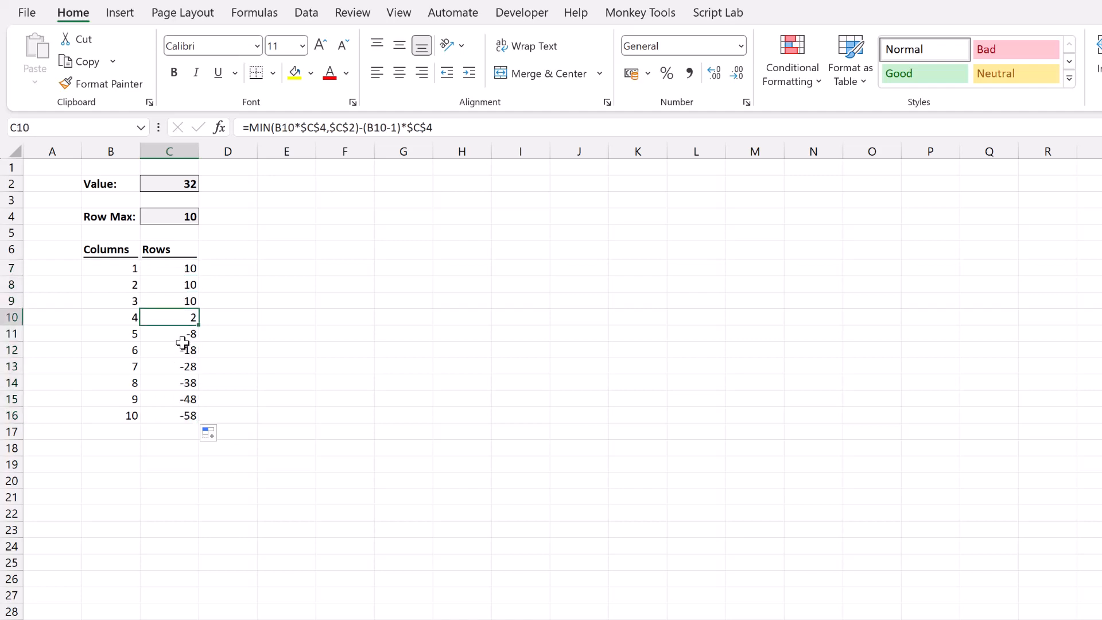
drag(169, 334, 169, 414)
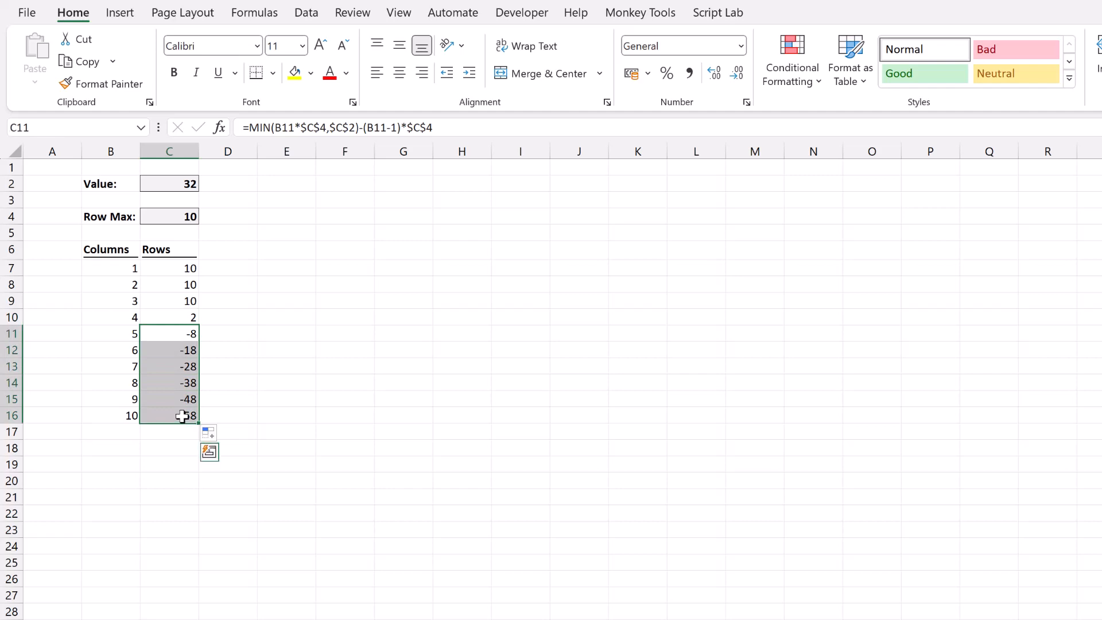
click(169, 268)
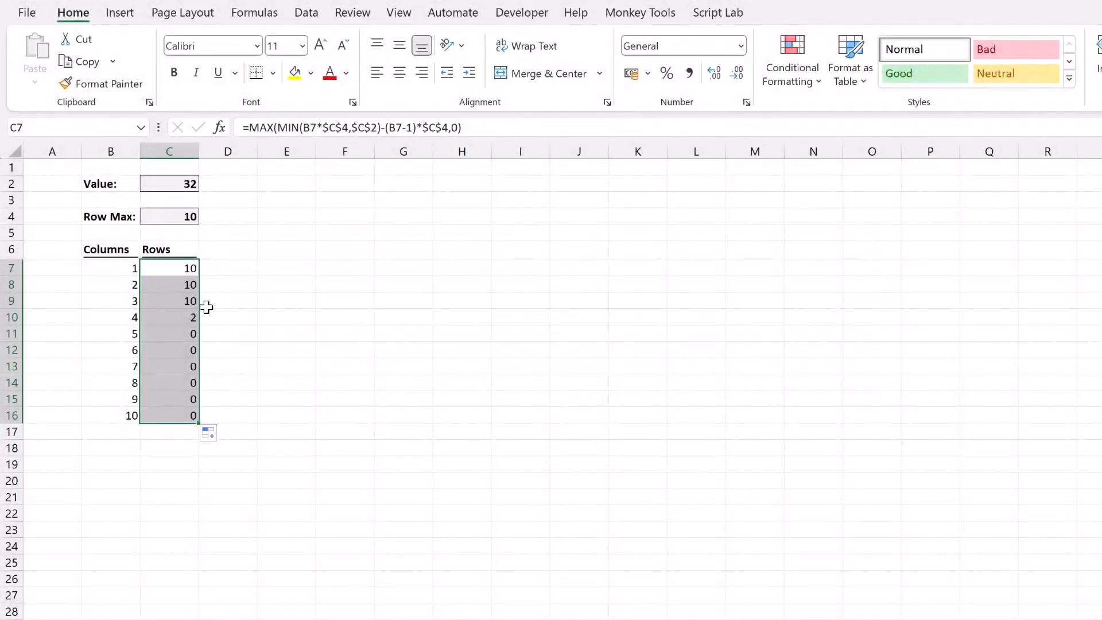
Select the Columns/Rows table B6:C16 and choose a Combo chart from All Charts
click(110, 249)
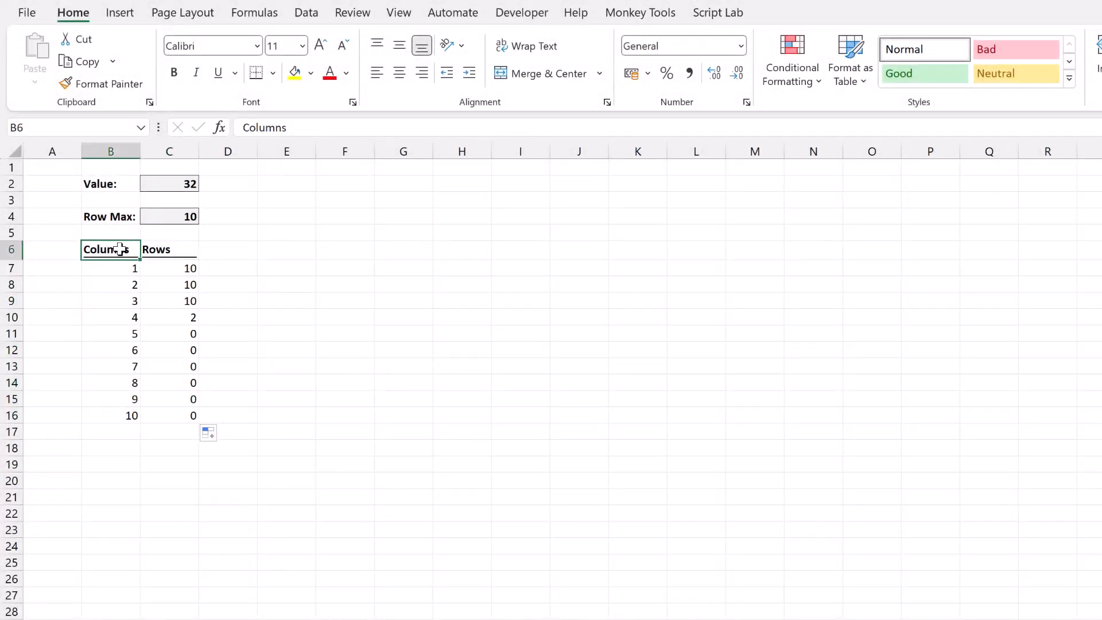
drag(110, 249, 178, 414)
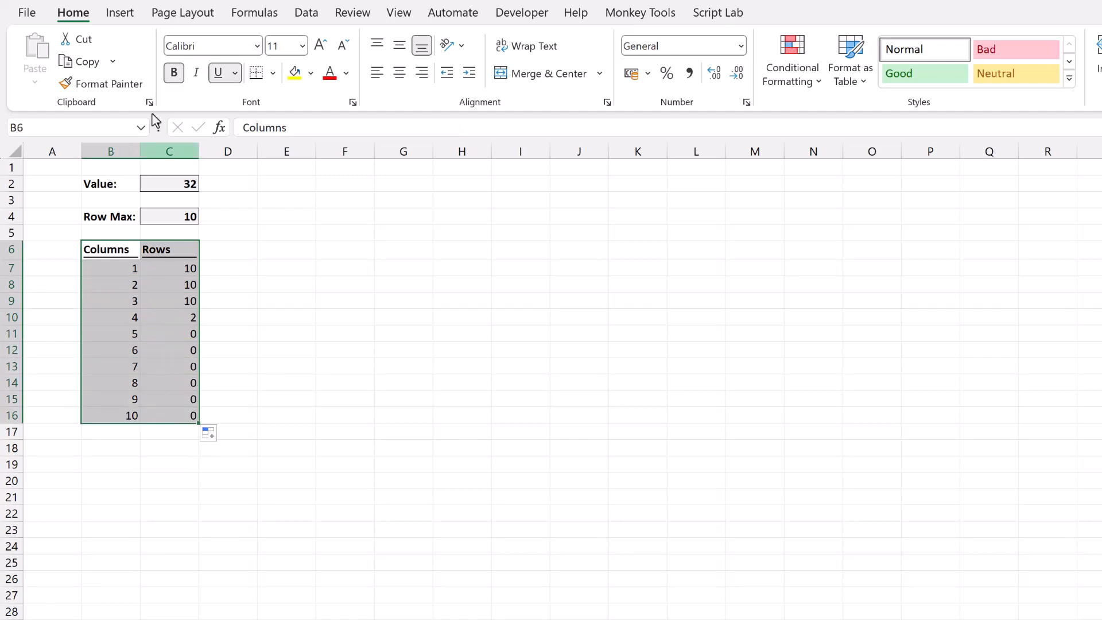
click(119, 13)
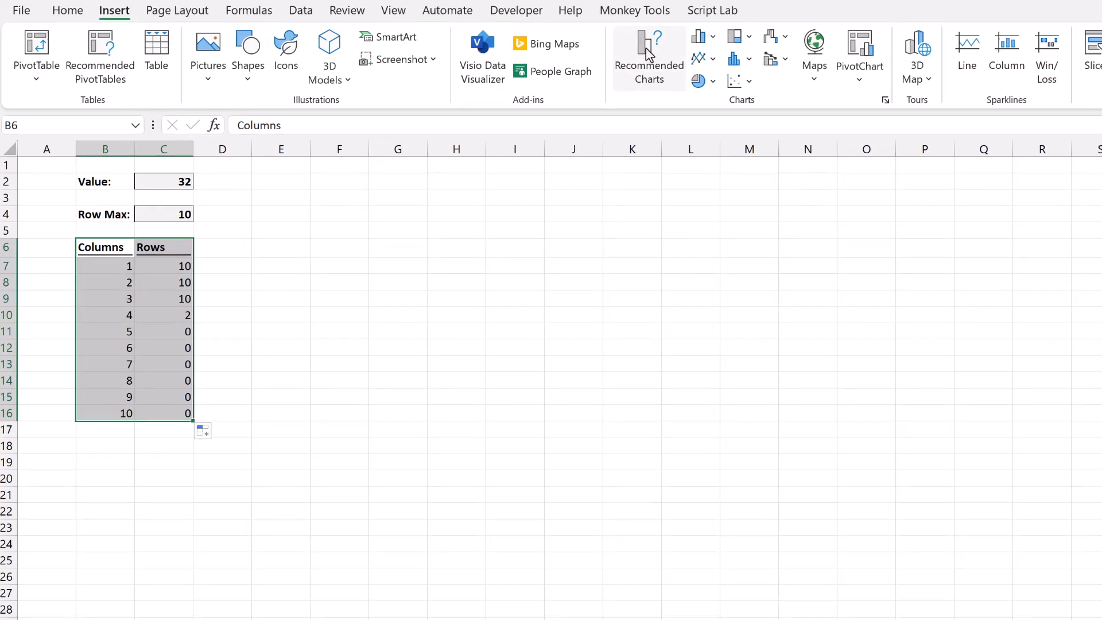
click(647, 58)
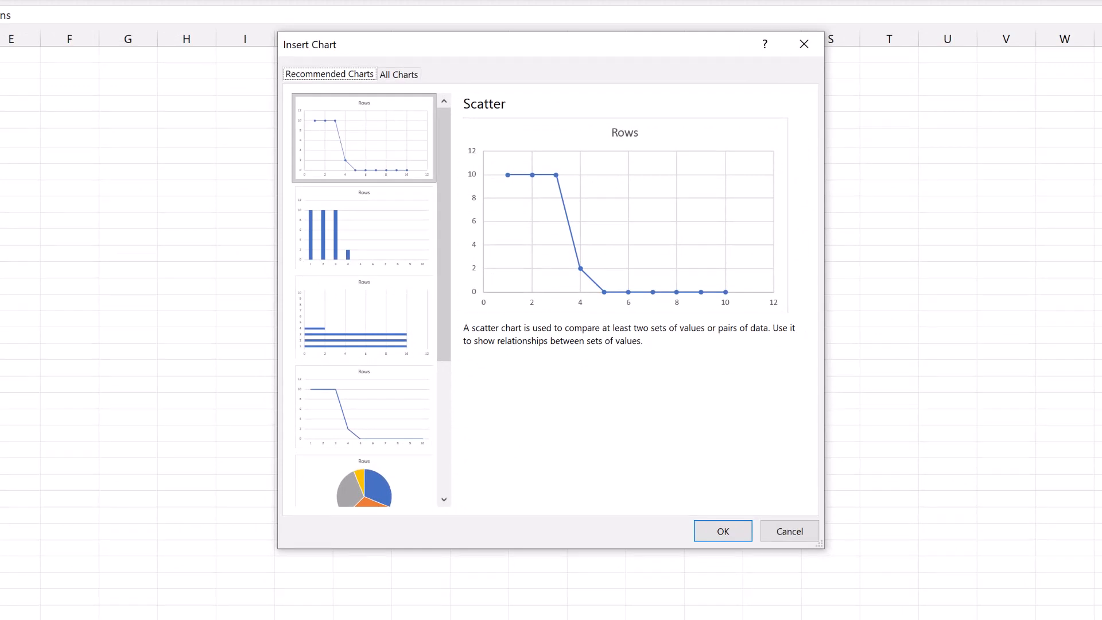
mouse_move(403, 55)
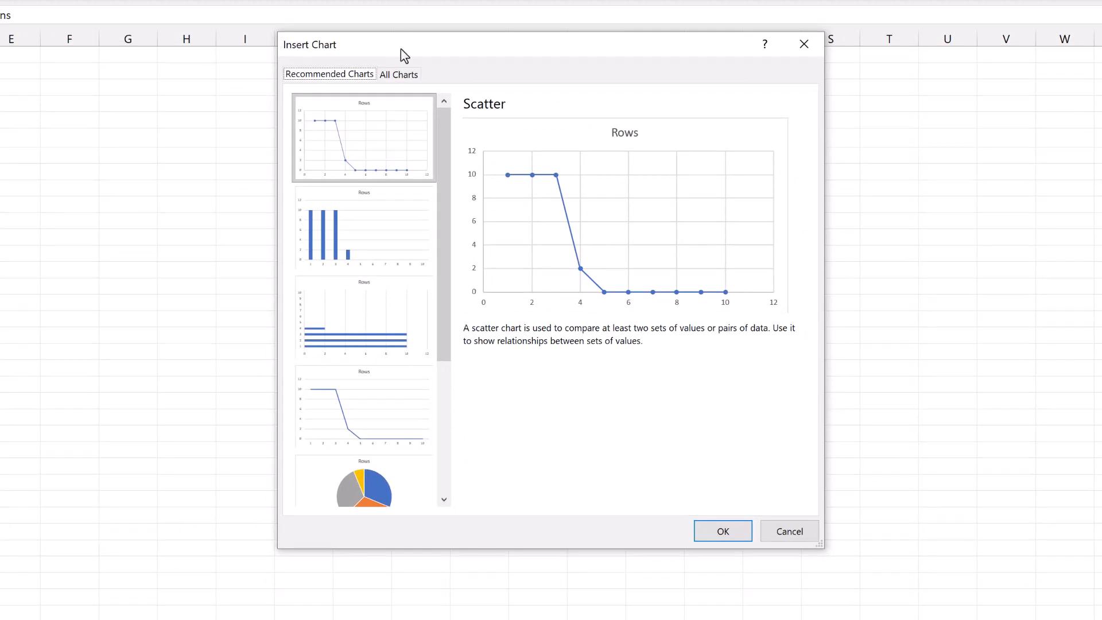
click(398, 74)
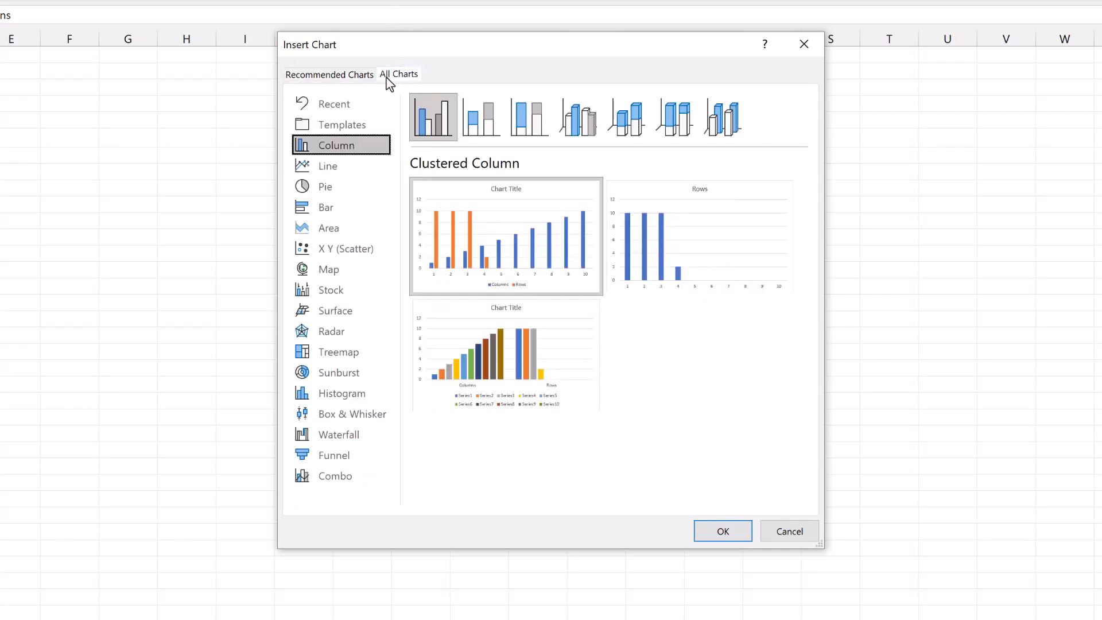
click(335, 475)
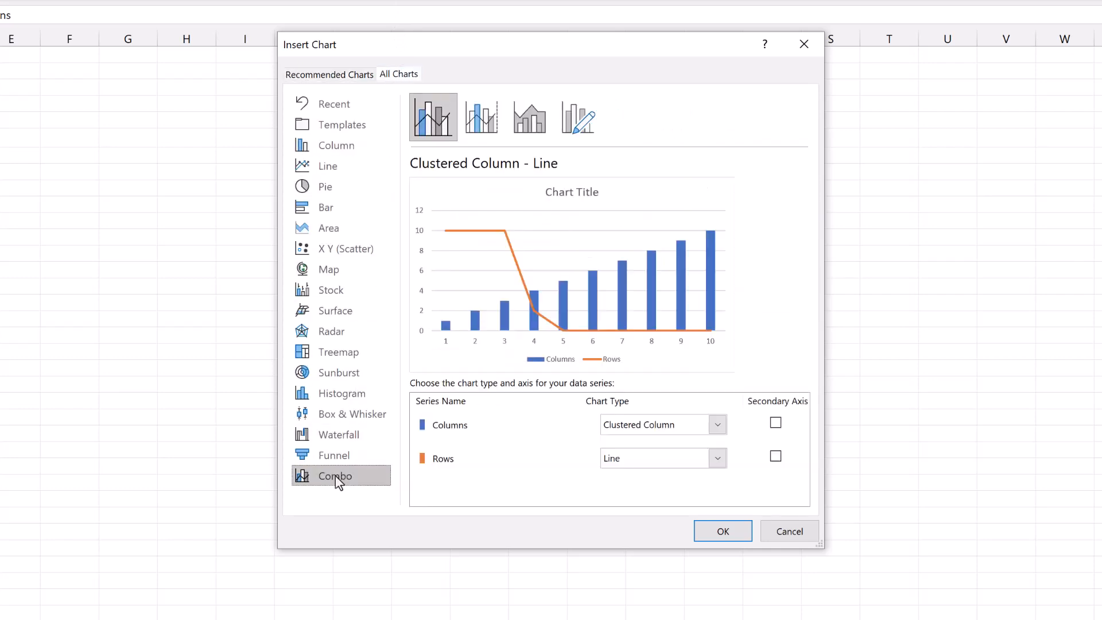
mouse_move(341, 483)
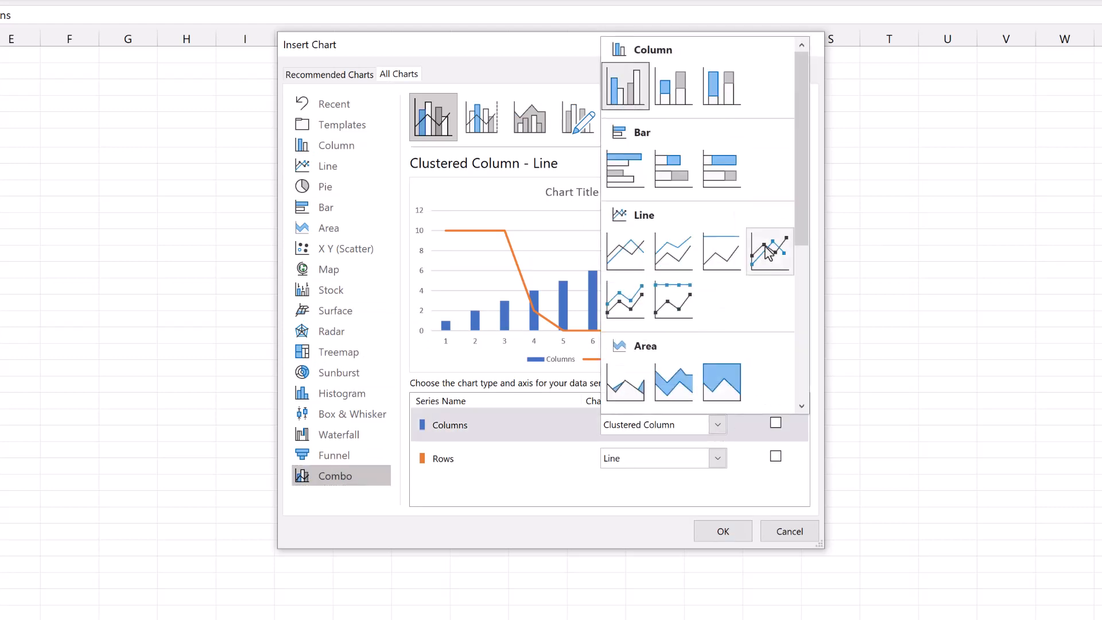
Plot Columns as Scatter and Rows as Stacked Bar, then insert the combo chart
scroll(down, 3)
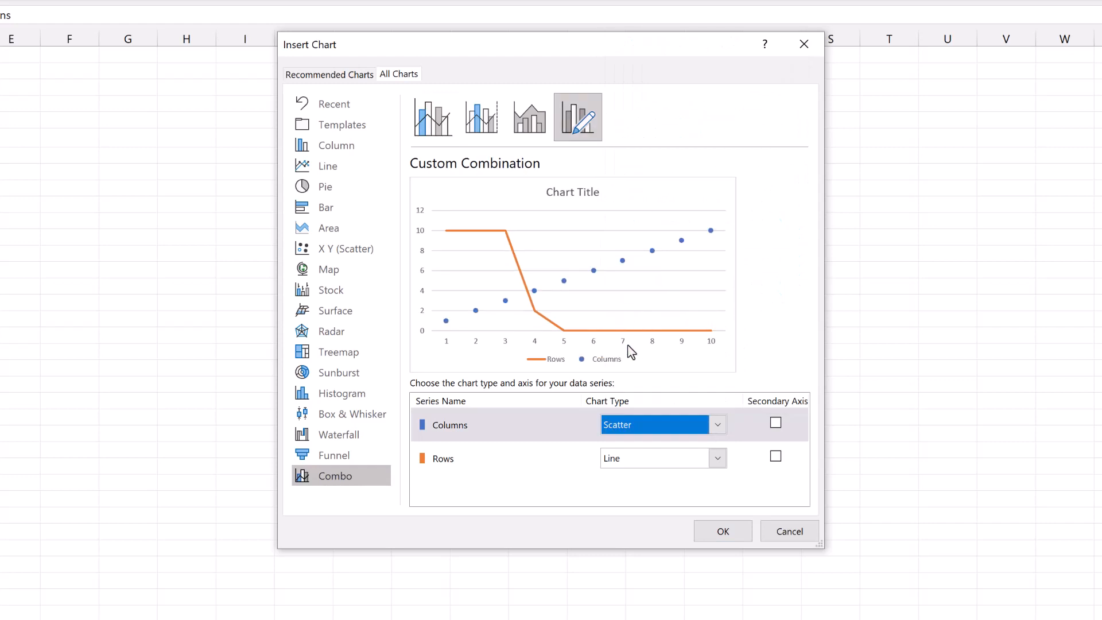
click(717, 423)
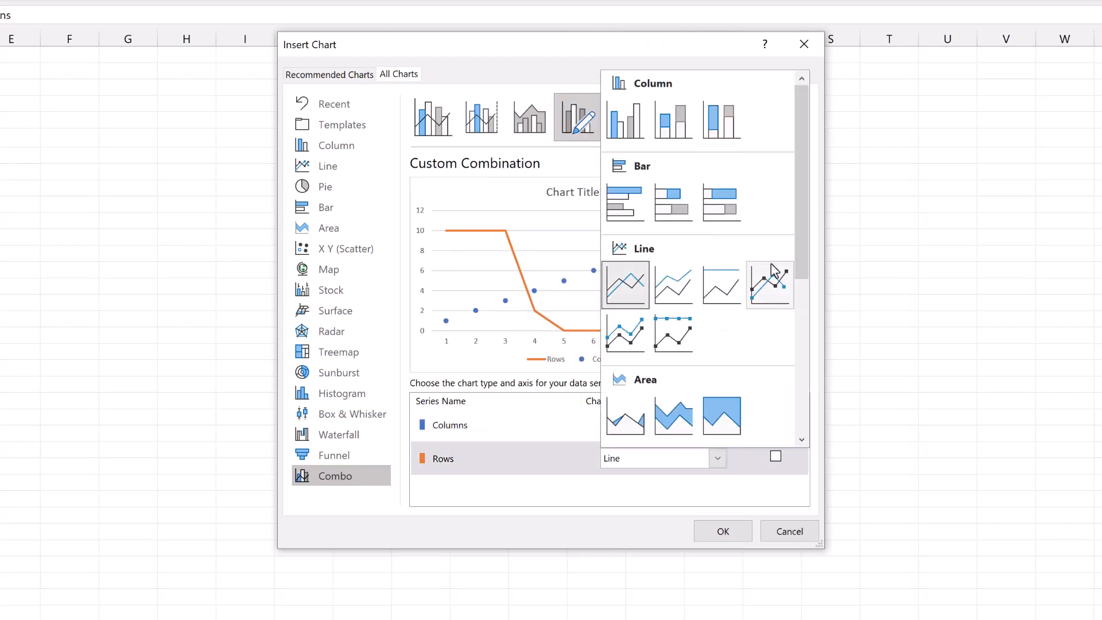
mouse_move(673, 204)
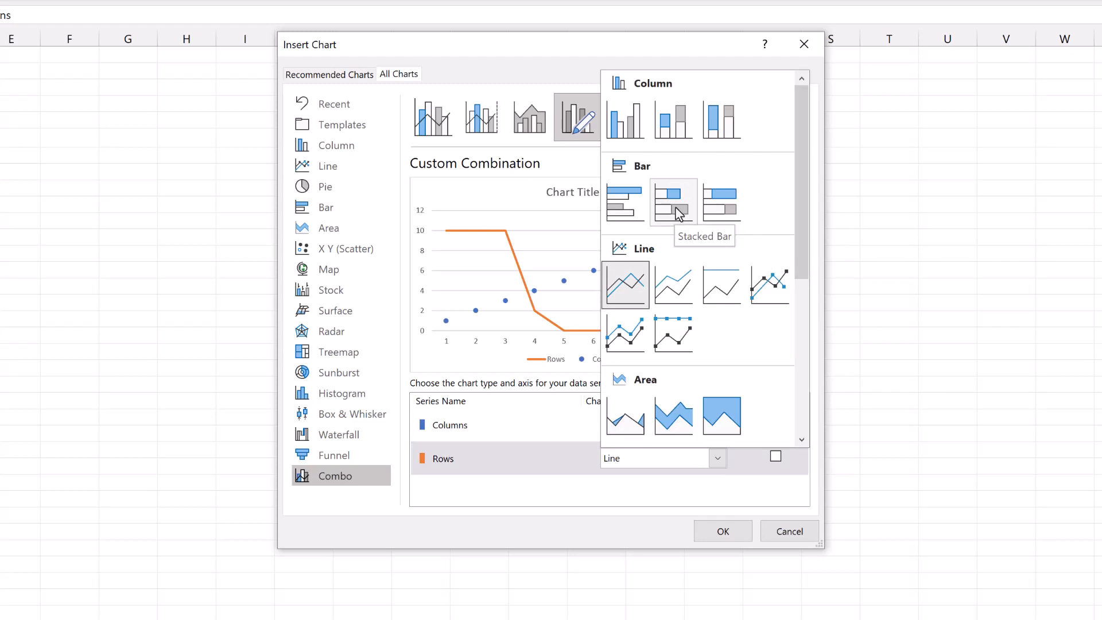
mouse_move(636, 214)
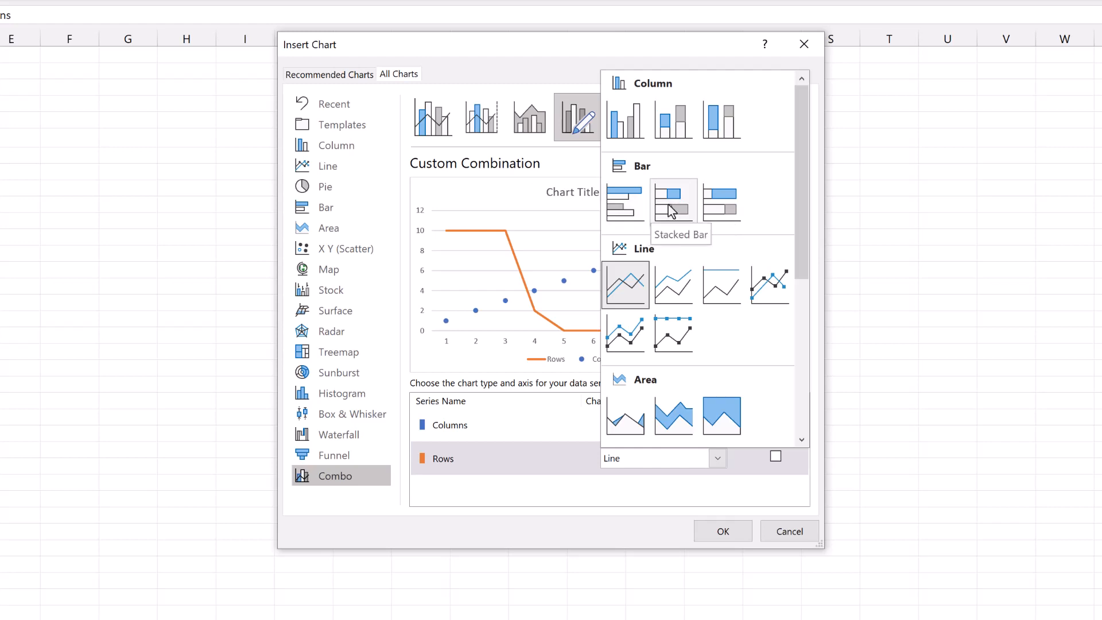
mouse_move(676, 205)
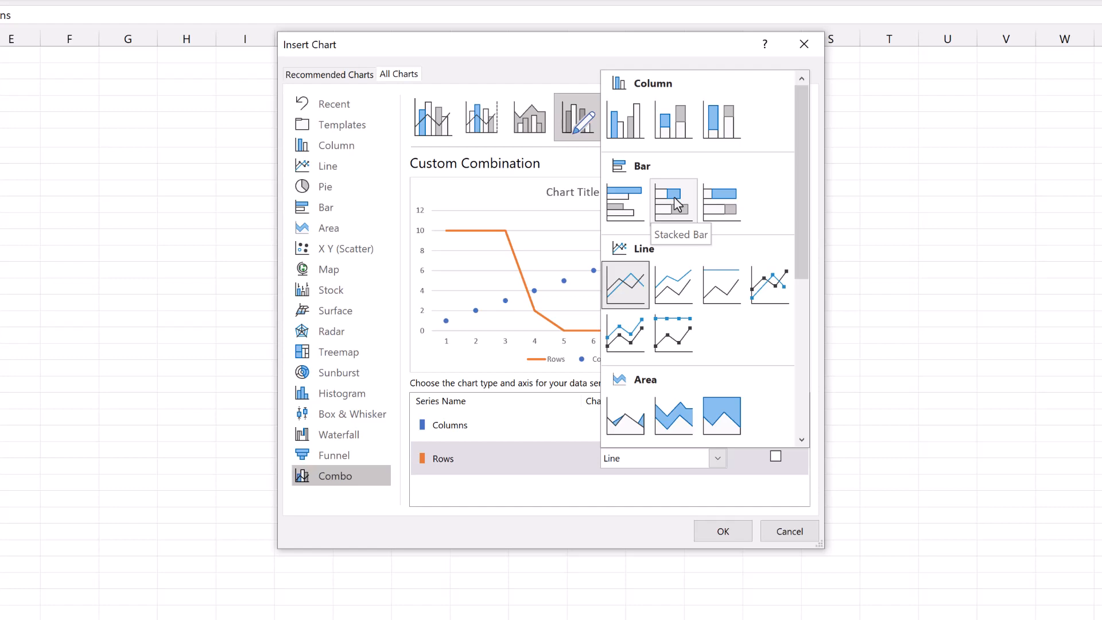
click(673, 201)
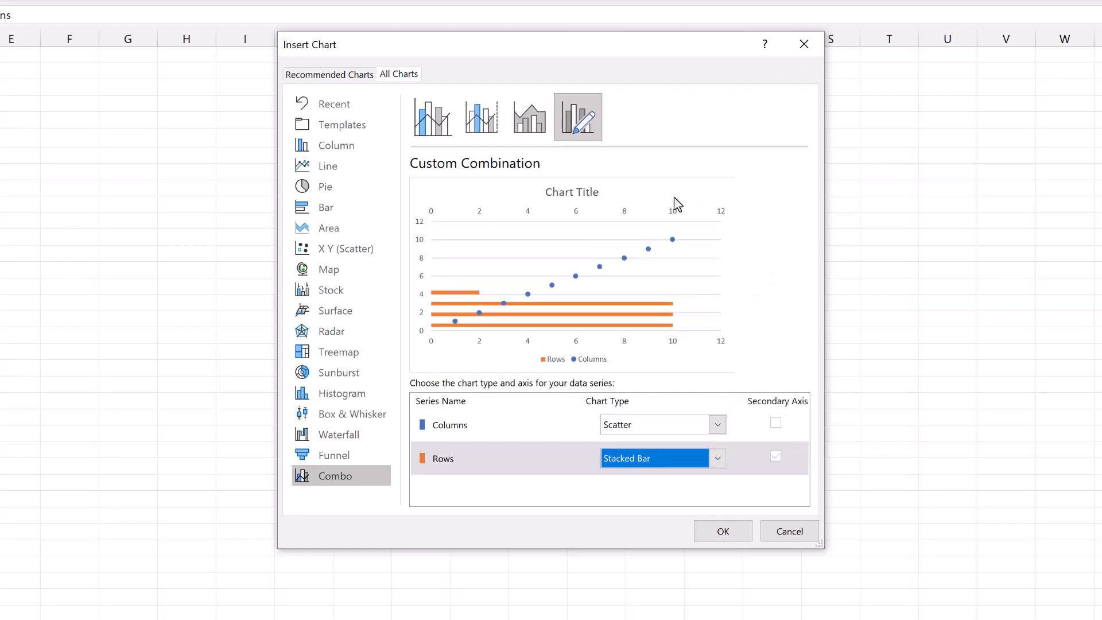
click(722, 531)
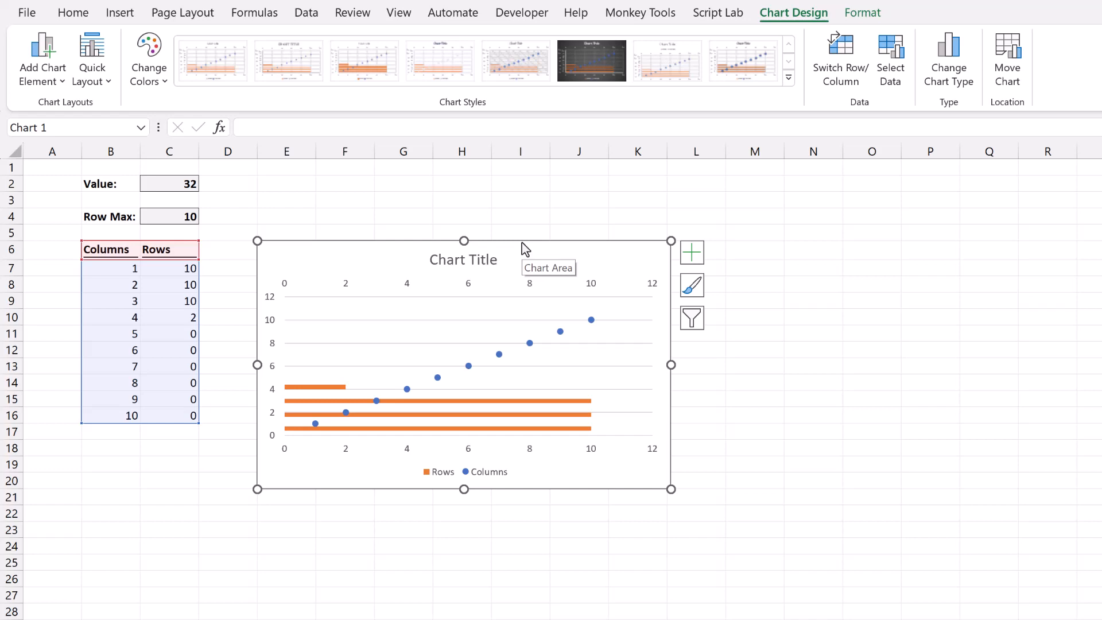
Select the Columns scatter series and show the Chart Elements list
click(590, 318)
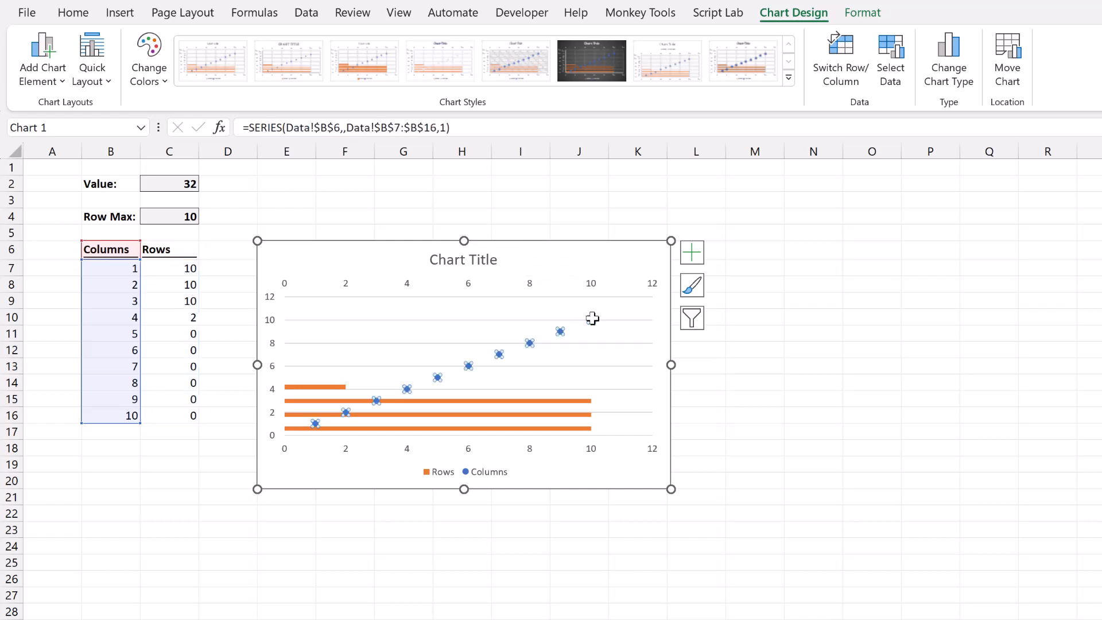
click(691, 252)
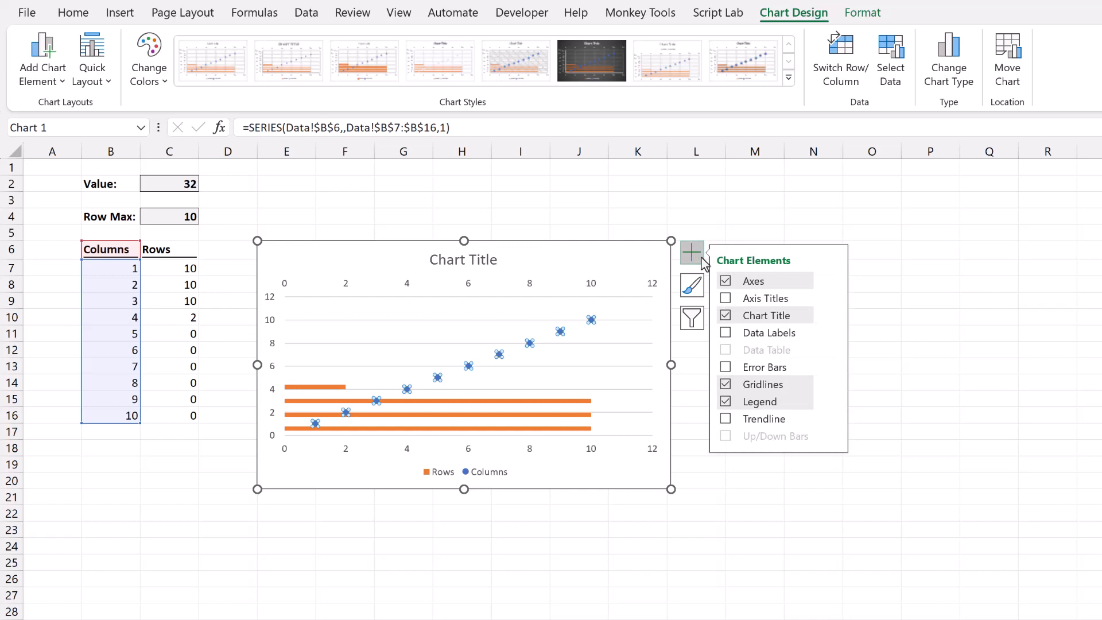
mouse_move(833, 372)
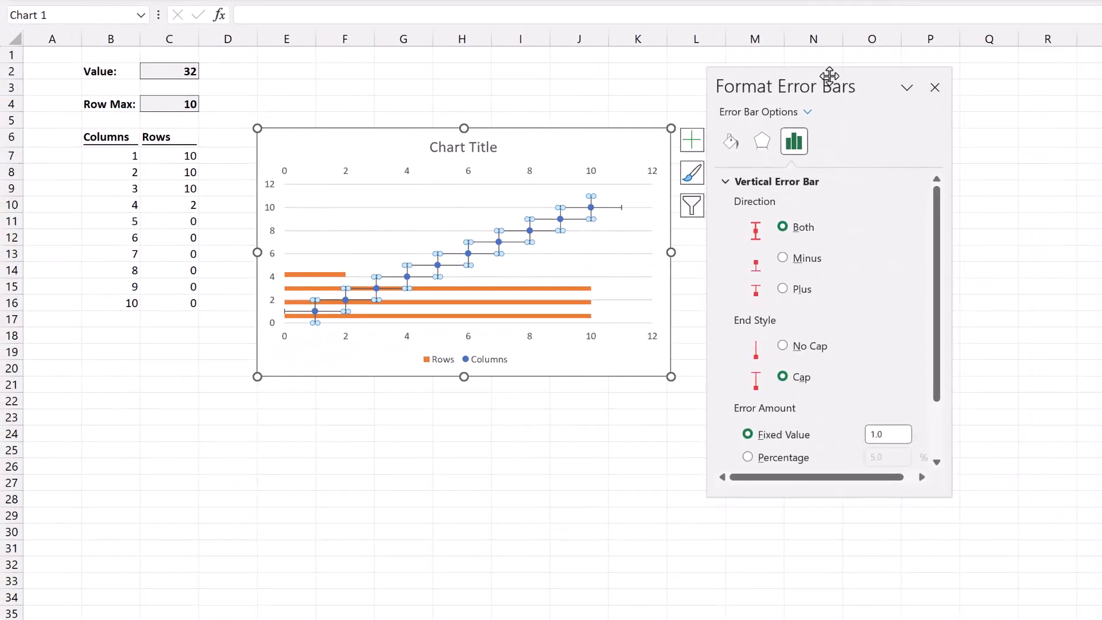
mouse_move(851, 497)
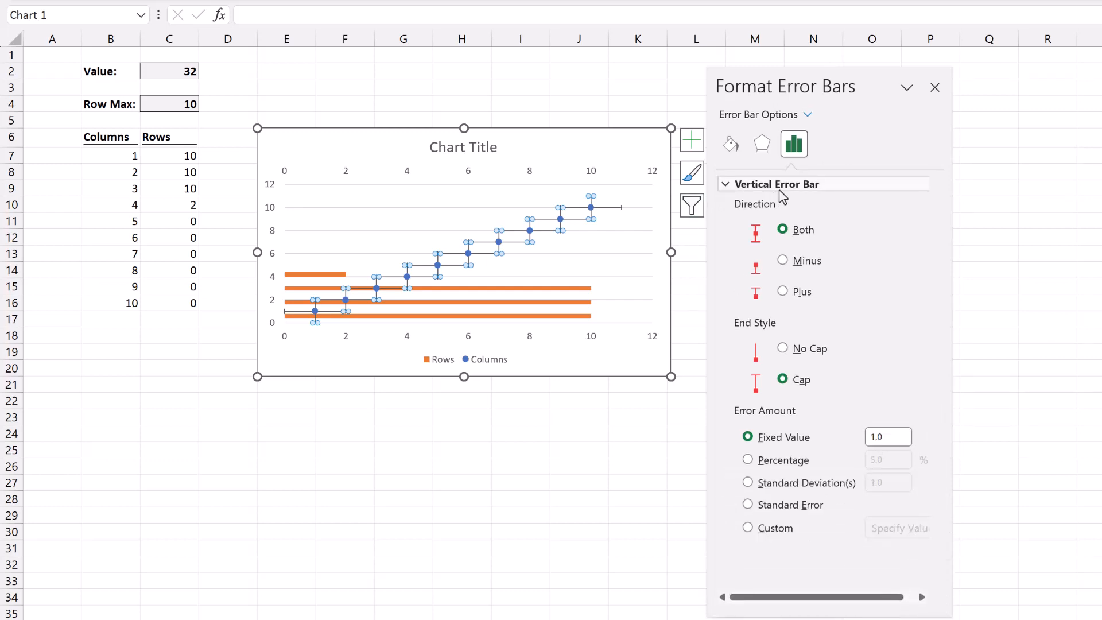
mouse_move(782, 198)
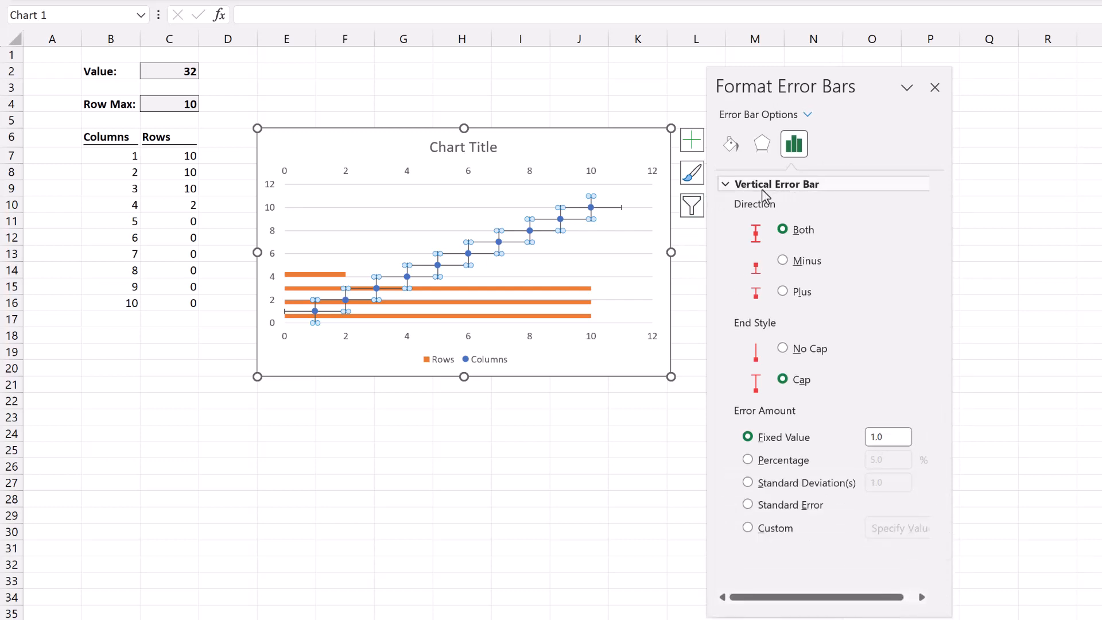
mouse_move(812, 336)
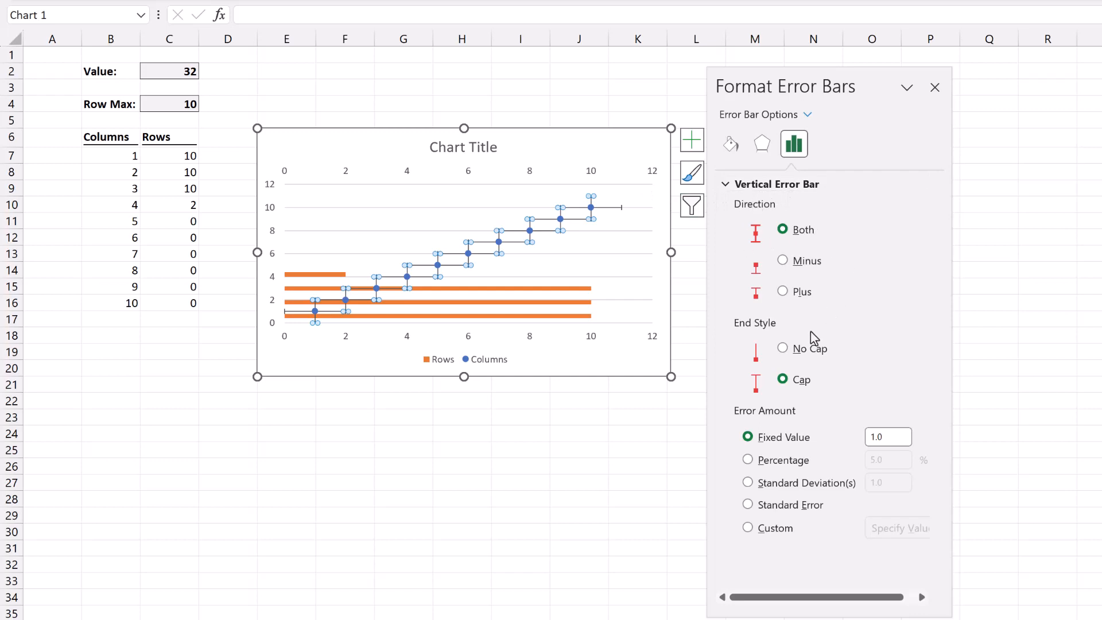
Set the horizontal error bars to No Cap with a fixed value of 10
click(782, 348)
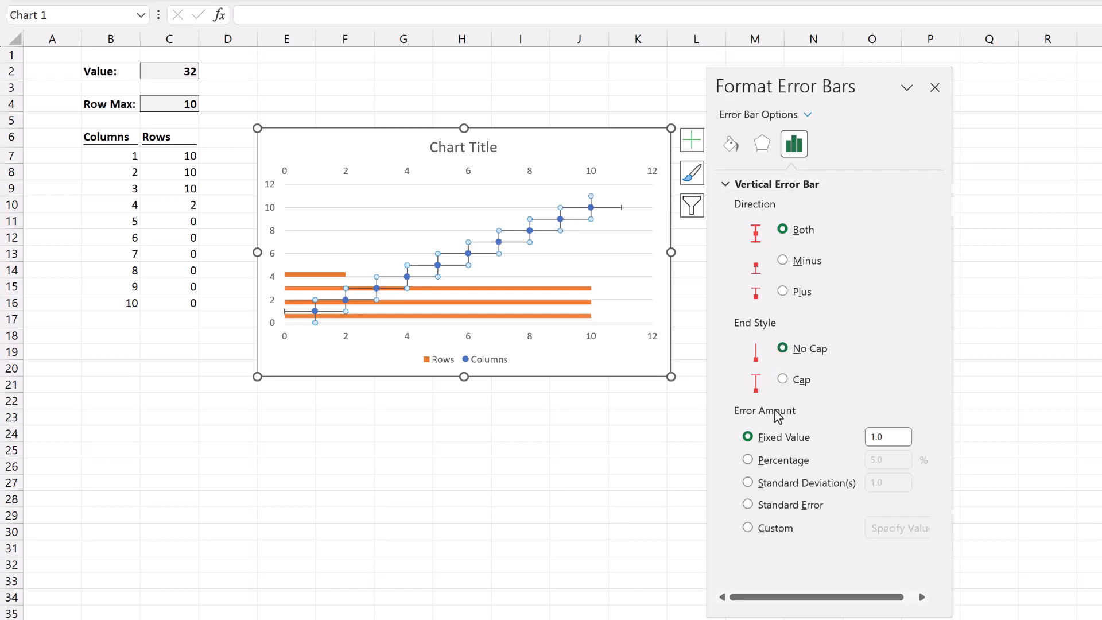
click(887, 437)
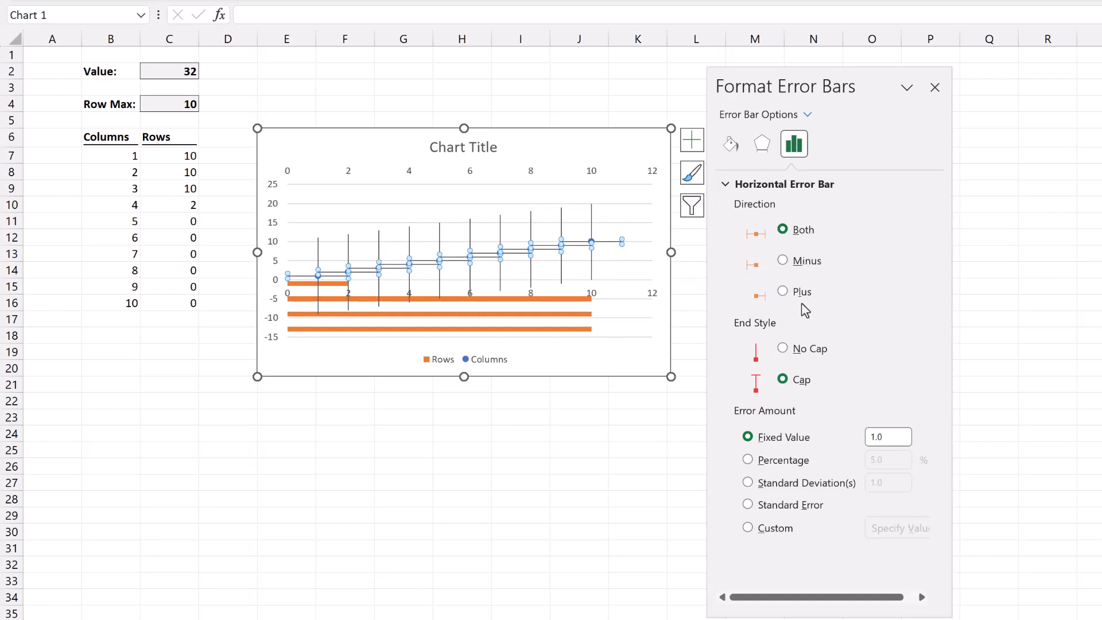
click(782, 348)
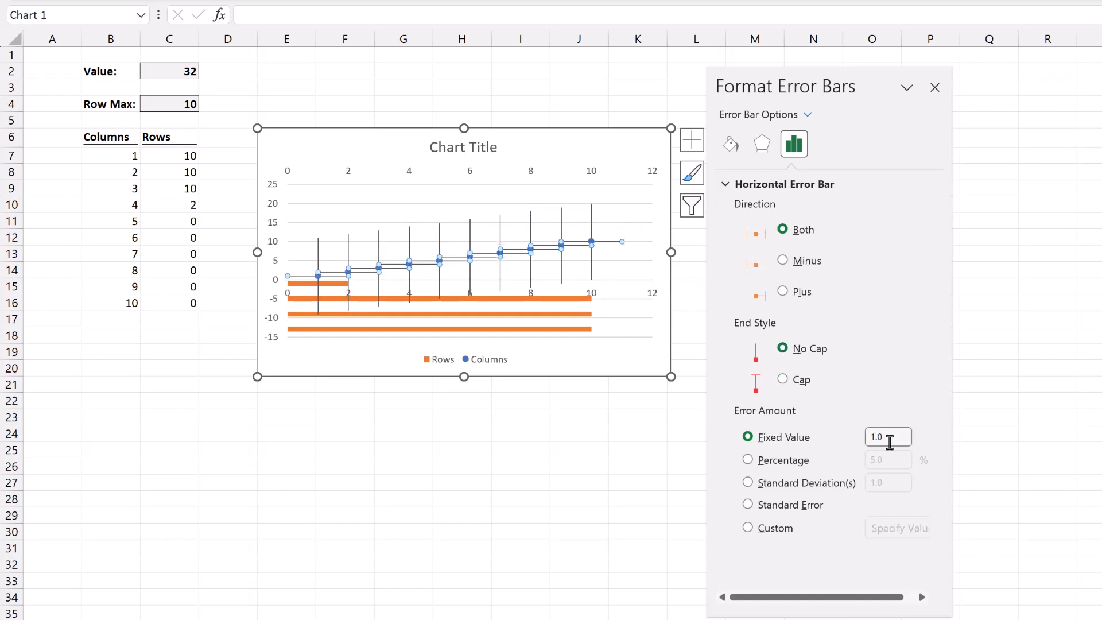
click(887, 436)
text(10)
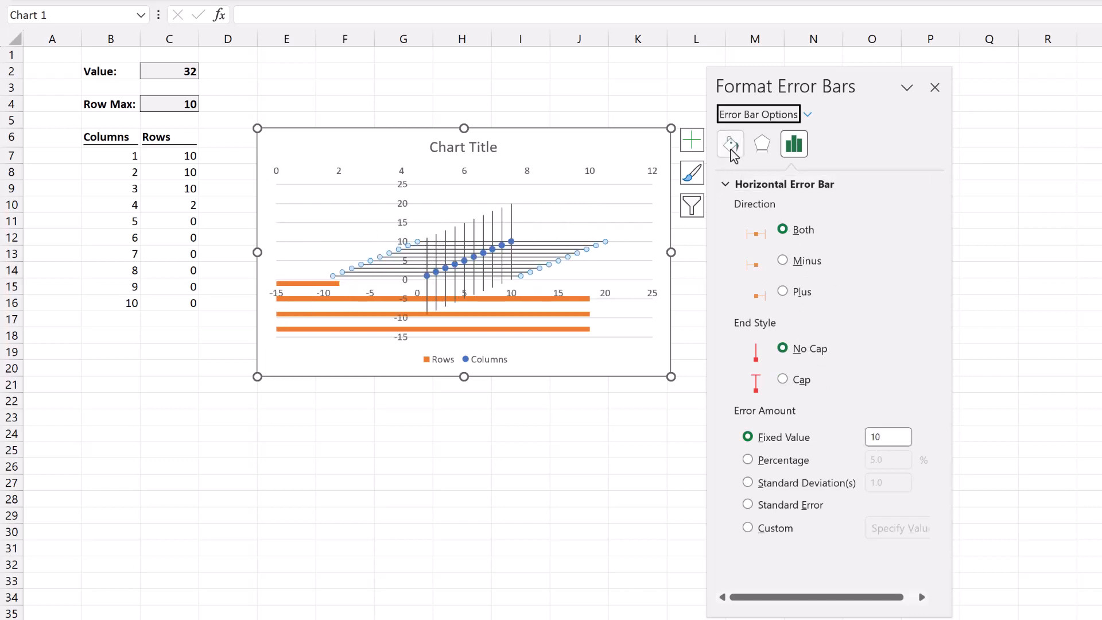
Make the horizontal and vertical error bars solid white lines so they blend into the background
click(730, 144)
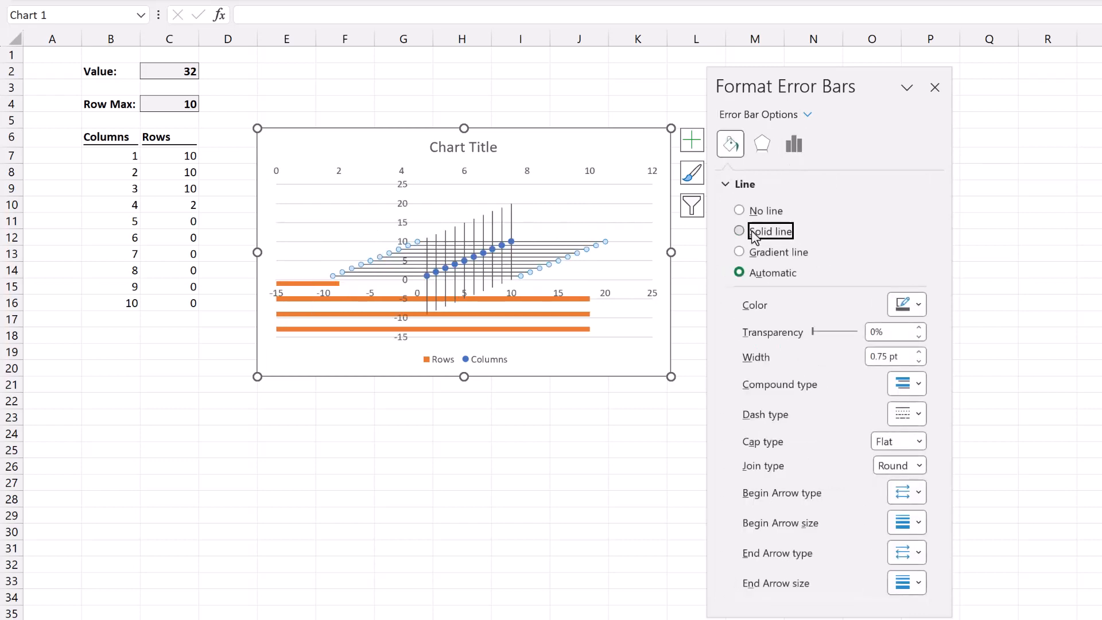
click(918, 304)
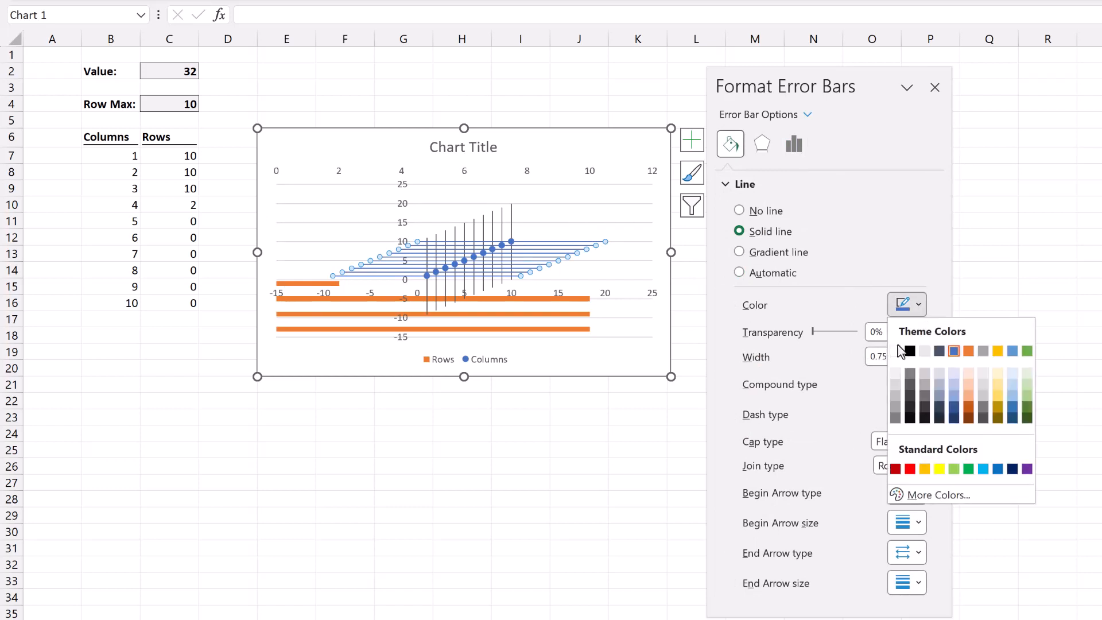
click(895, 356)
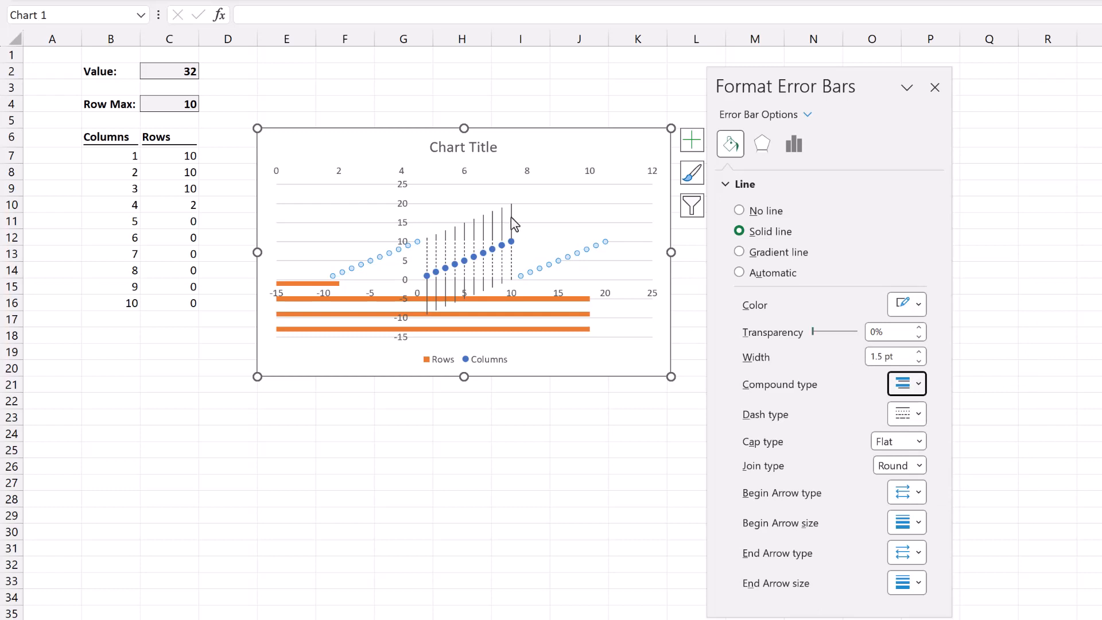
click(738, 273)
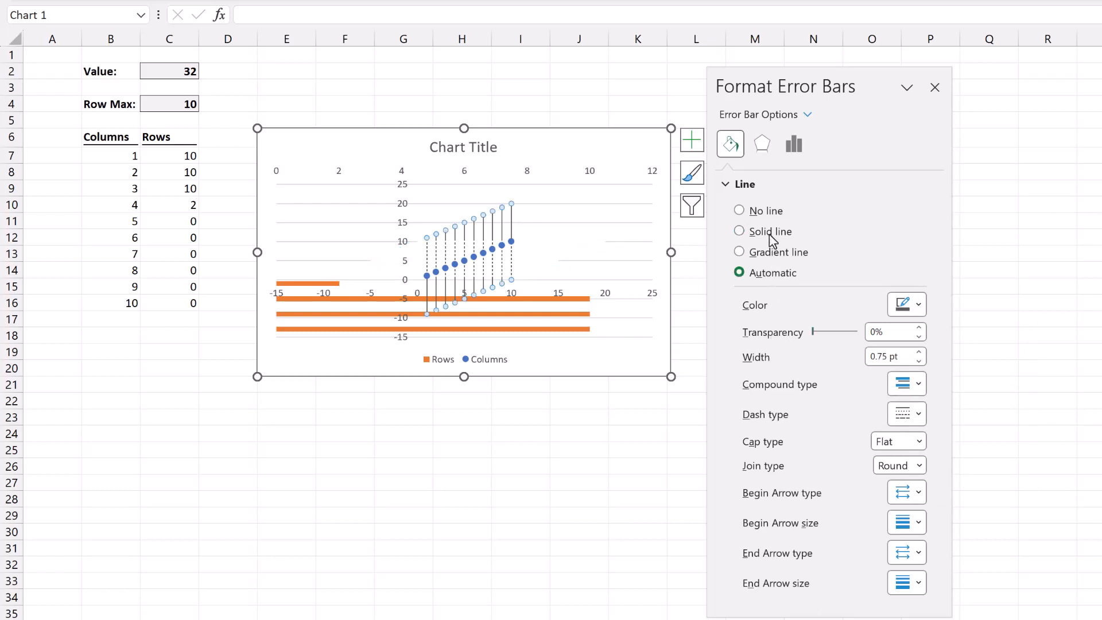
click(918, 304)
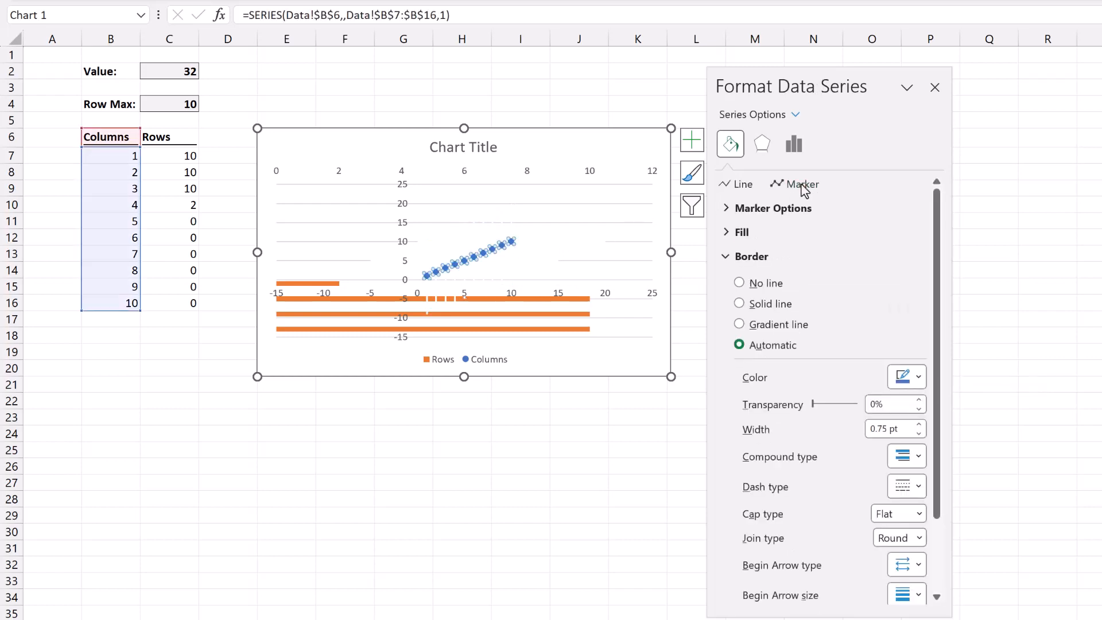
Give the Columns markers no border and no fill so the scatter points disappear
click(738, 282)
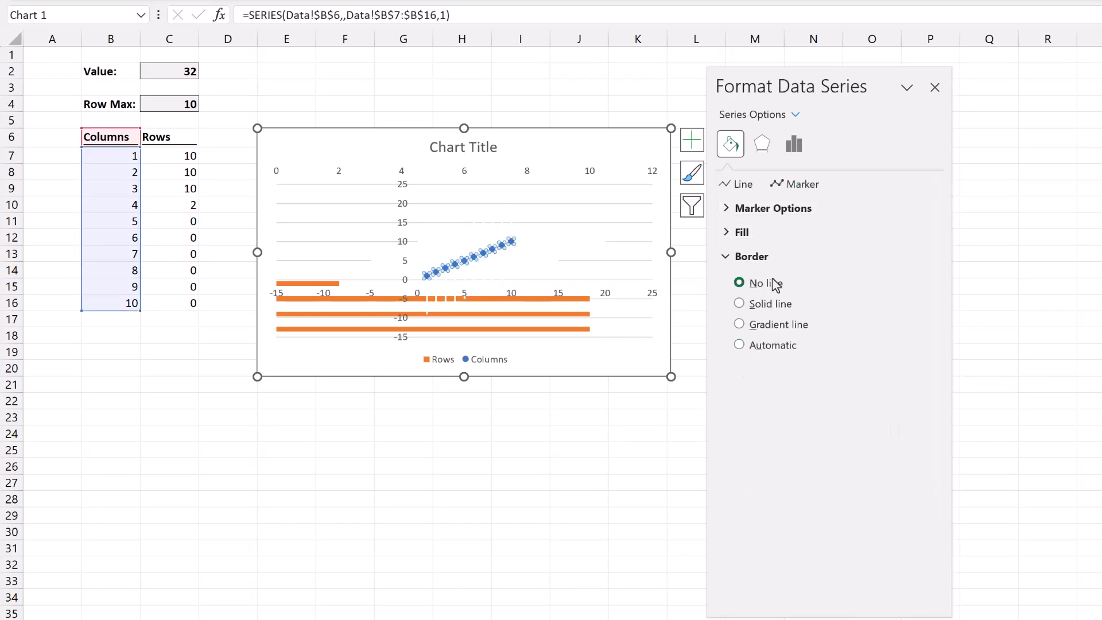
click(742, 233)
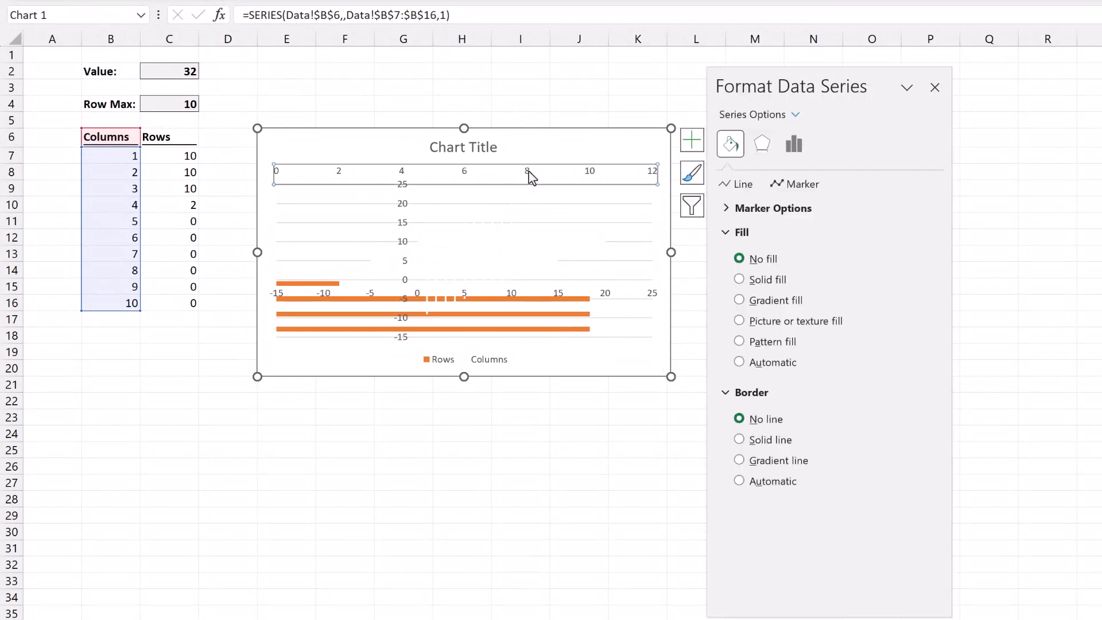
Delete the secondary top axis and set the remaining axis minimum bound to 0 for a 0–10 grid
click(464, 171)
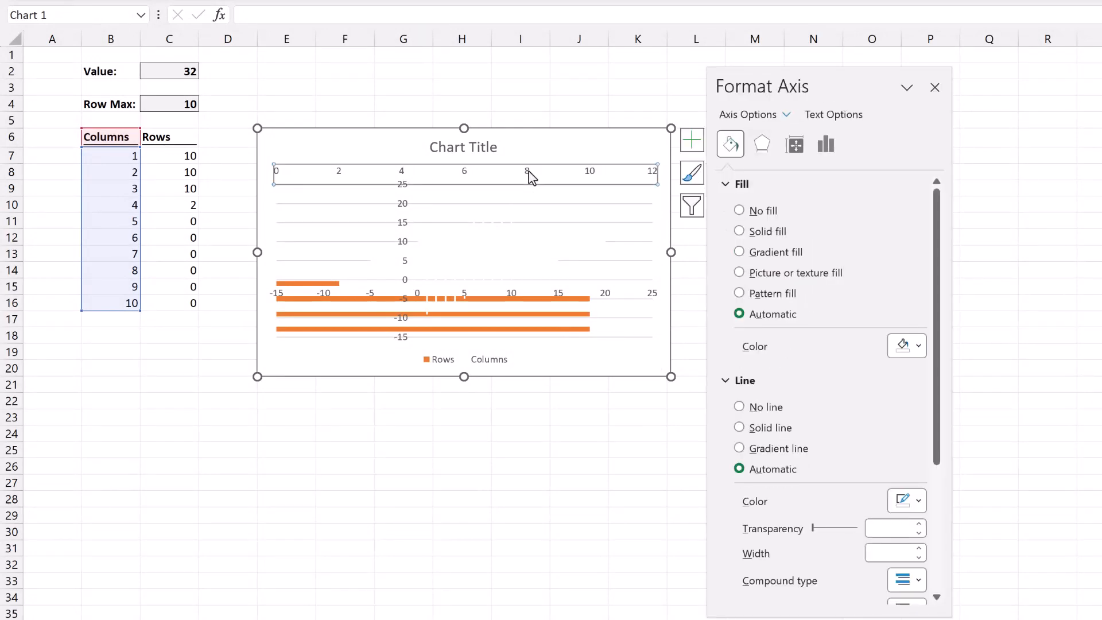
click(530, 176)
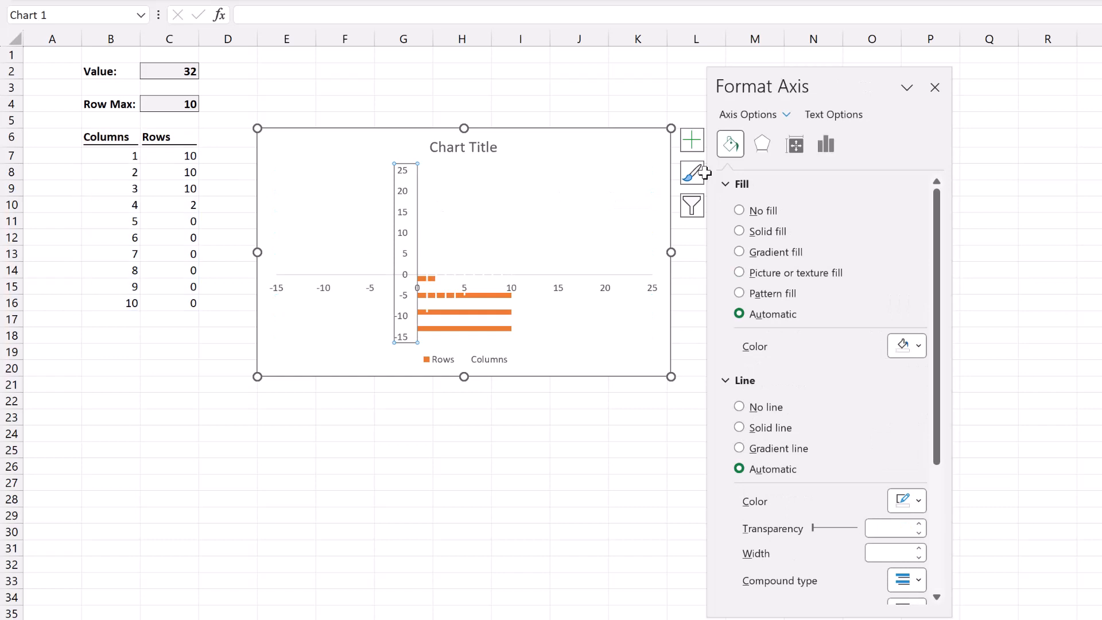
click(826, 144)
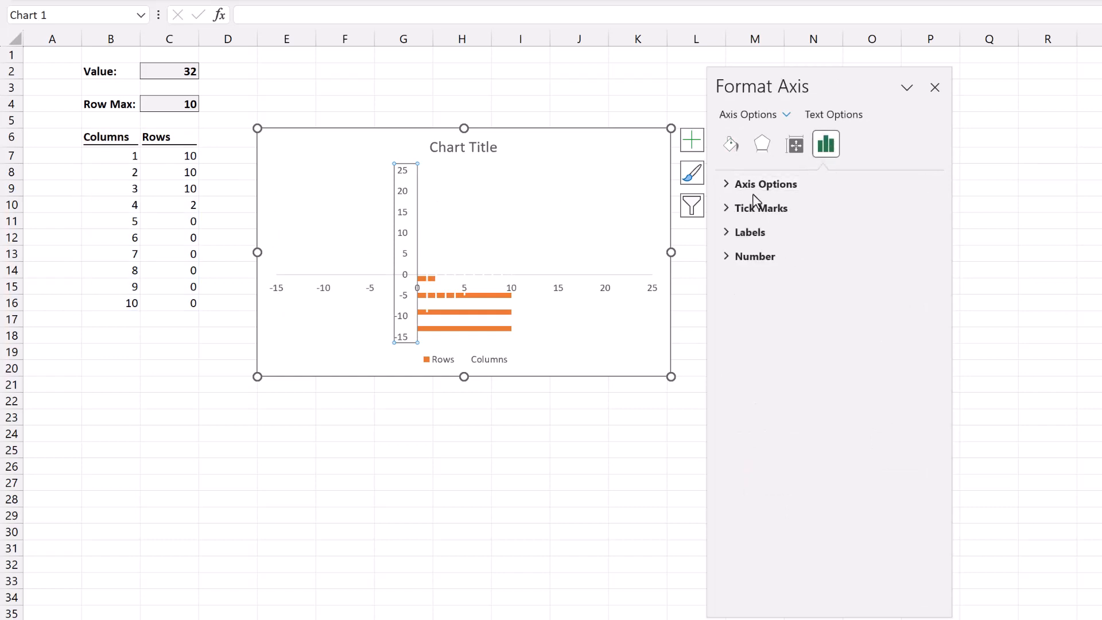
click(766, 183)
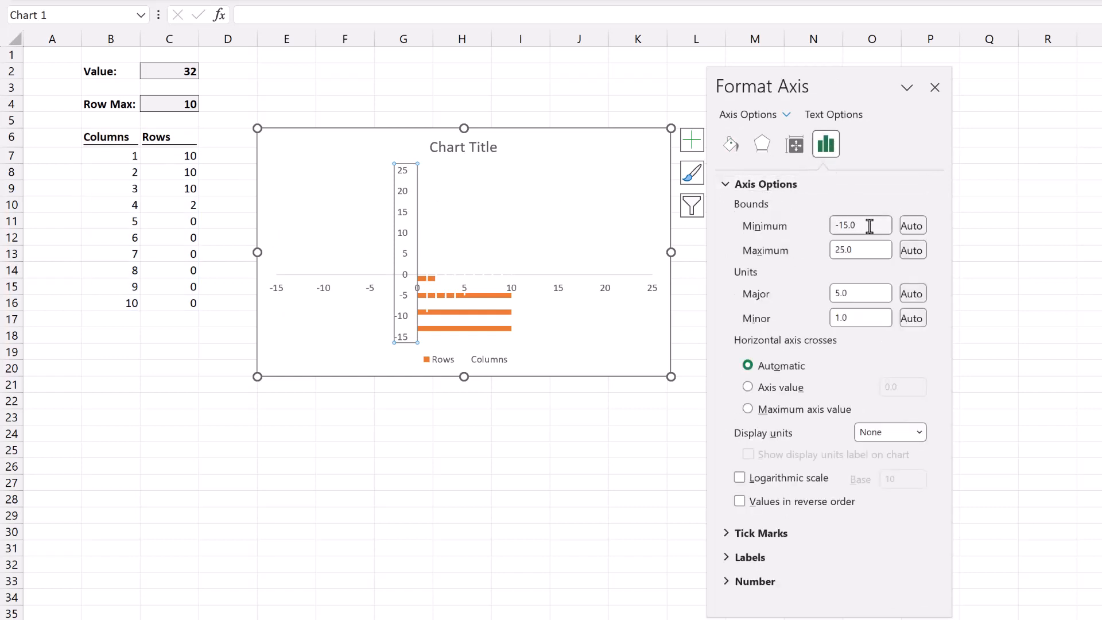
click(860, 225)
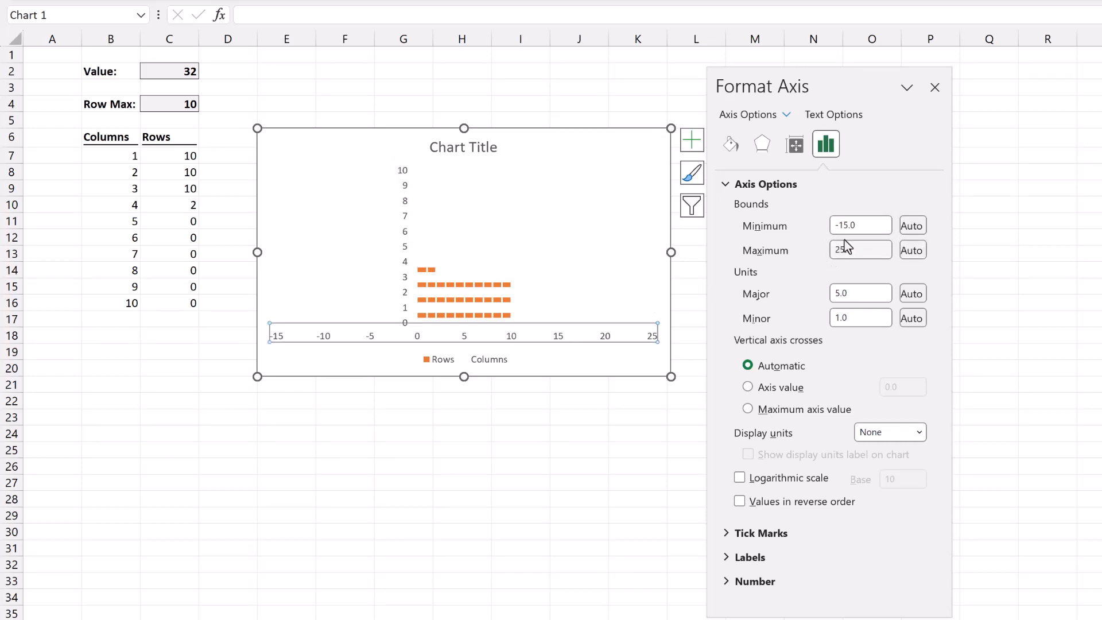
text(0)
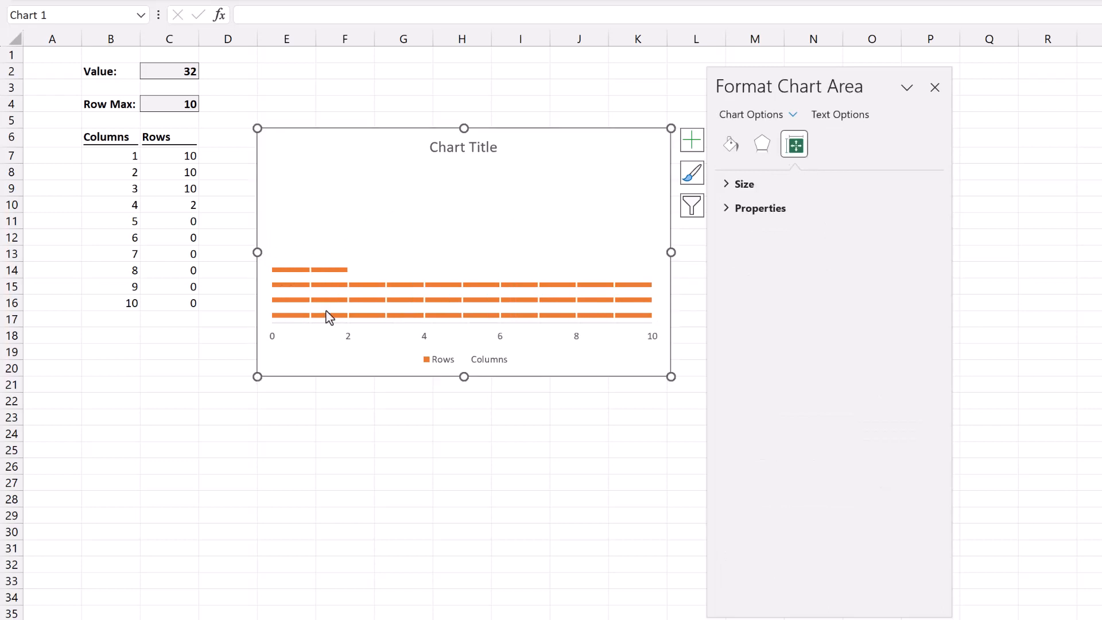
Give the plot area a light gray solid fill
click(730, 145)
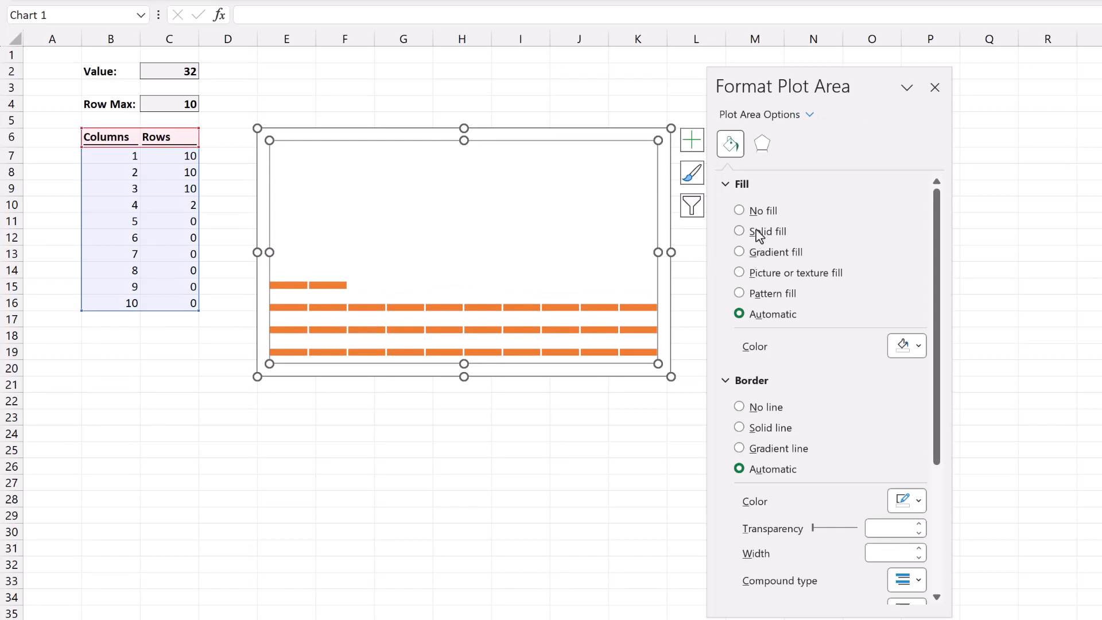
click(740, 231)
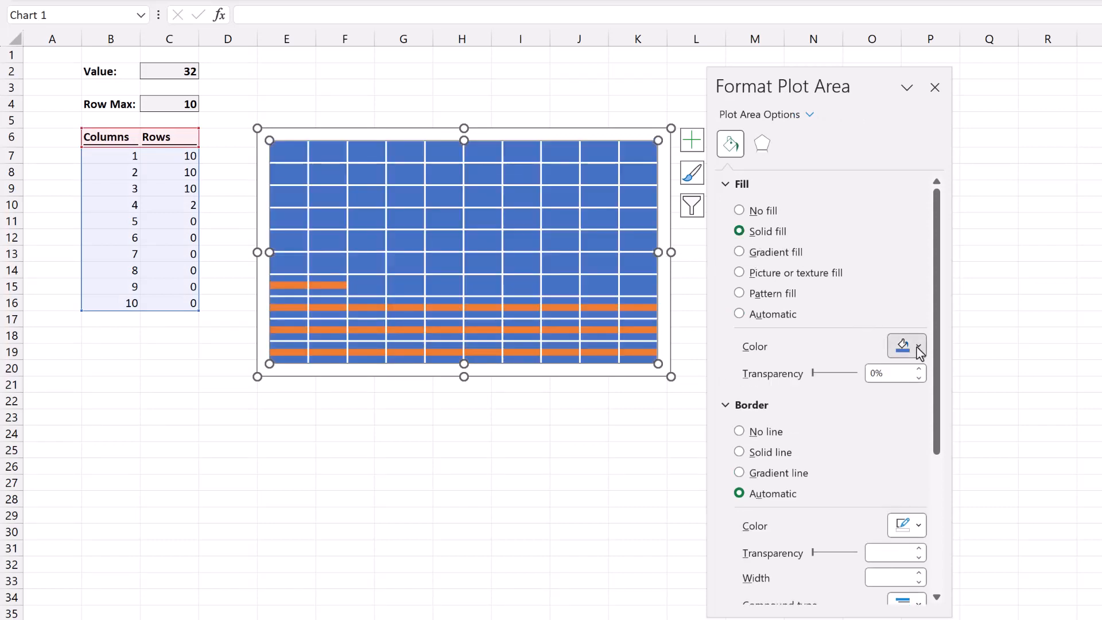
click(903, 346)
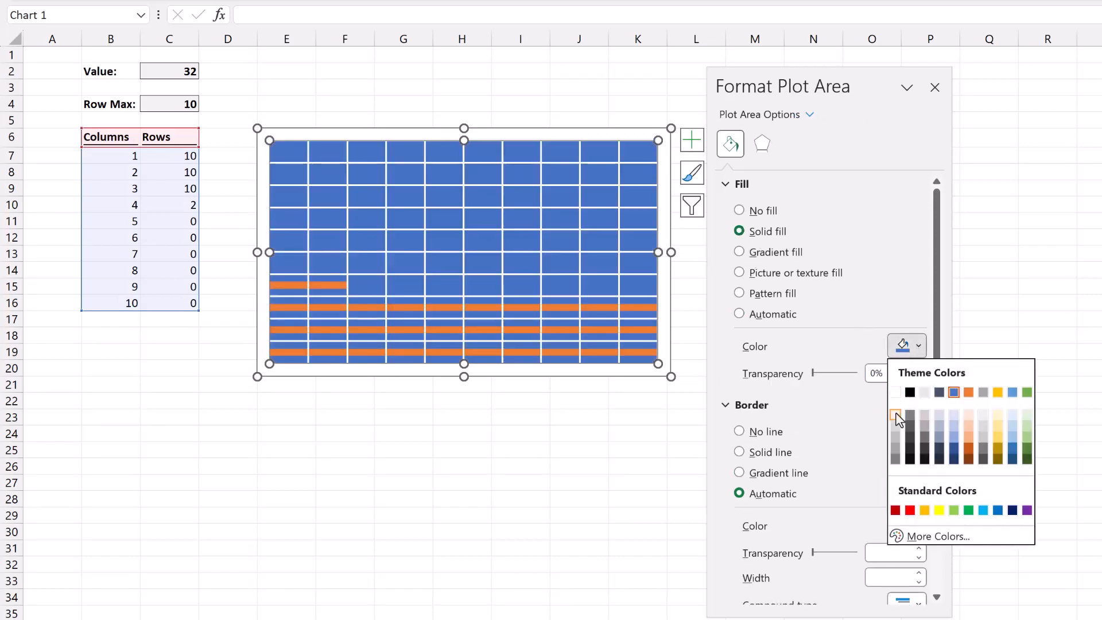
click(896, 414)
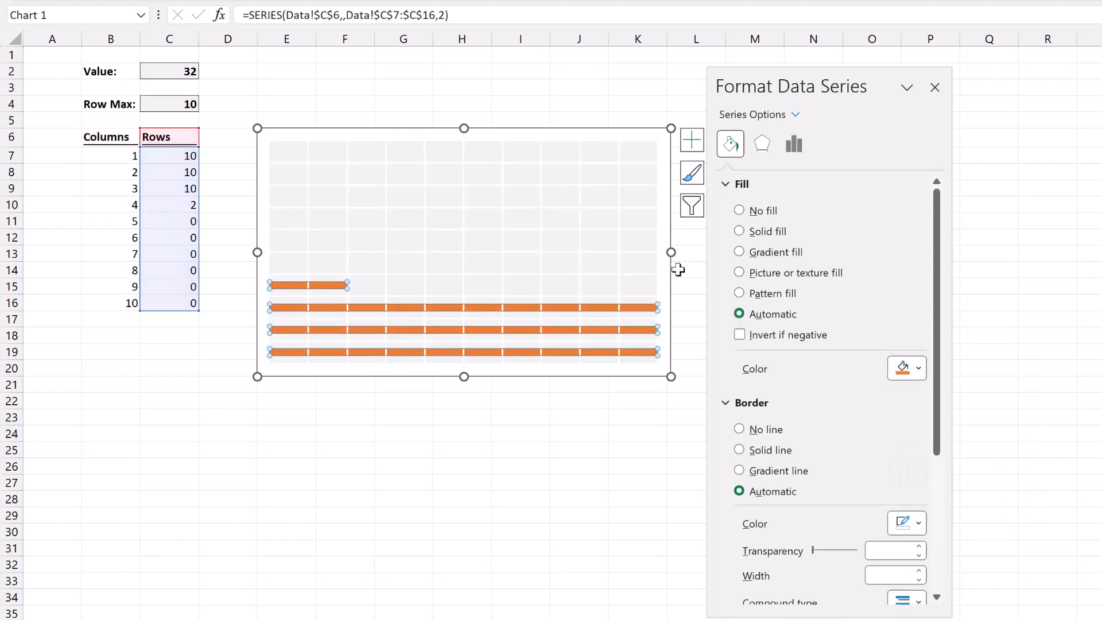
Fill the Rows bars light blue and shrink the gap width so the bars touch
click(738, 231)
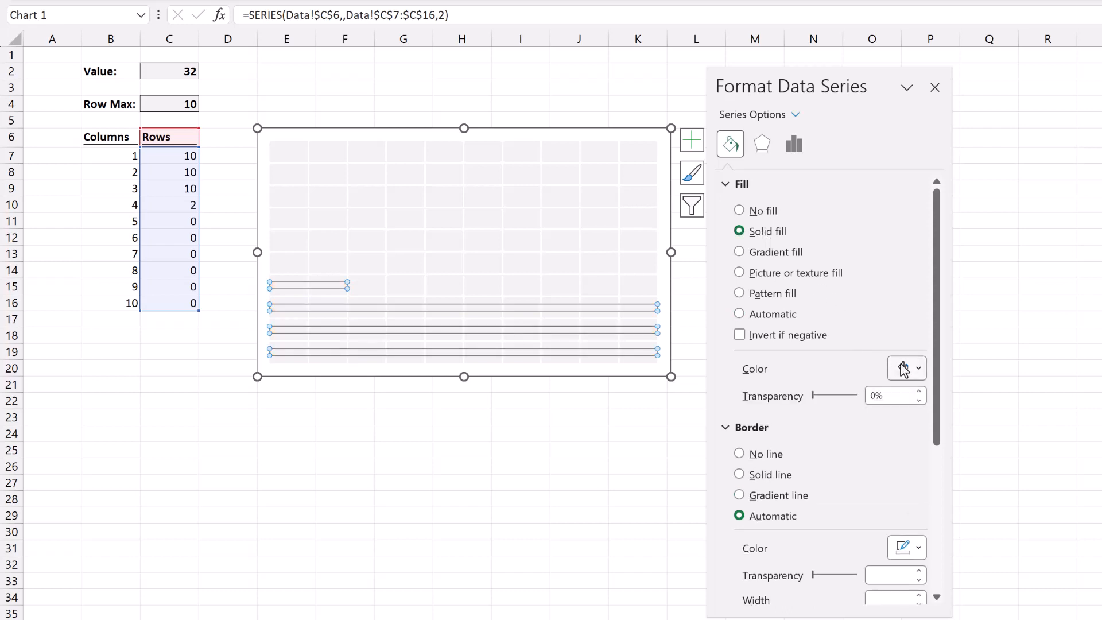
click(902, 368)
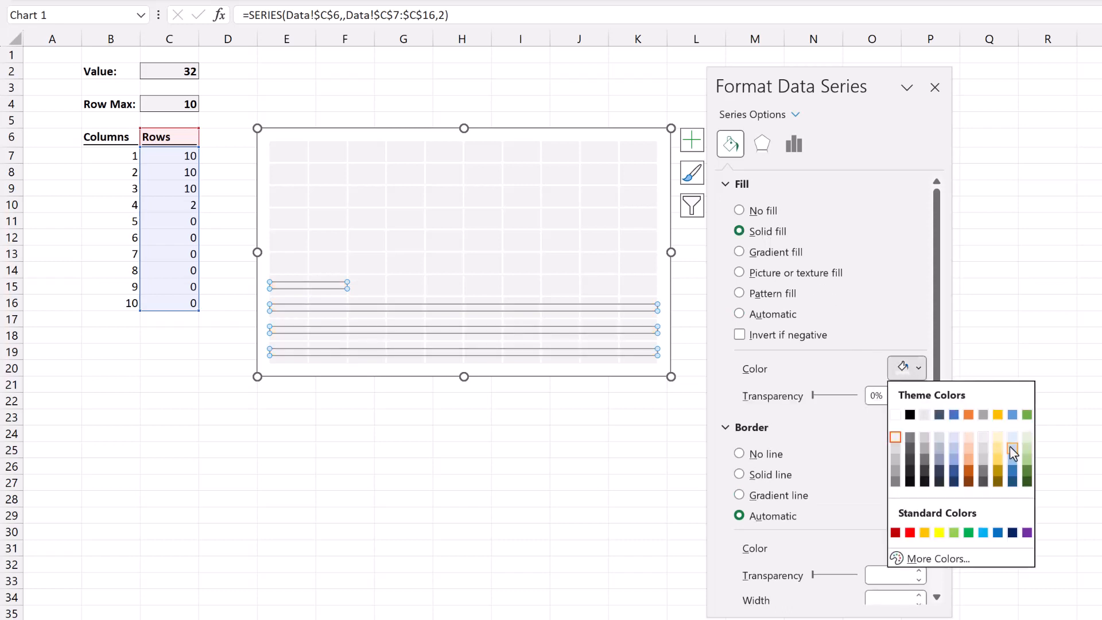
click(1012, 452)
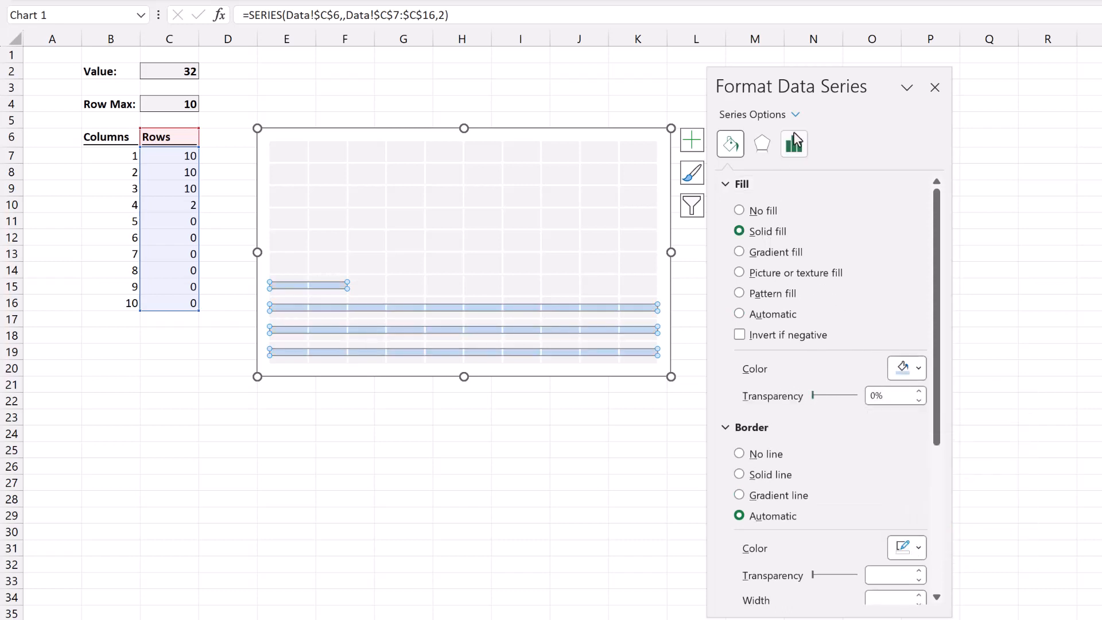
click(793, 145)
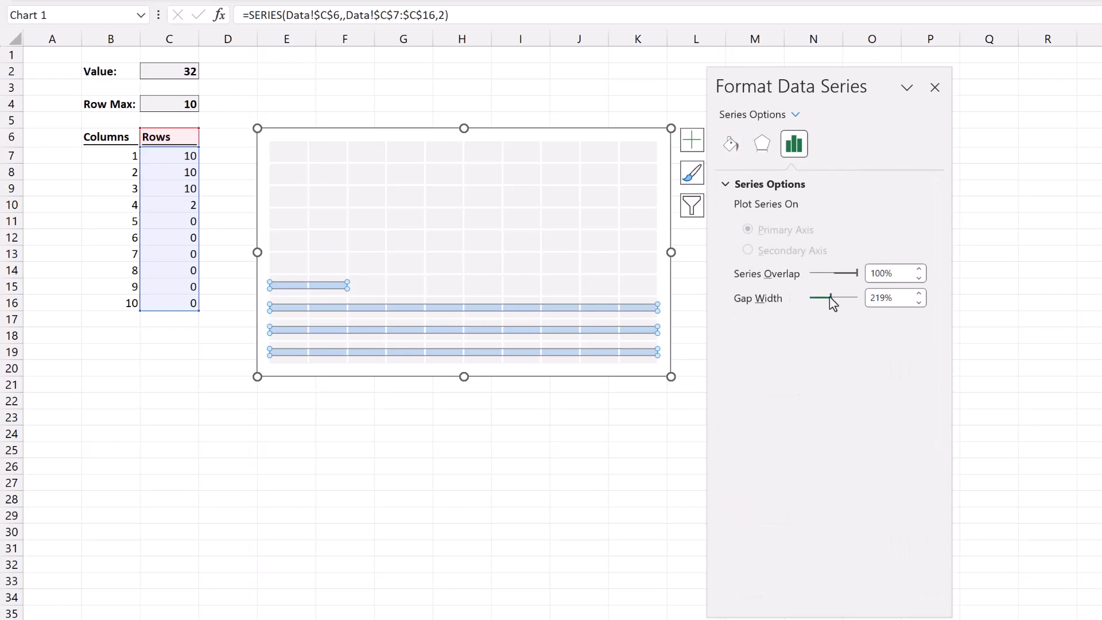
drag(834, 297, 795, 297)
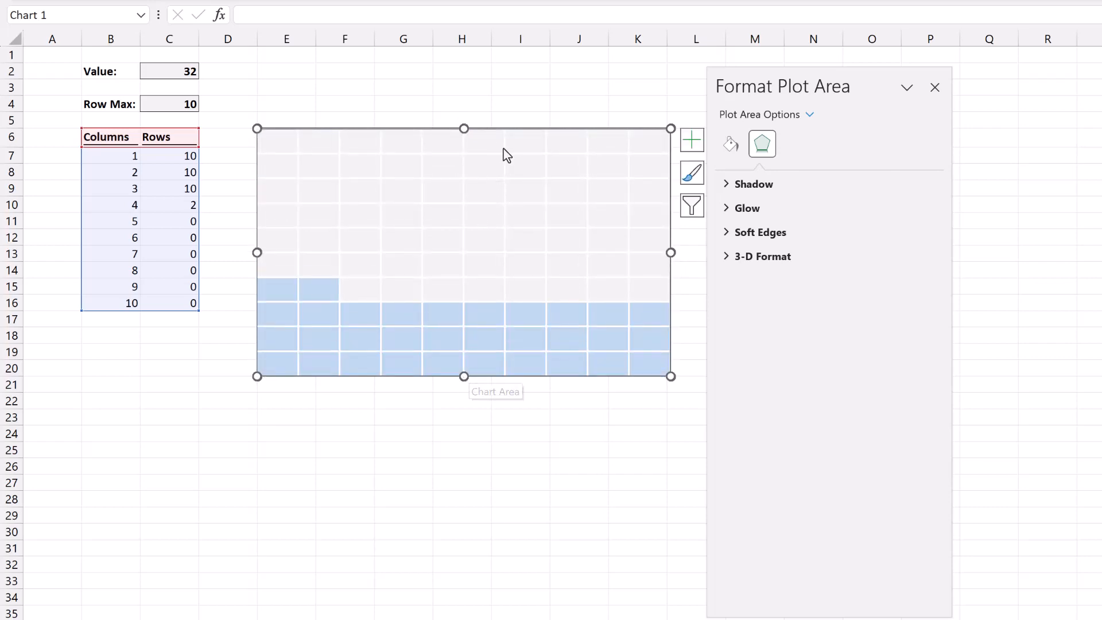
Resize the chart area to a 6 cm by 6 cm square and remove its border
click(730, 119)
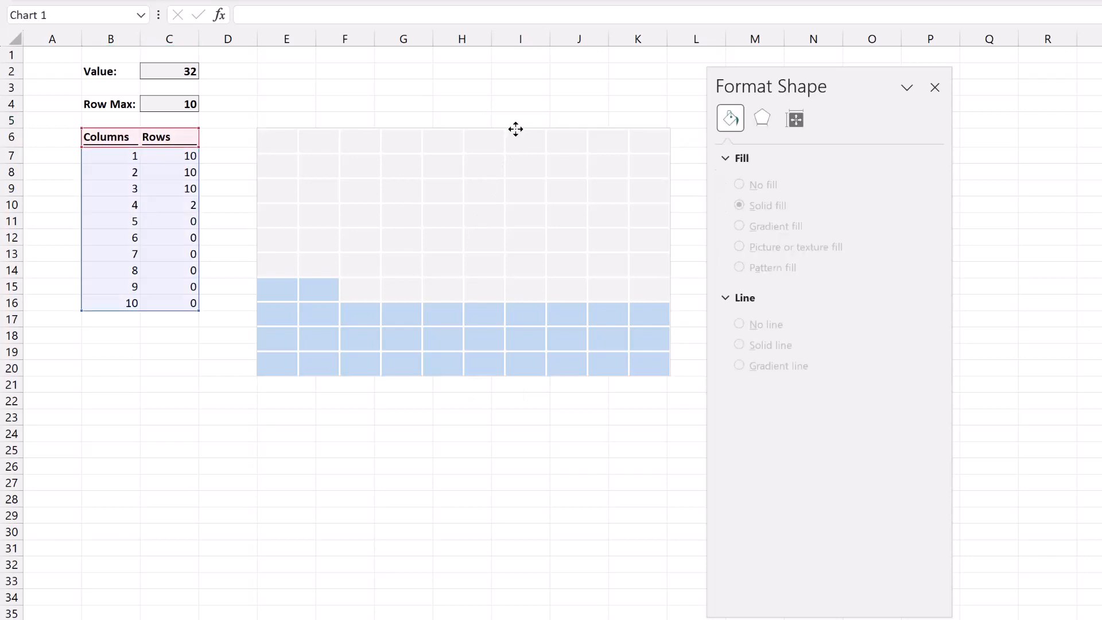
click(794, 144)
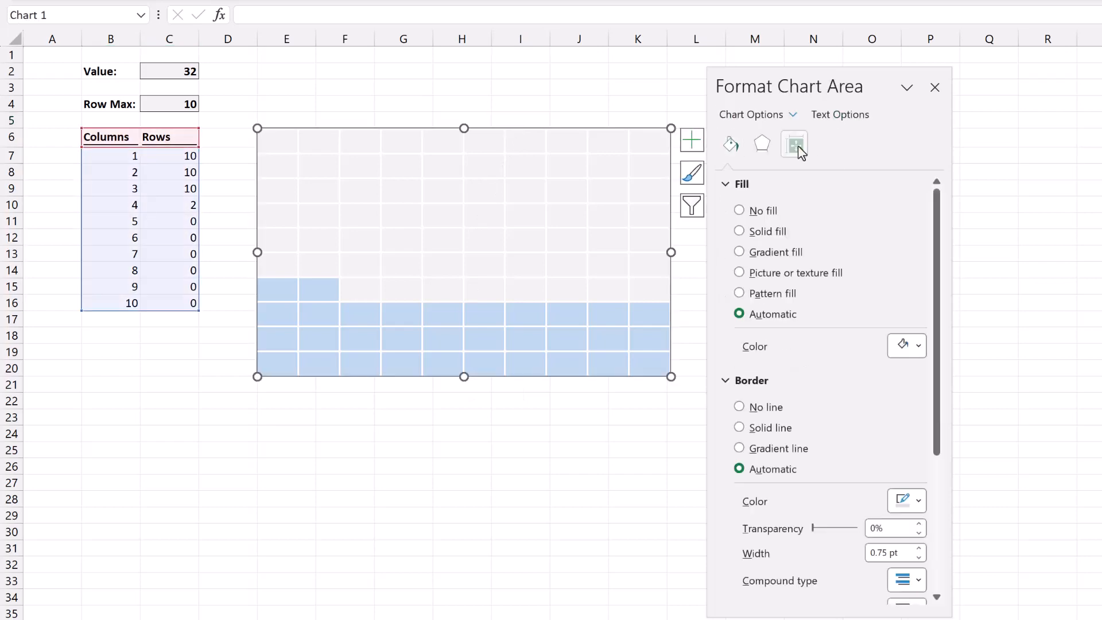
click(795, 144)
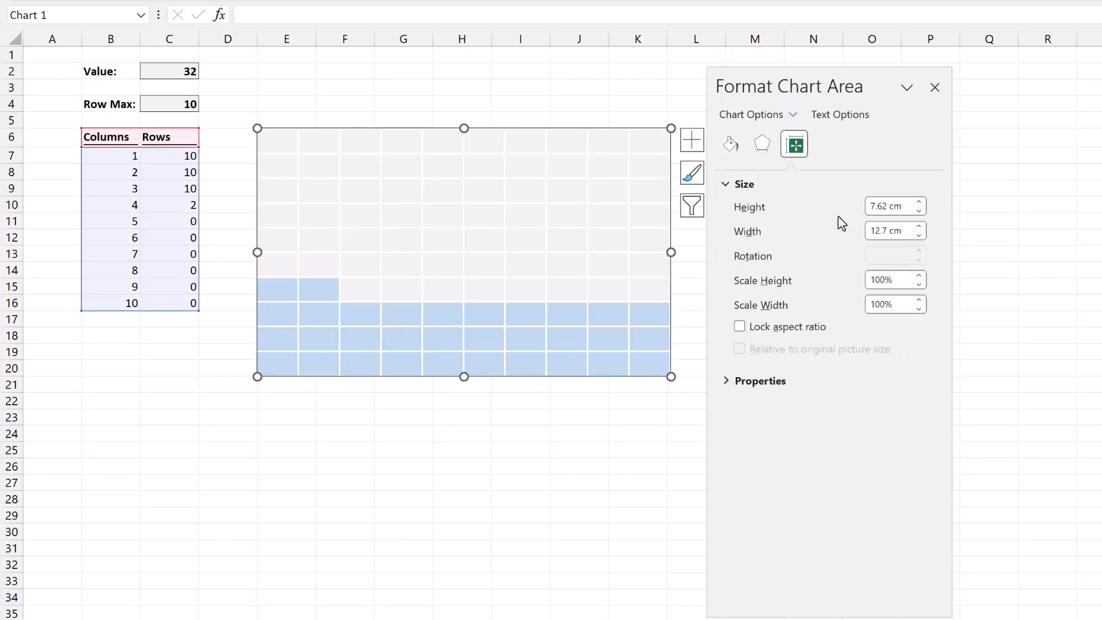
click(888, 206)
text(6)
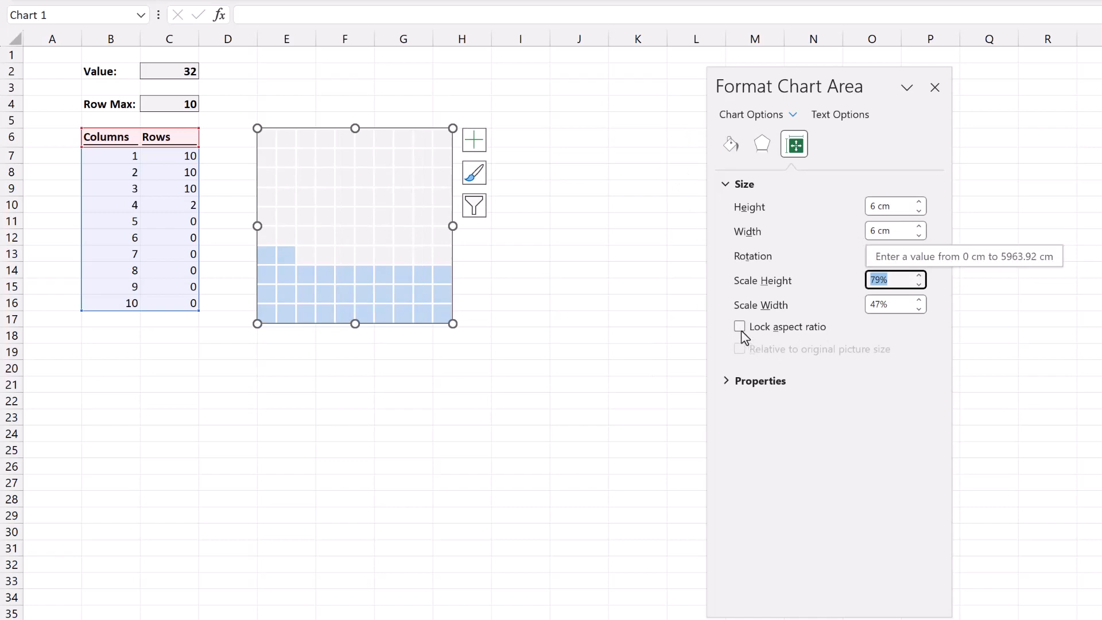
click(740, 327)
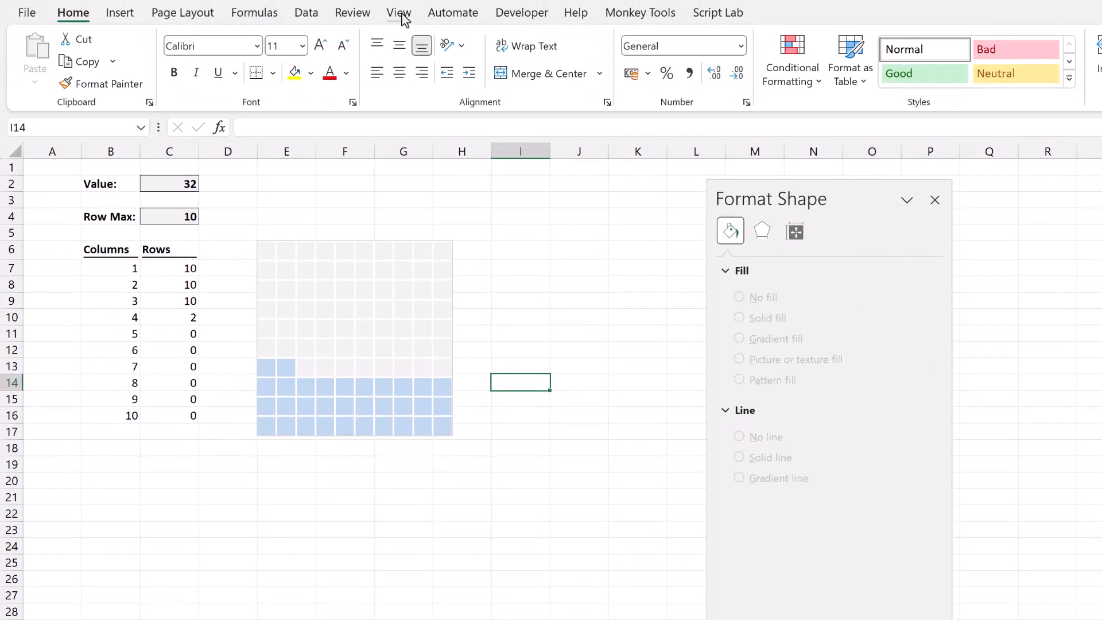
Show gridlines from View, set the Value cell C2 to 56 and reselect the waffle chart
click(398, 12)
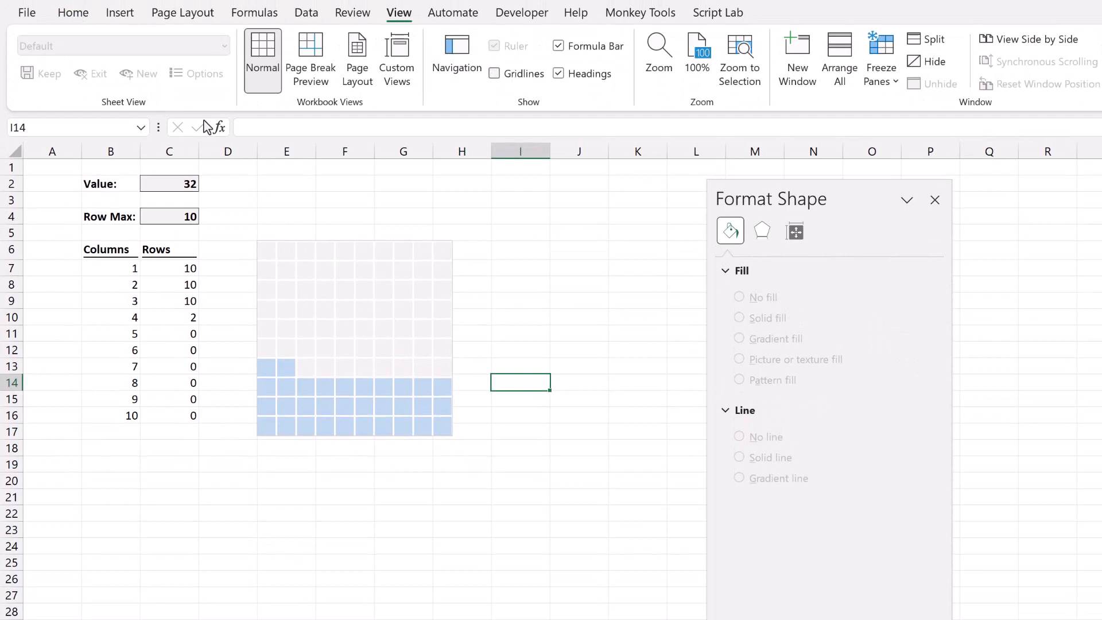
click(169, 183)
text(36)
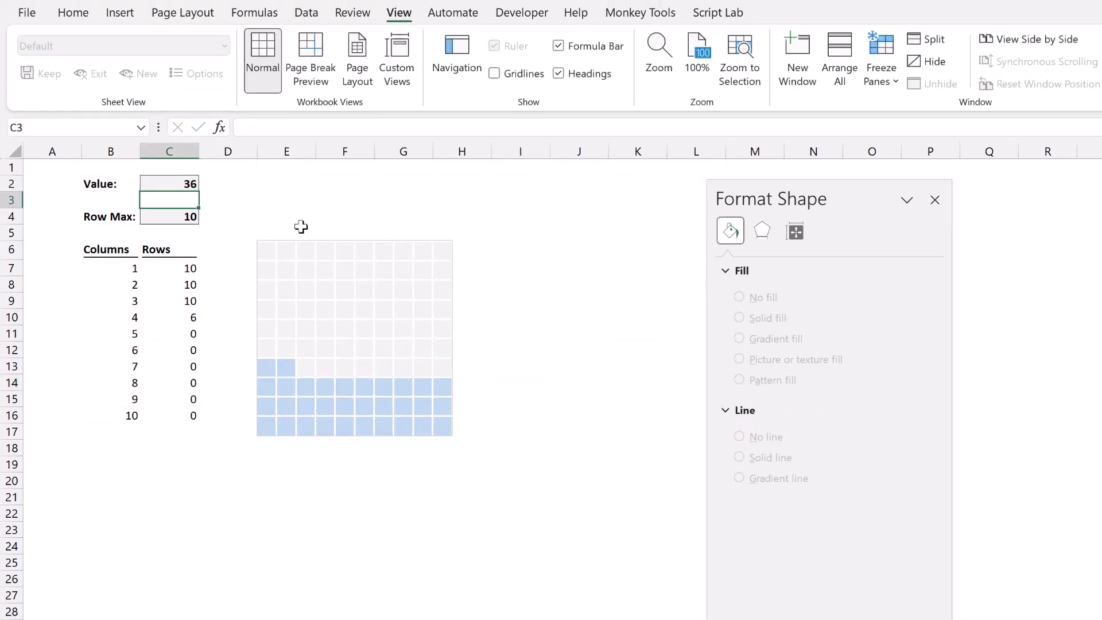
click(169, 184)
text(56)
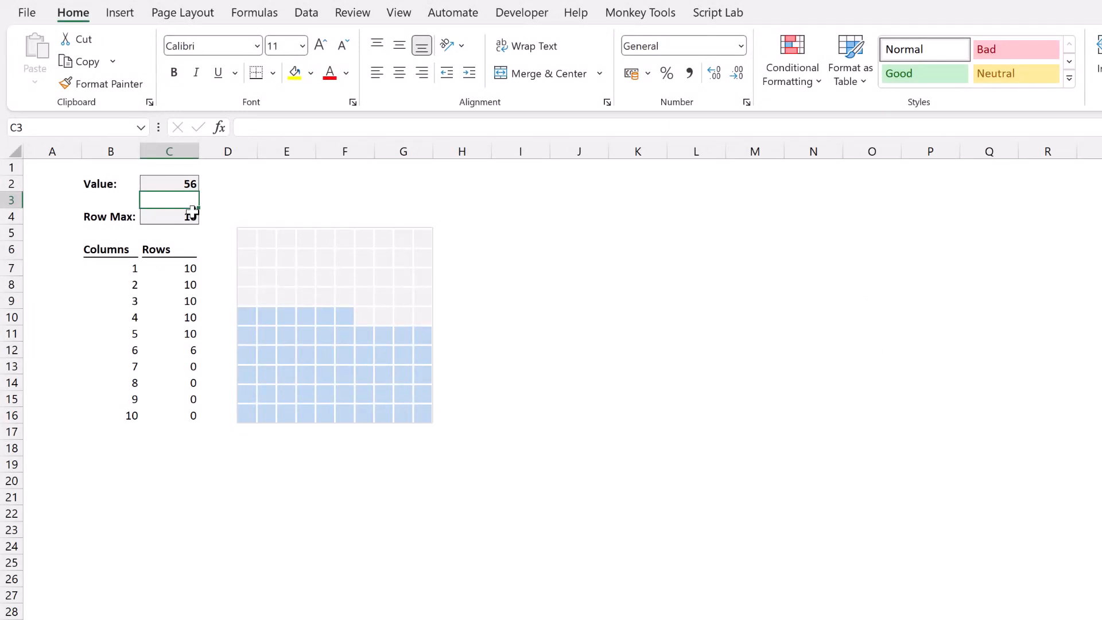
click(334, 325)
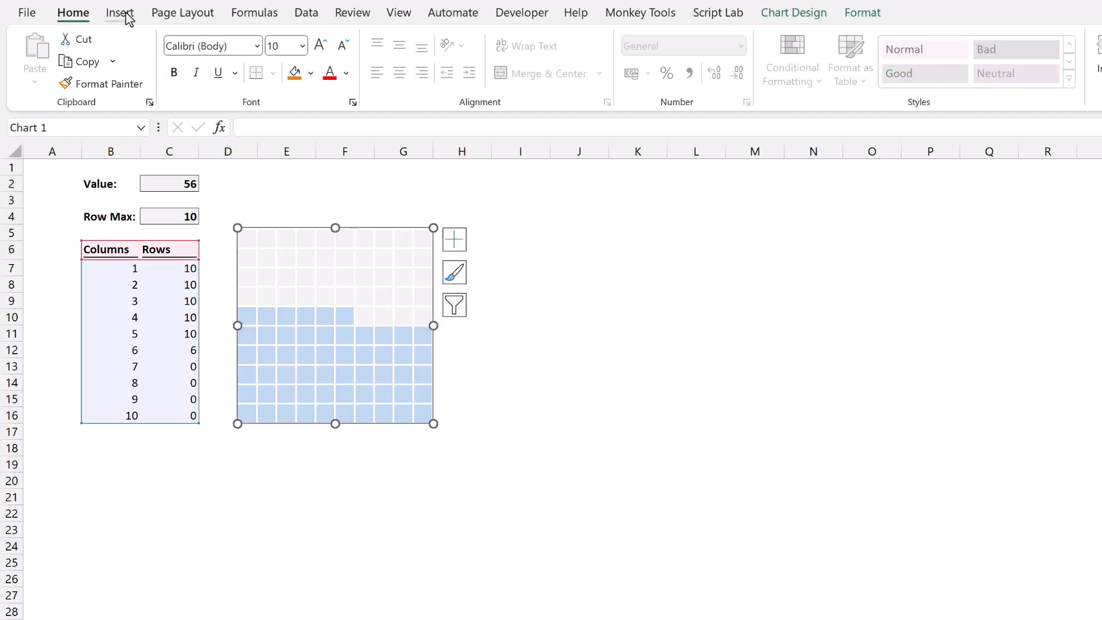
Insert a text box and draw it across the top rows of the waffle chart
click(119, 11)
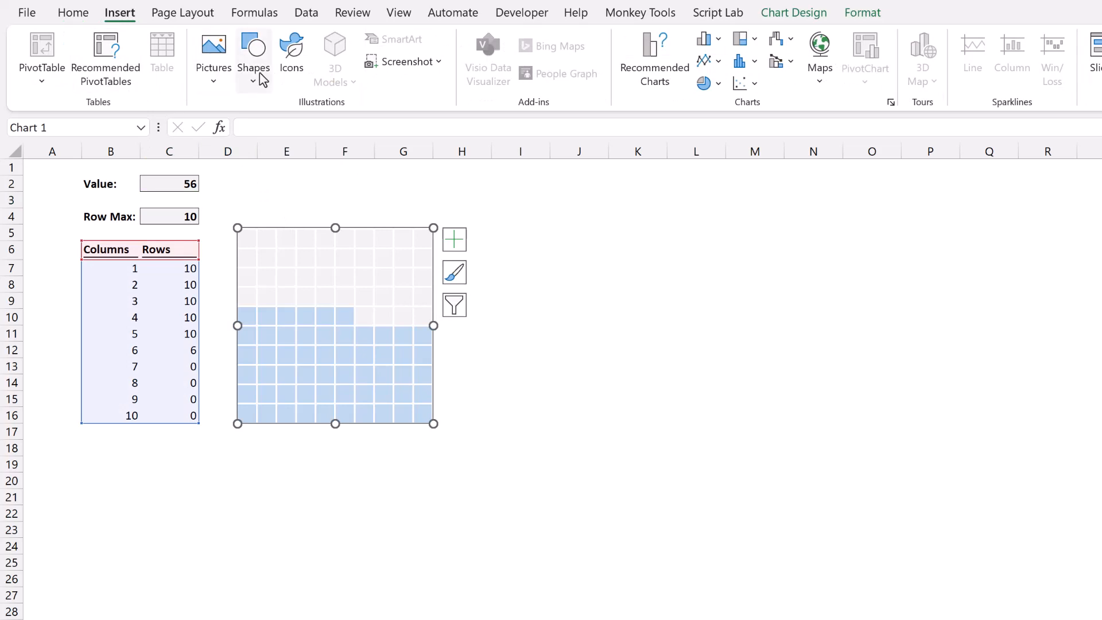
click(253, 57)
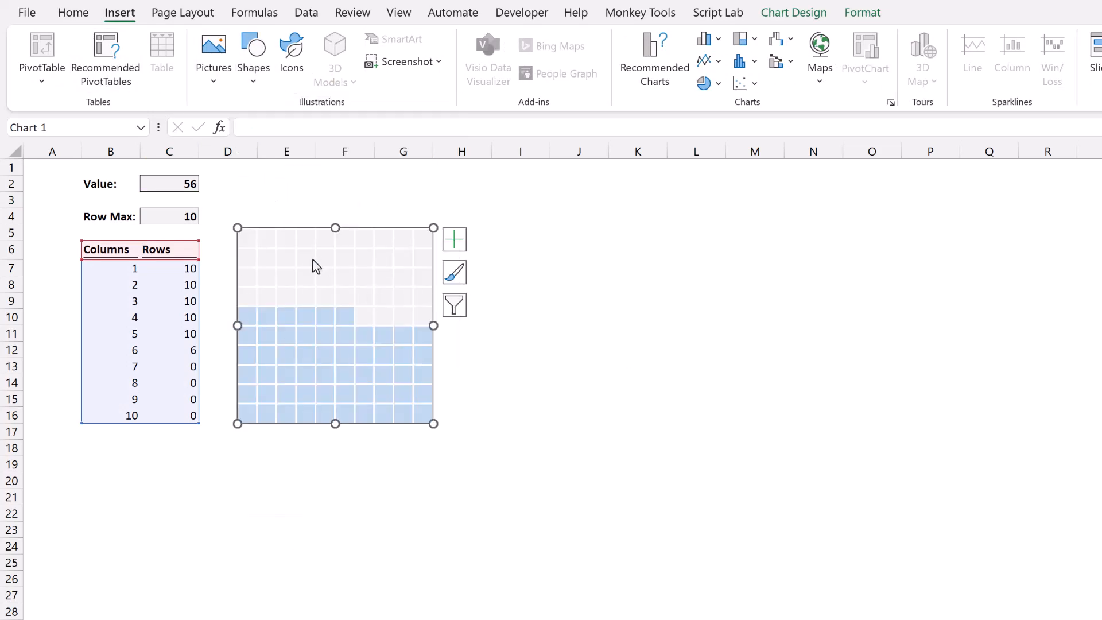
mouse_move(334, 290)
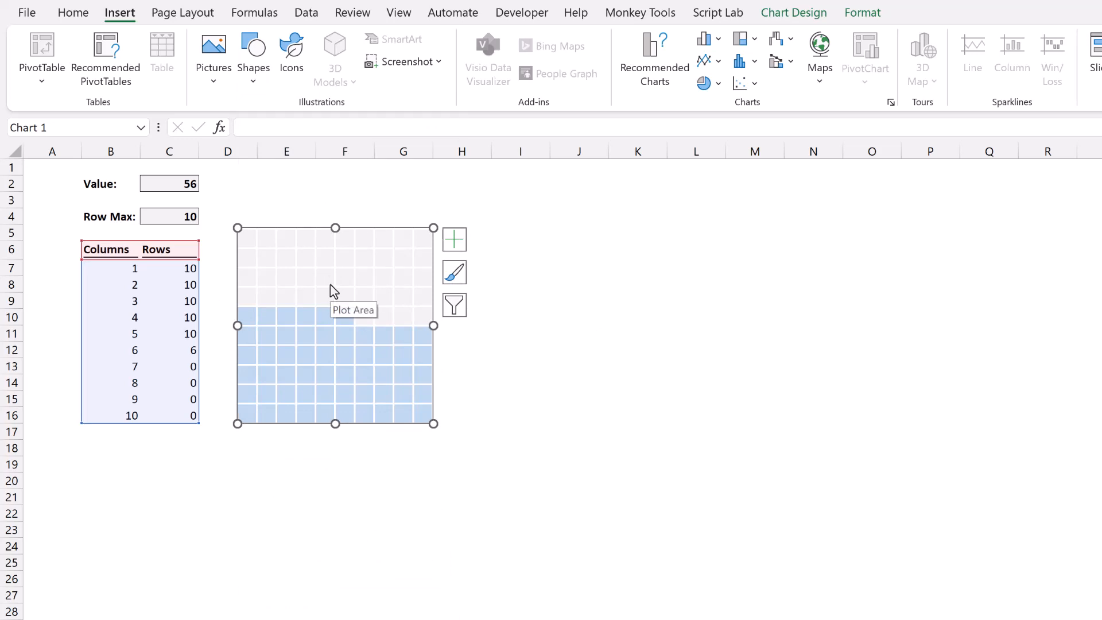
mouse_move(309, 242)
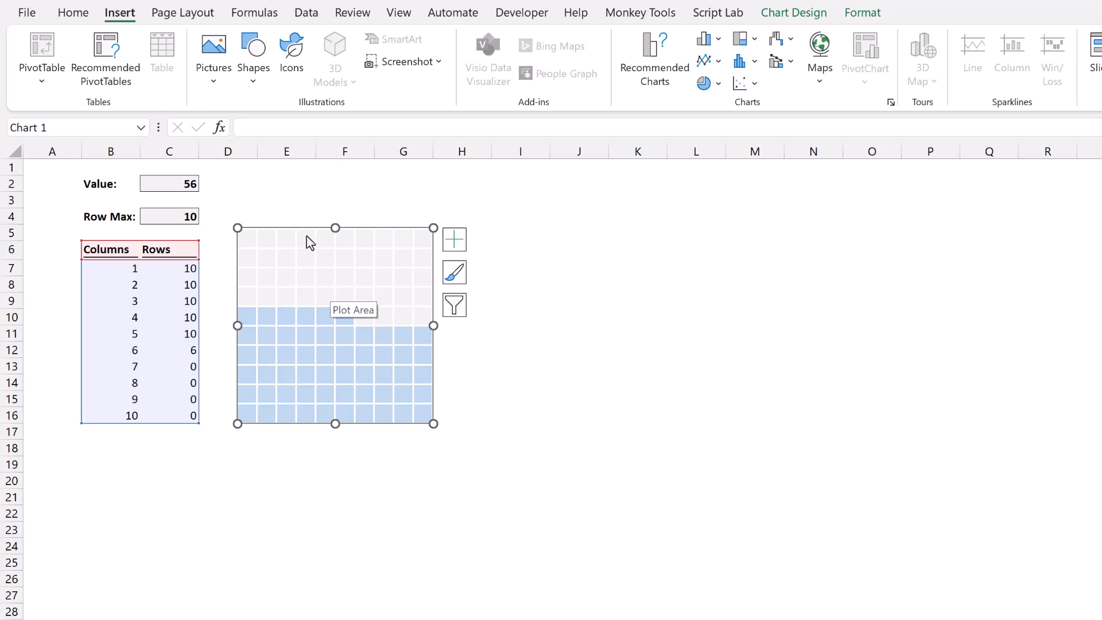
click(286, 199)
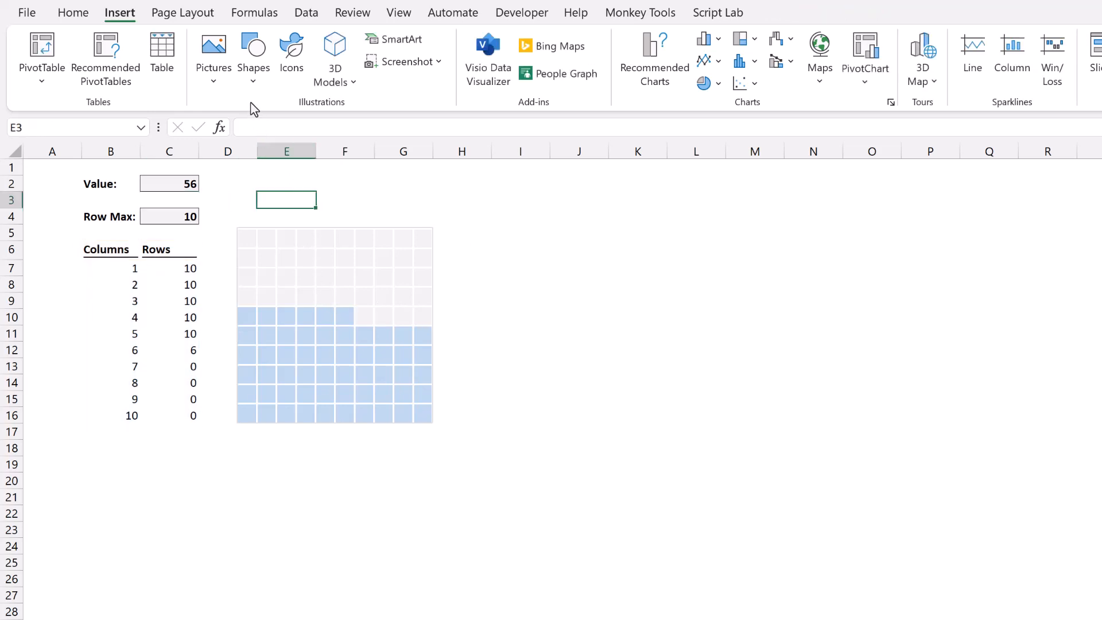
click(252, 57)
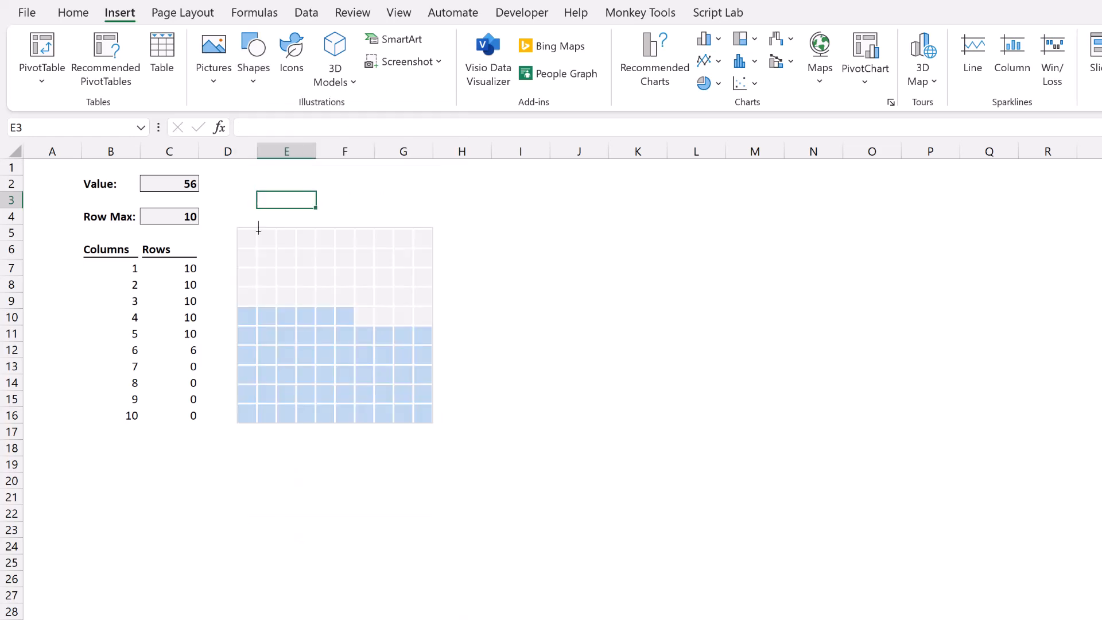
drag(257, 244, 412, 293)
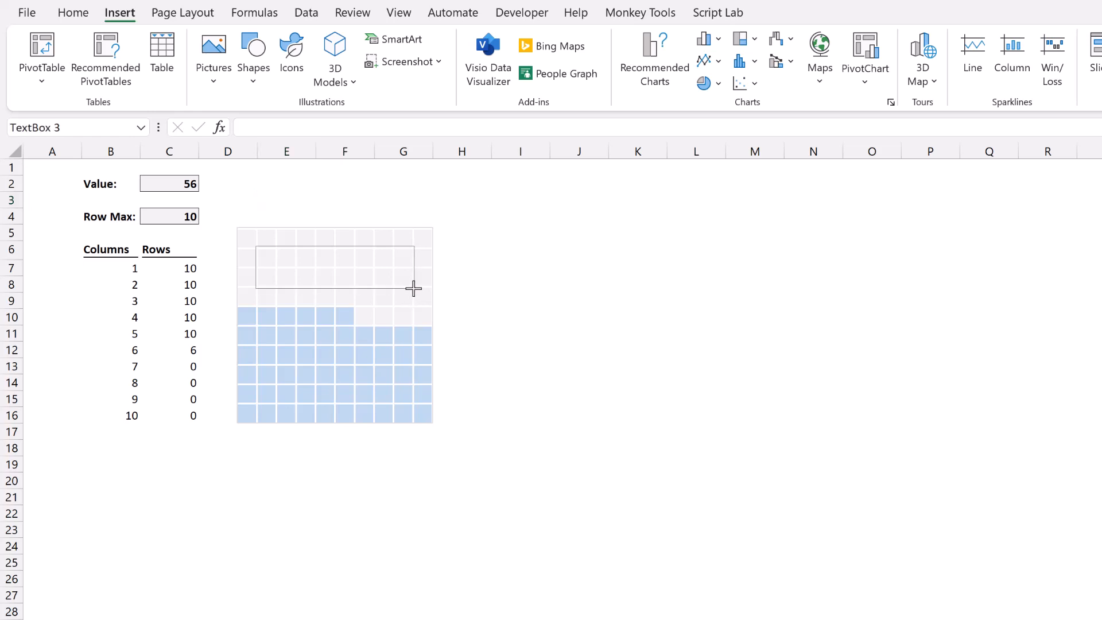
Link the text box to =$C$2 and make its text bold, dark blue, size 24 and centred
click(335, 267)
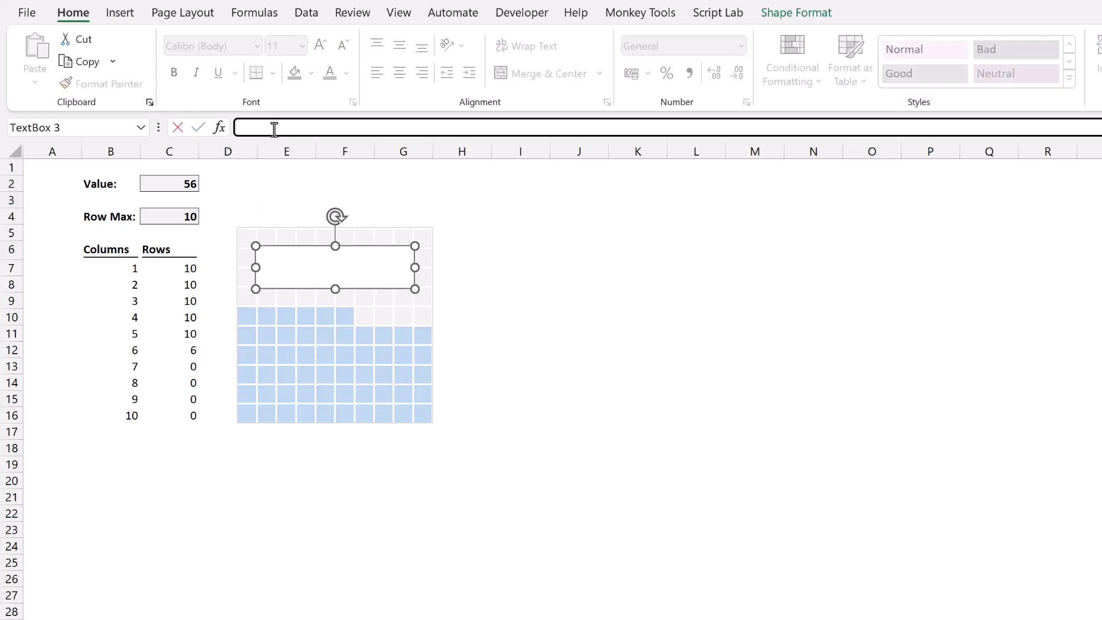
click(169, 183)
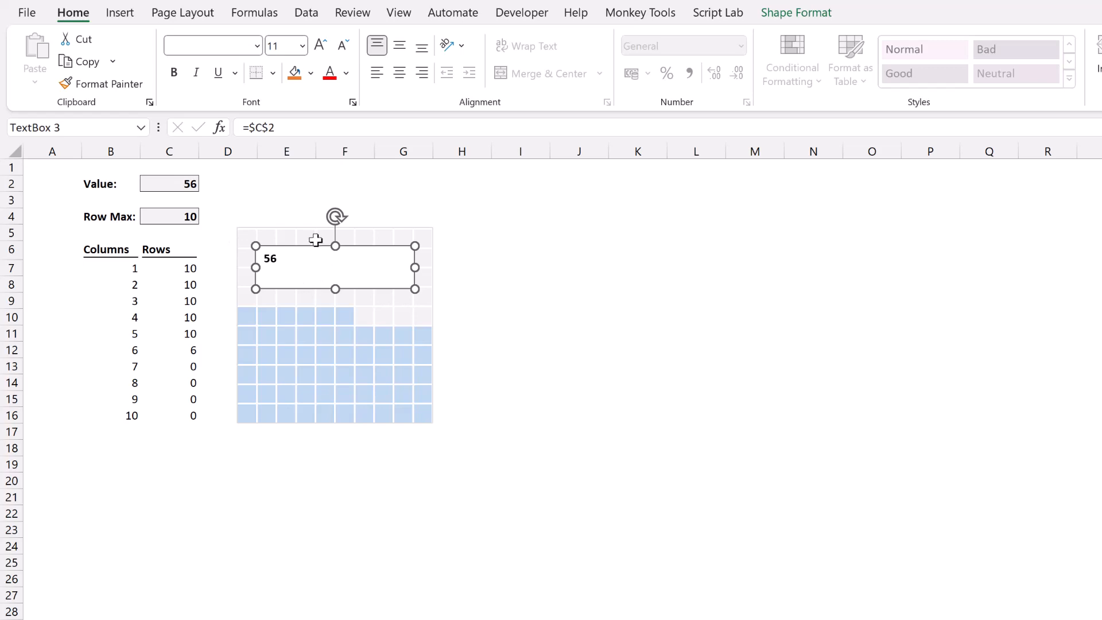
click(345, 73)
text(24)
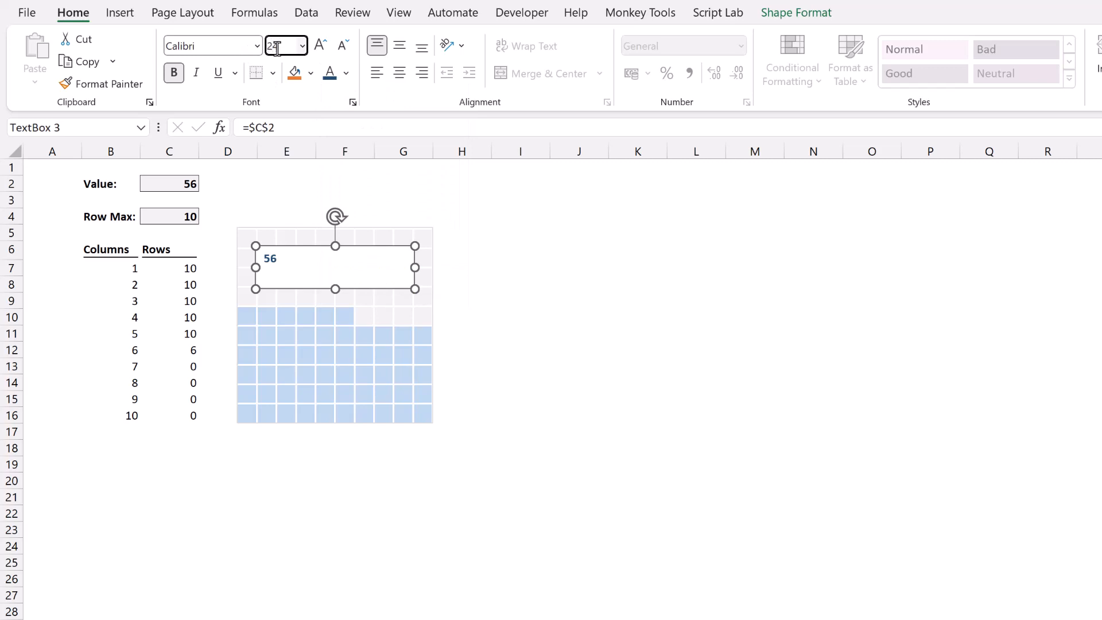
click(400, 73)
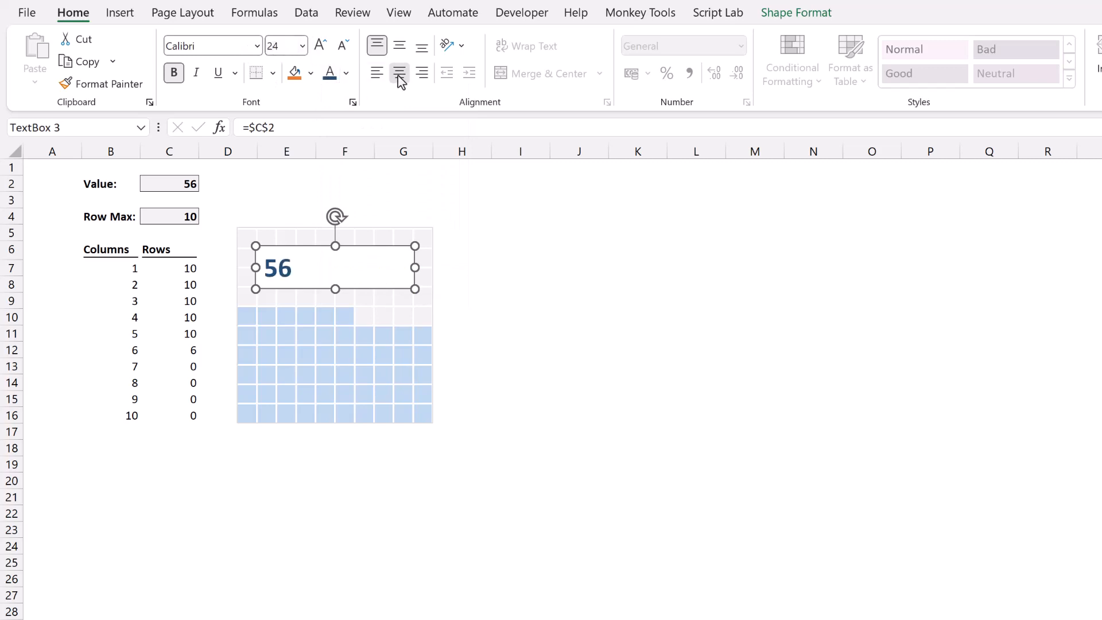
click(311, 73)
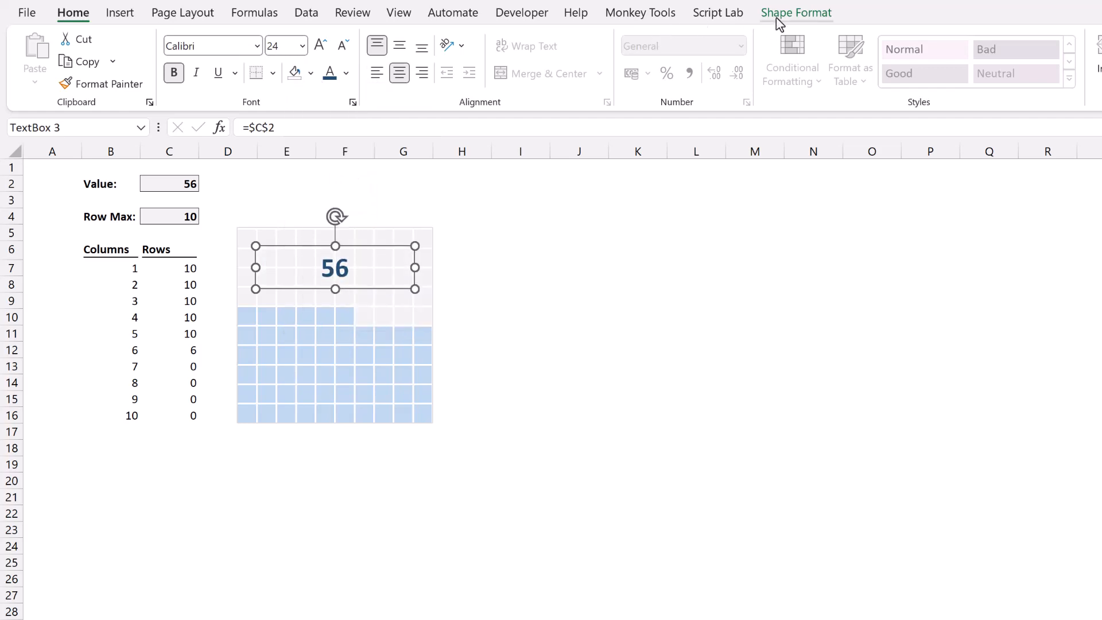
Remove the text box outline via Shape Format > Shape Outline > No Outline
click(797, 13)
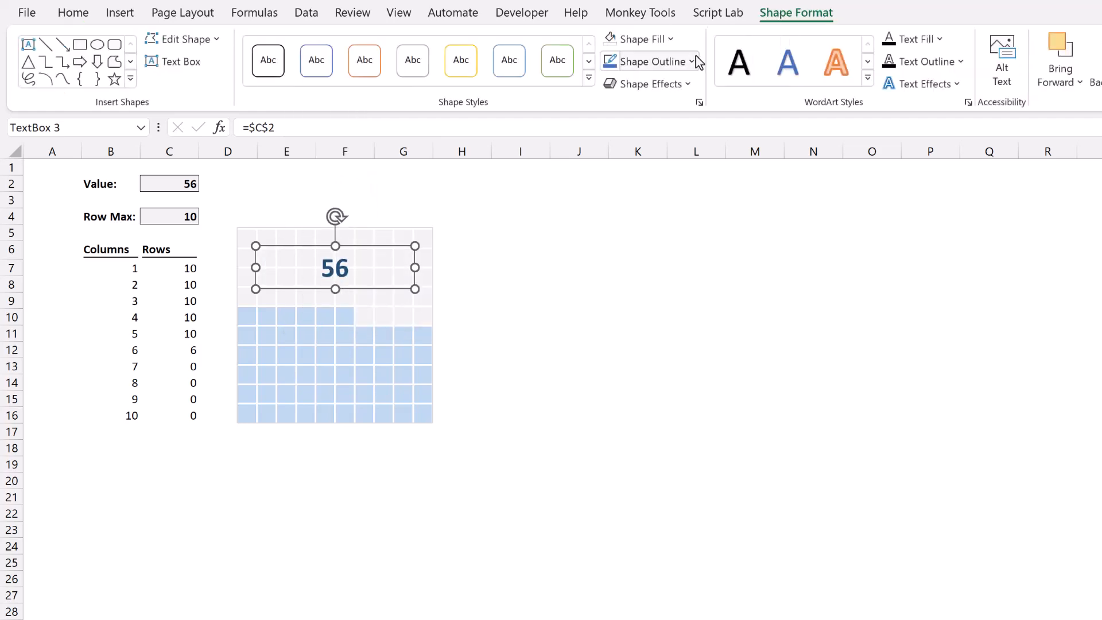
click(646, 61)
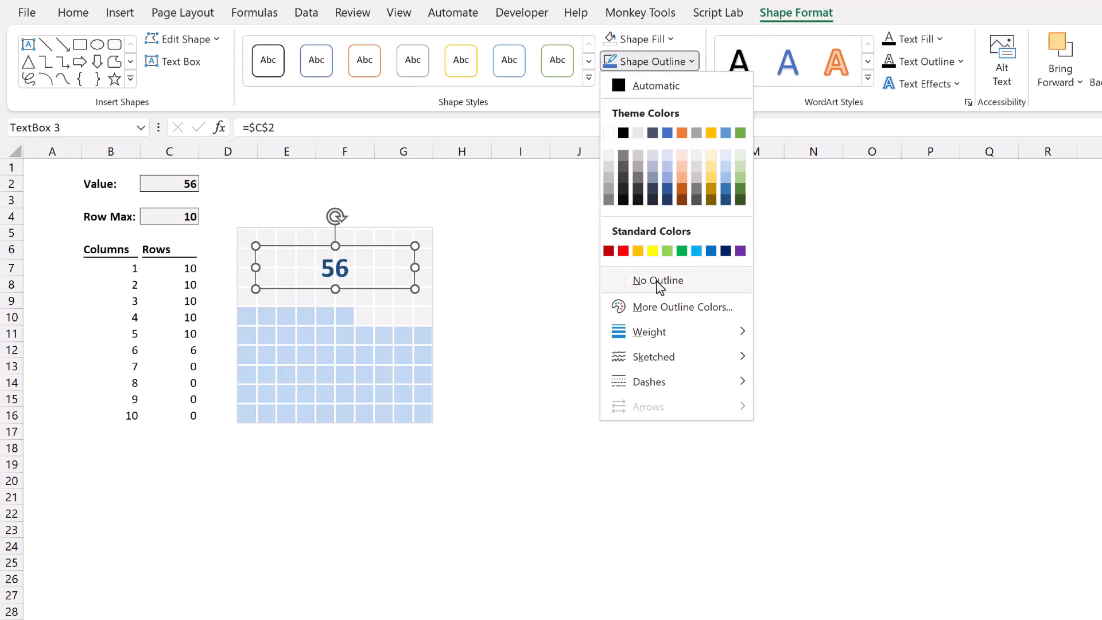
click(658, 281)
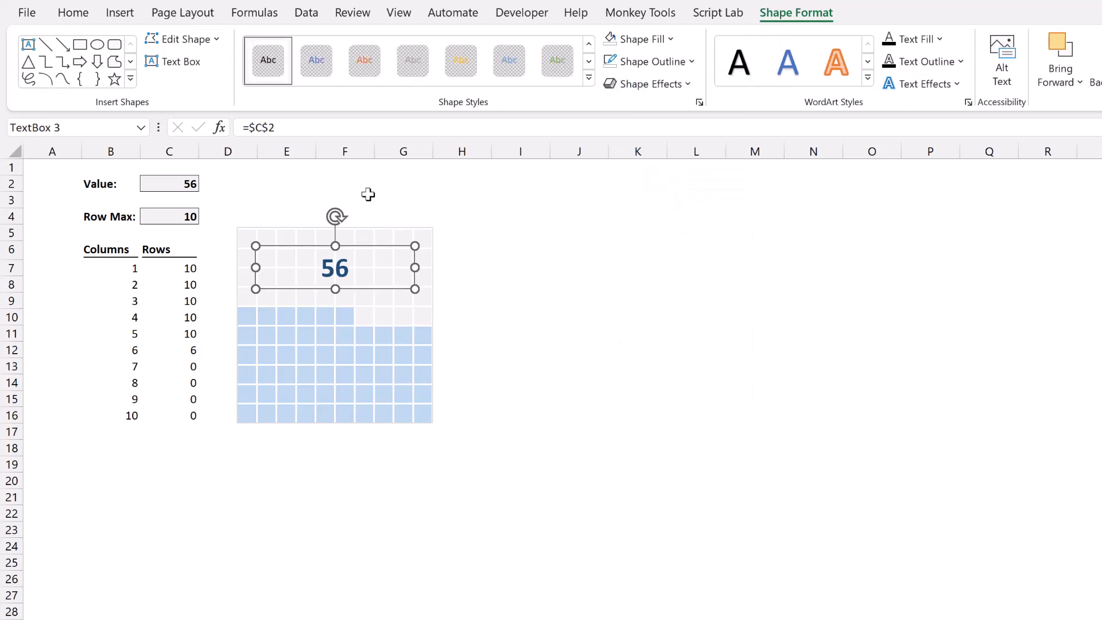
click(345, 200)
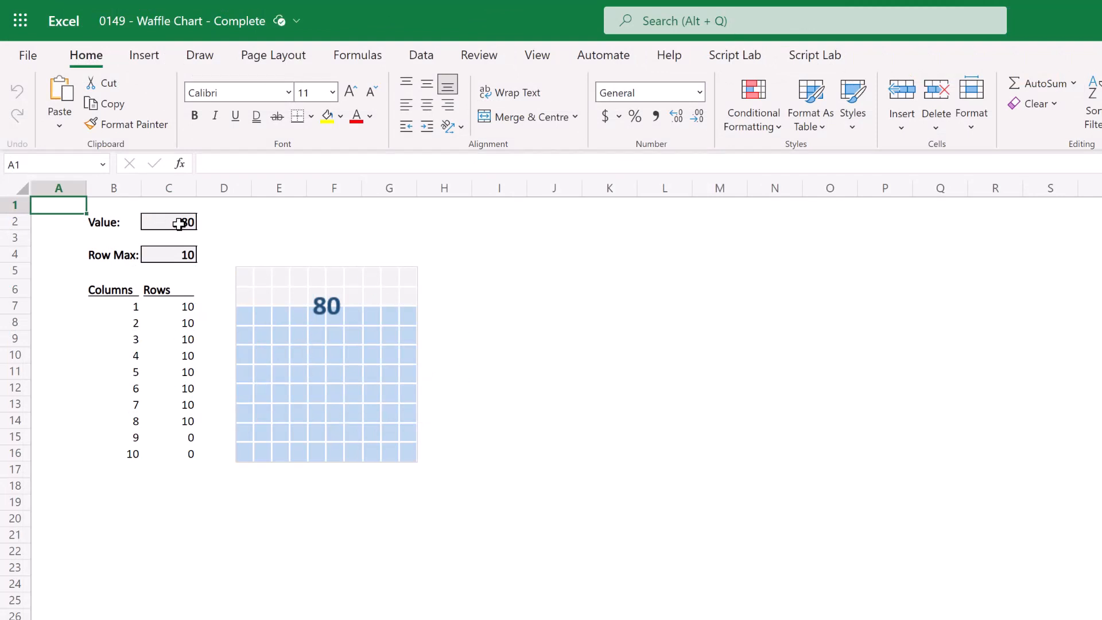
Change the Value cell C2 to 46 so the chart and label update
click(167, 222)
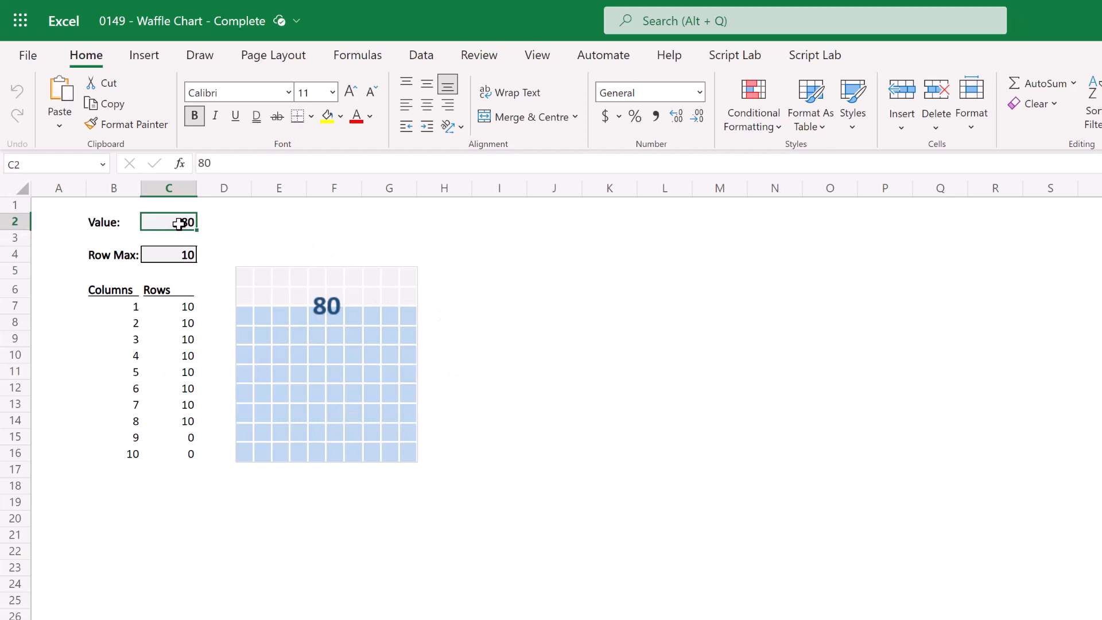
text(4)
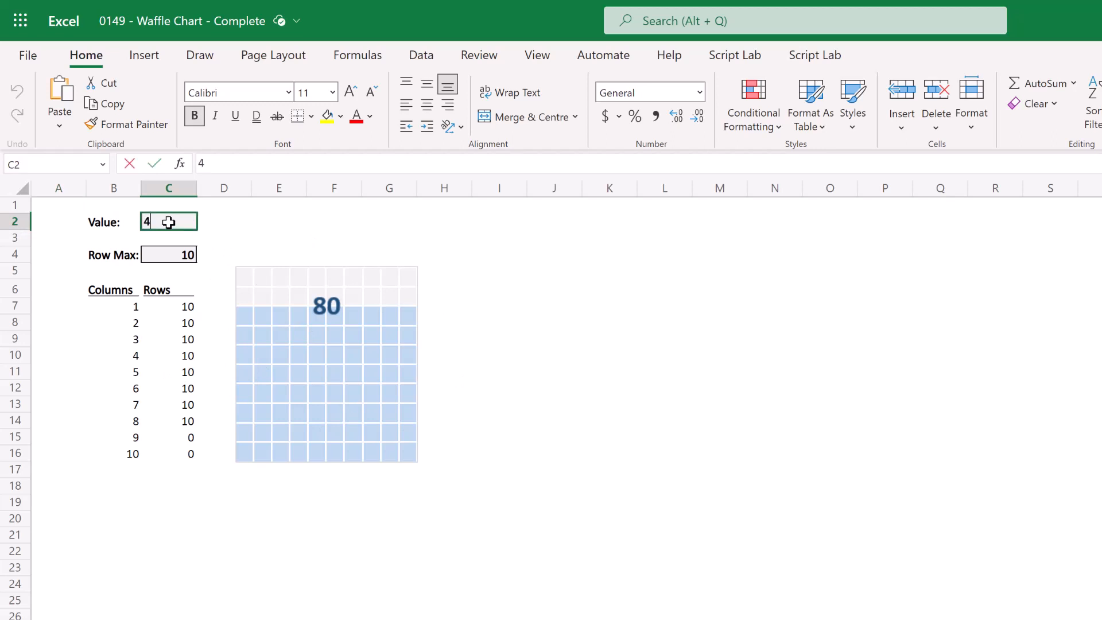
text(6)
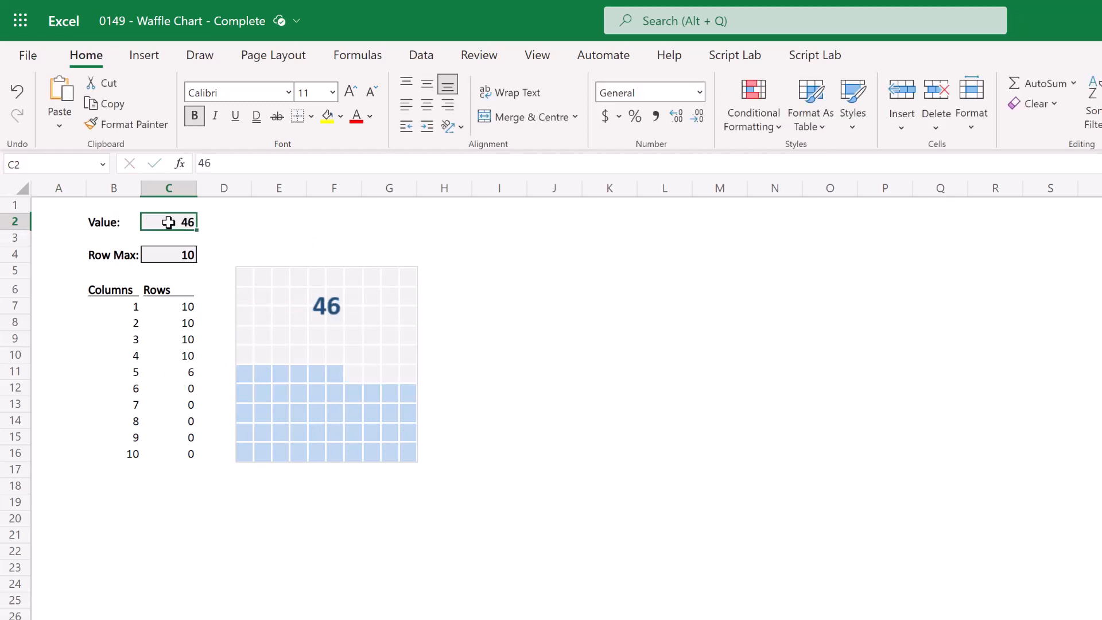